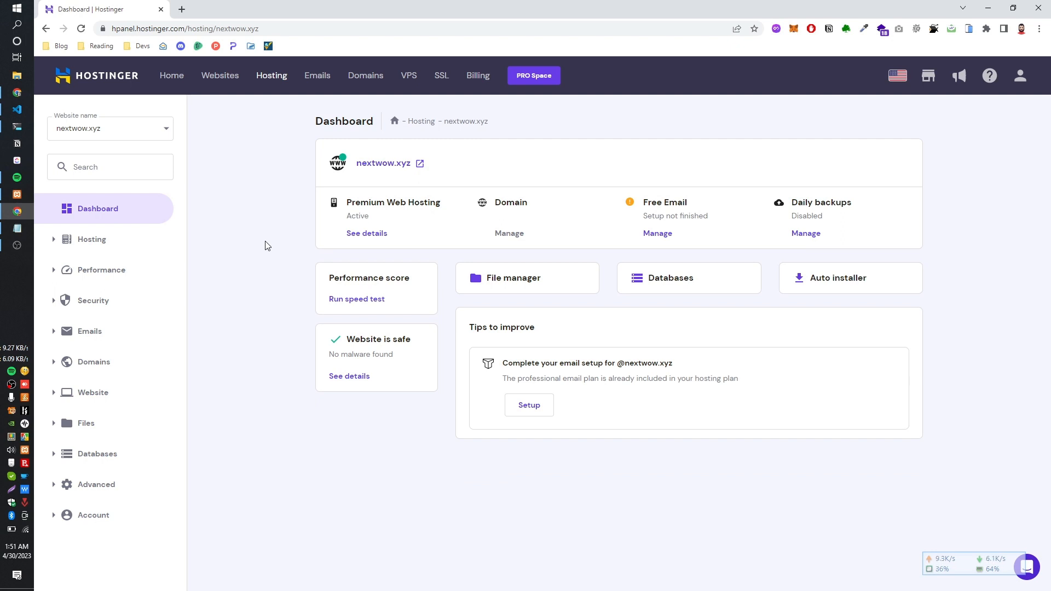
mouse_move(239, 249)
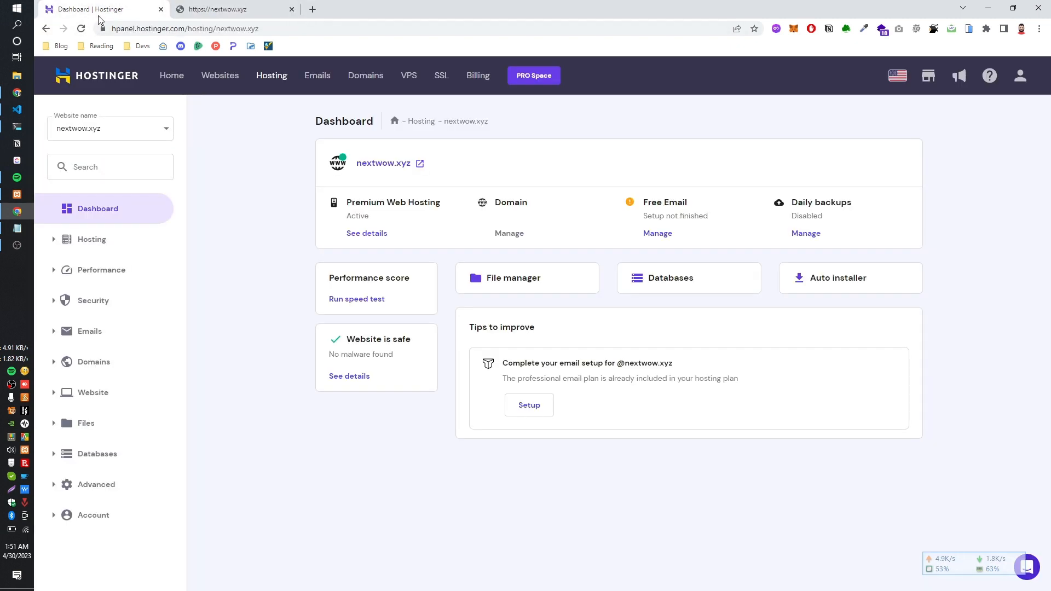
Launch the File Manager for nextwow.xyz from the Files section in a new tab
click(86, 423)
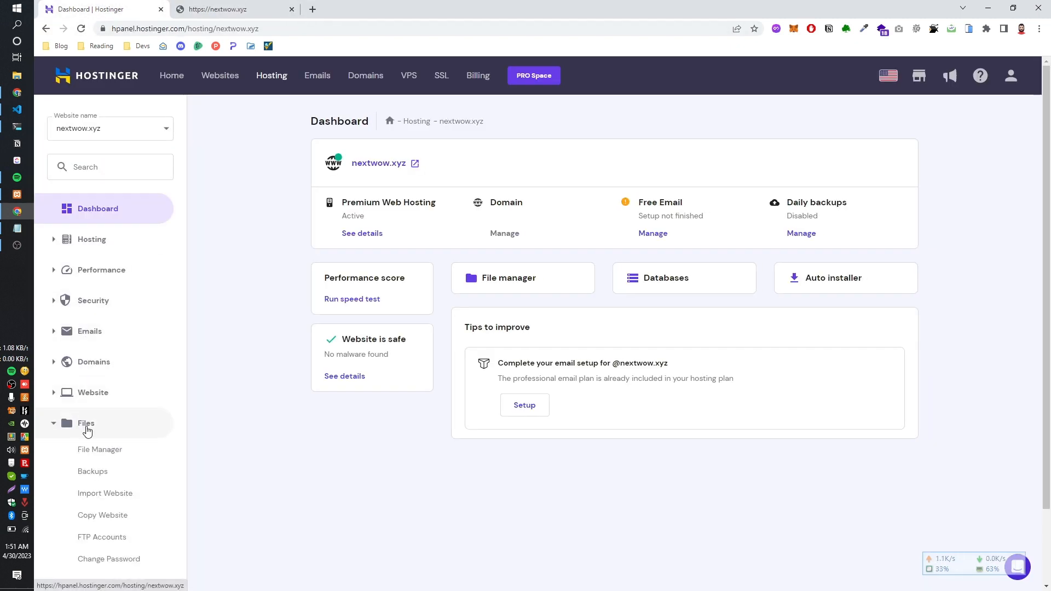
right_click(100, 448)
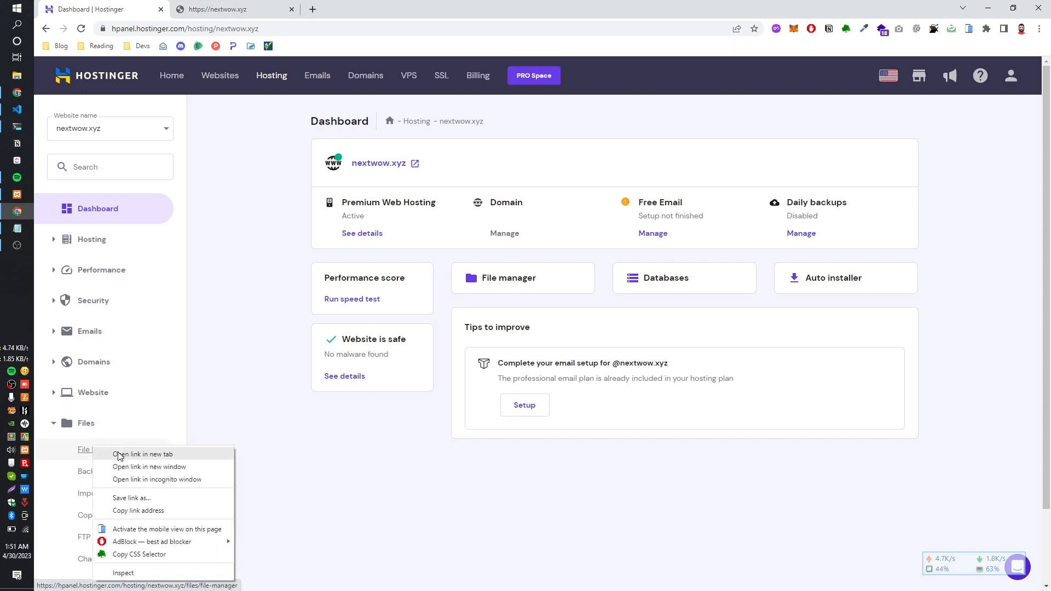
click(143, 453)
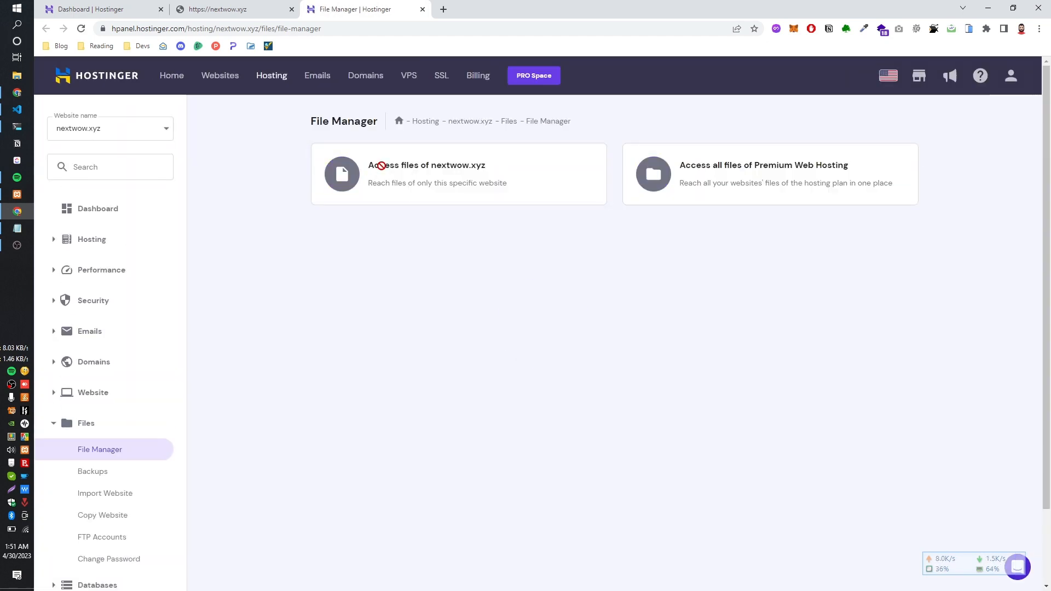
Access nextwow.xyz files and view public_html's hello-world index.php
click(427, 173)
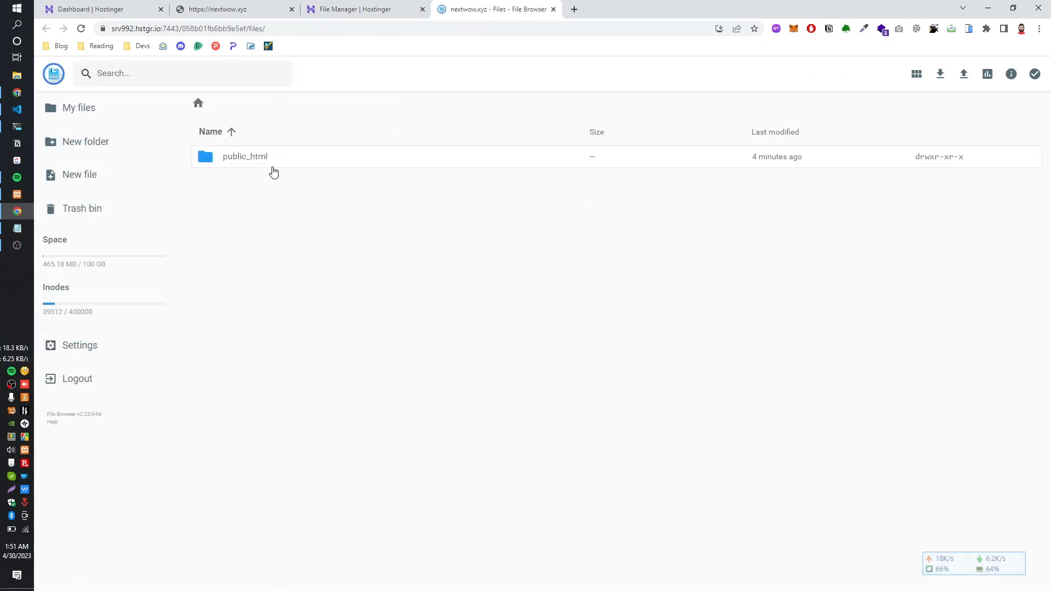
double_click(244, 156)
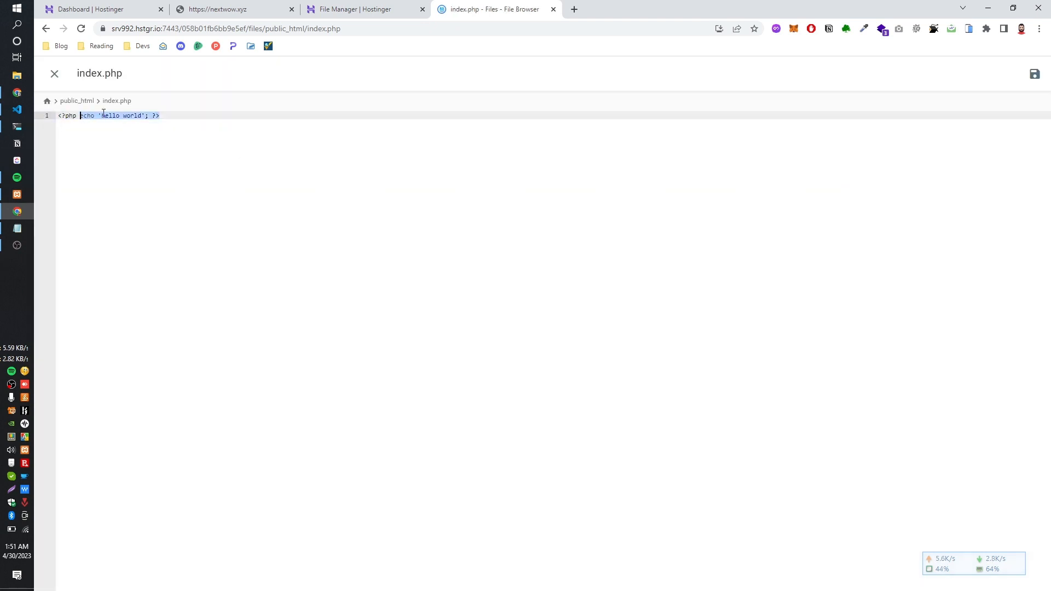
click(211, 9)
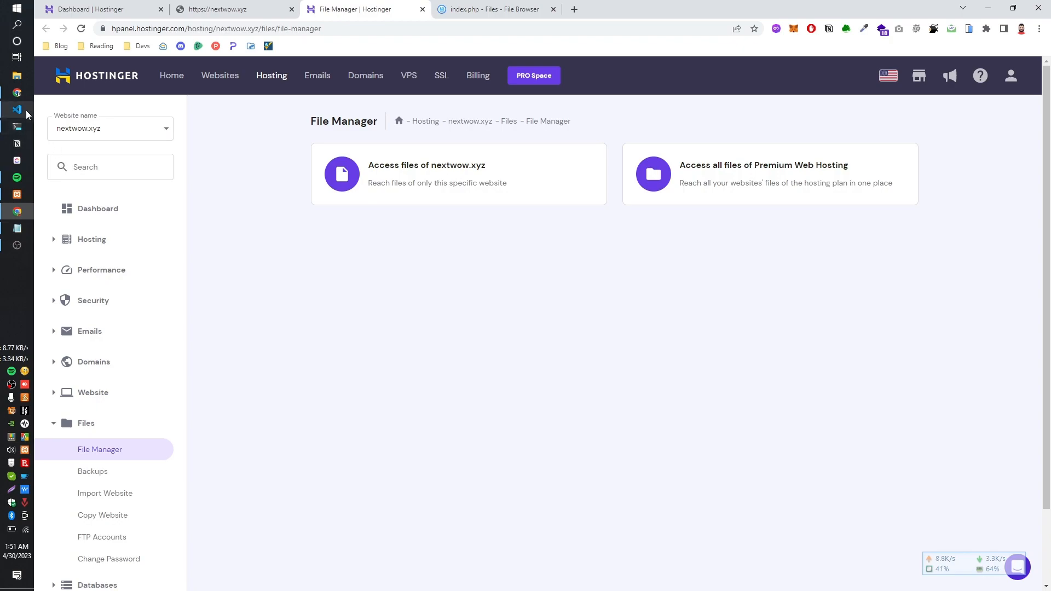
Discard Untitled-1 in VS Code and serve the blog project with php artisan serve
click(17, 108)
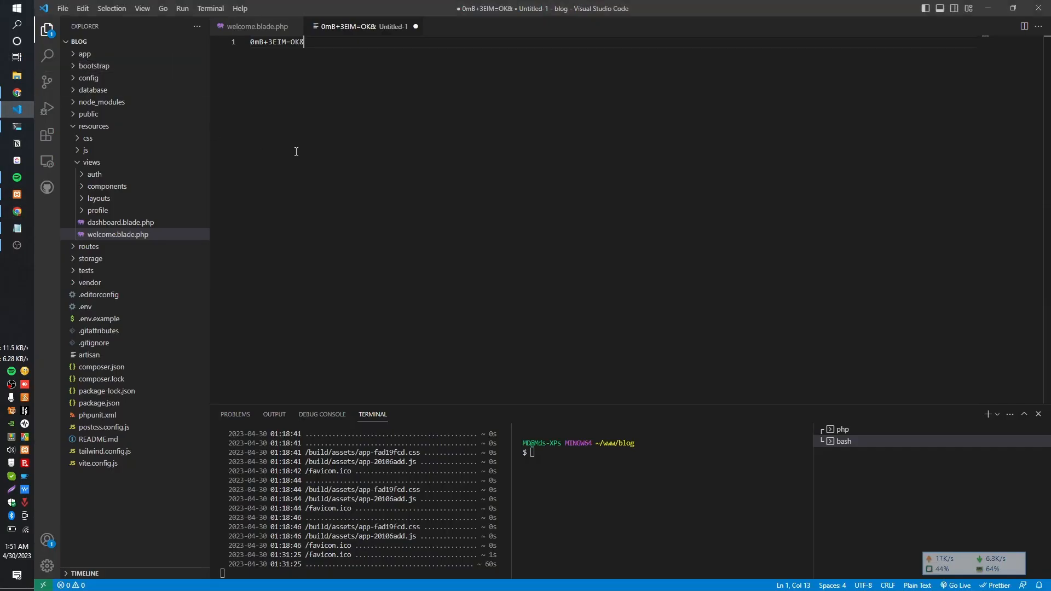
click(416, 26)
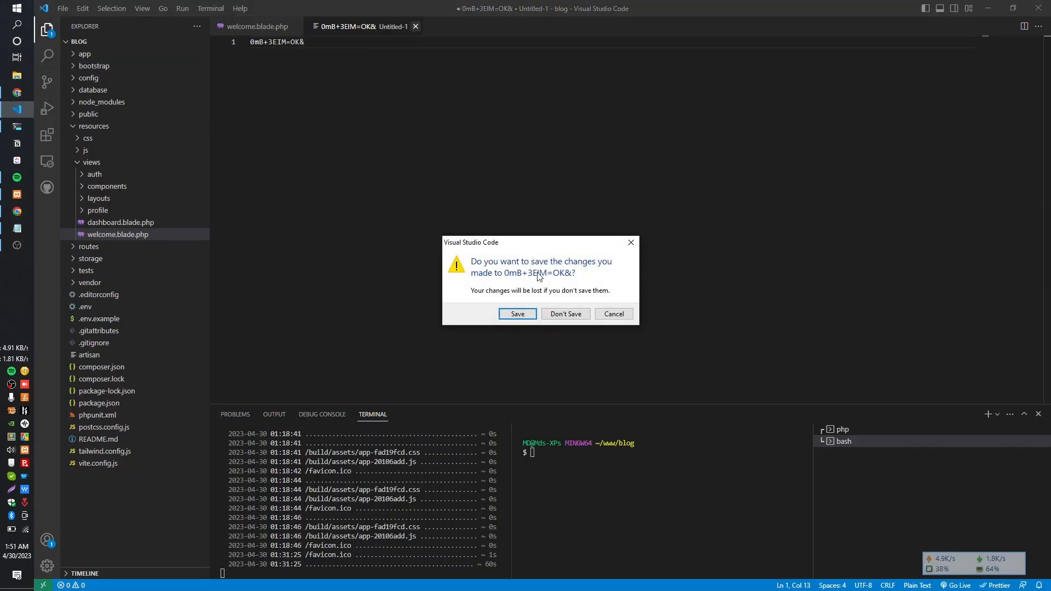
click(565, 313)
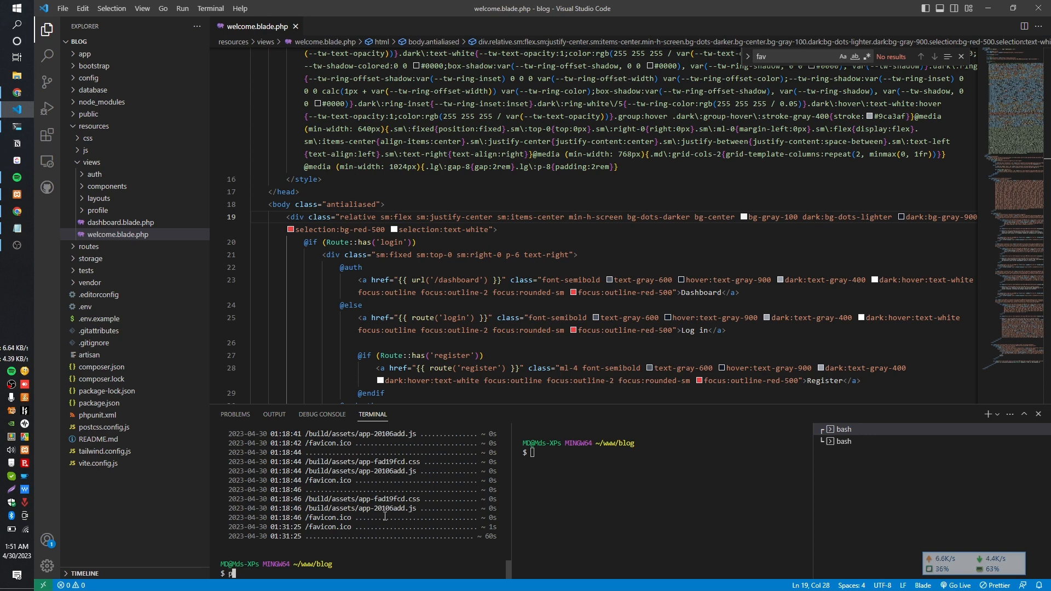
text(php art)
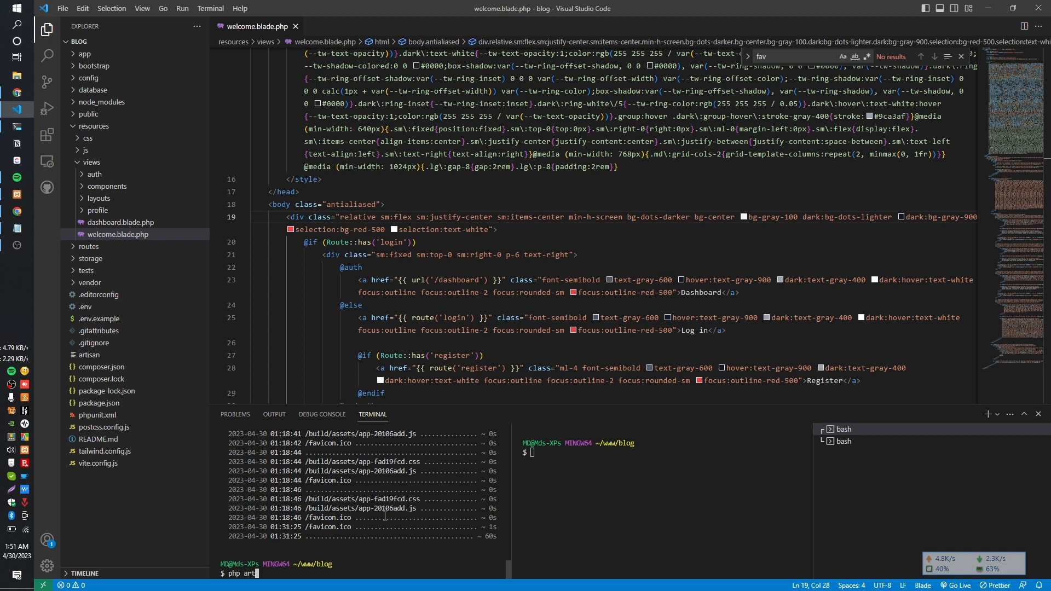
text(isan)
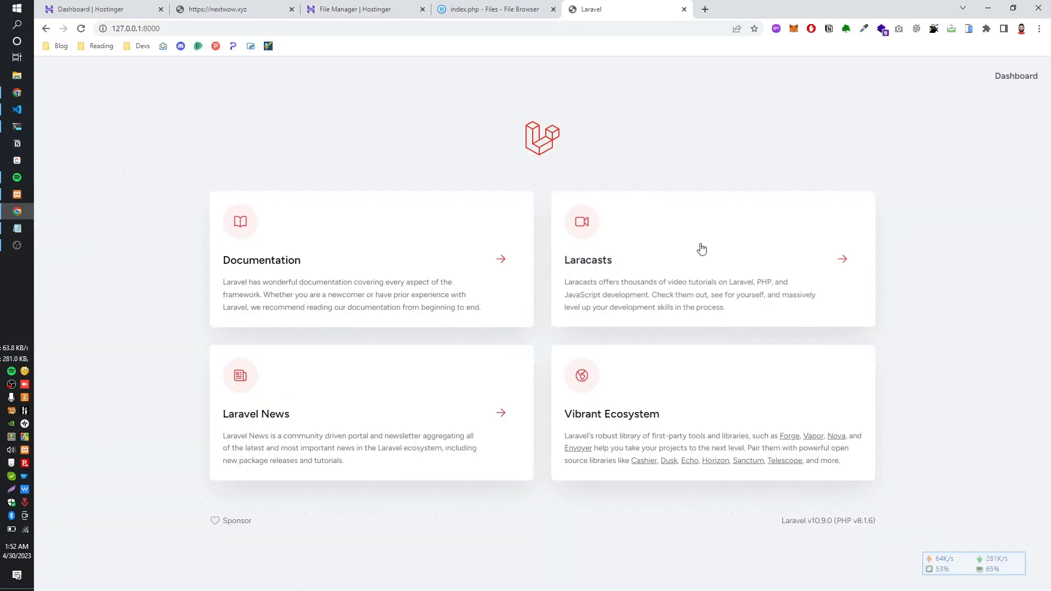
Log out from the dashboard, log back in with saved credentials and reach Profile
click(1015, 76)
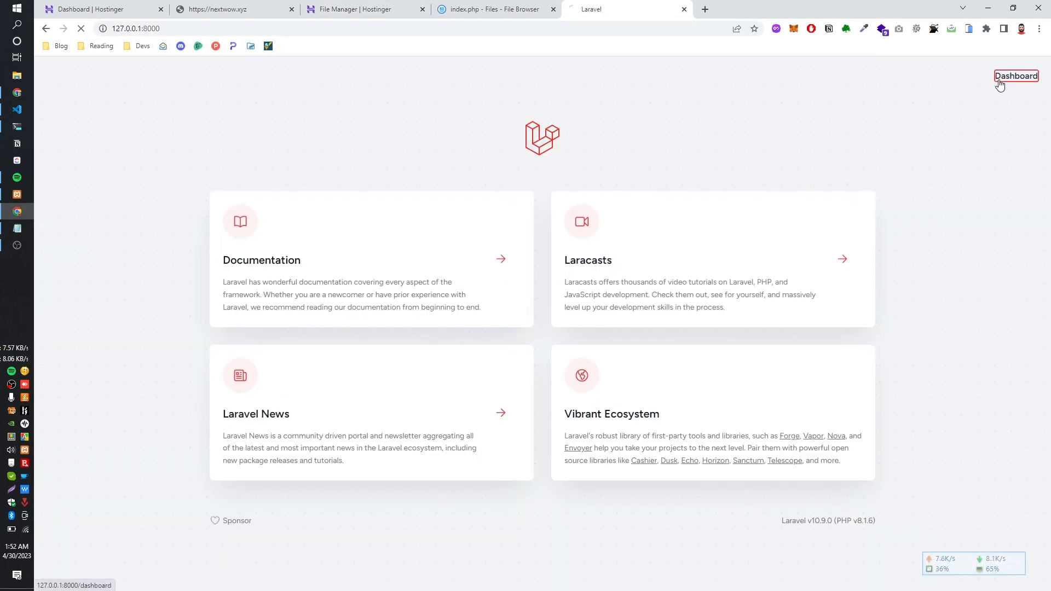
click(1015, 75)
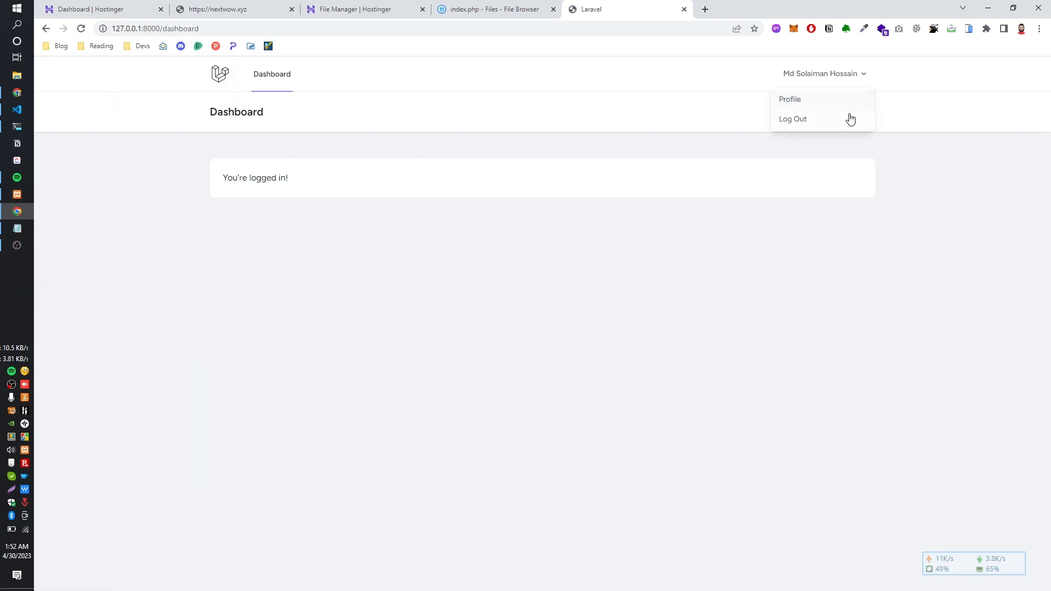
click(792, 118)
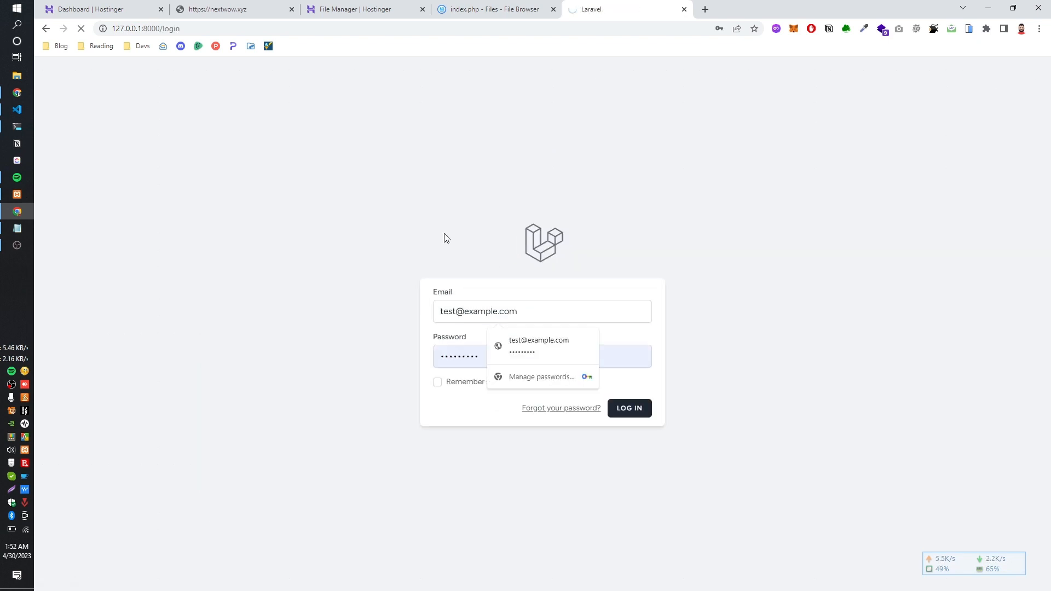
click(629, 408)
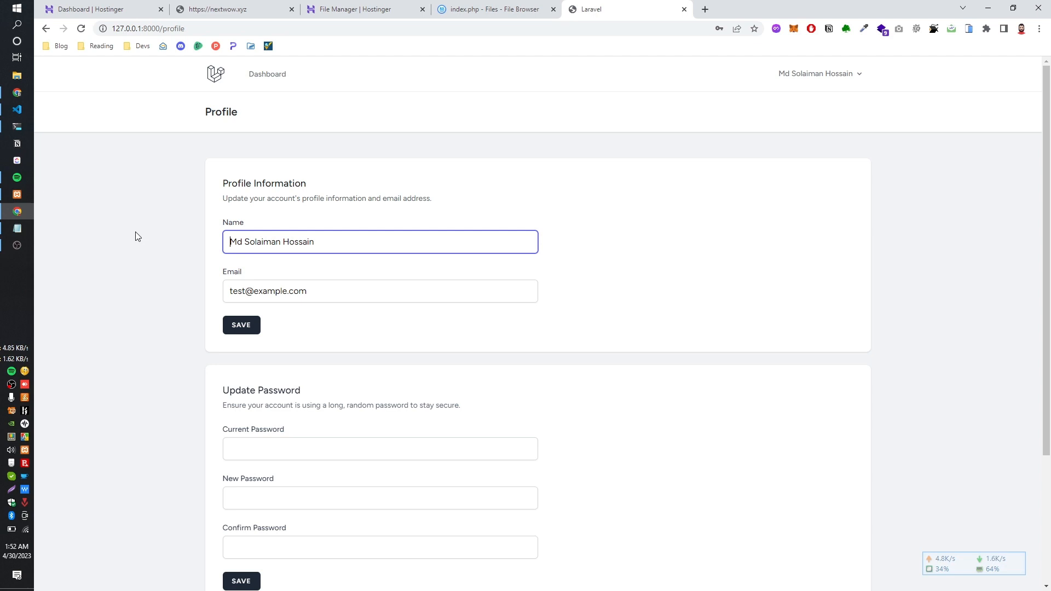
mouse_move(74, 115)
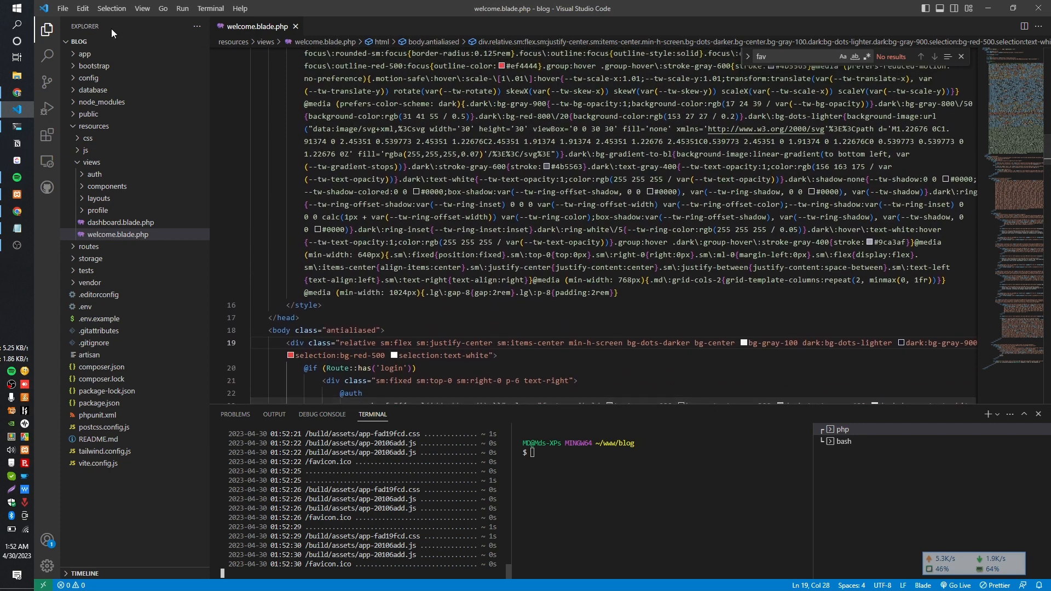
Archive the blog project folder as blog.zip via WinRAR's 'Add to archive' in ZIP format
click(61, 9)
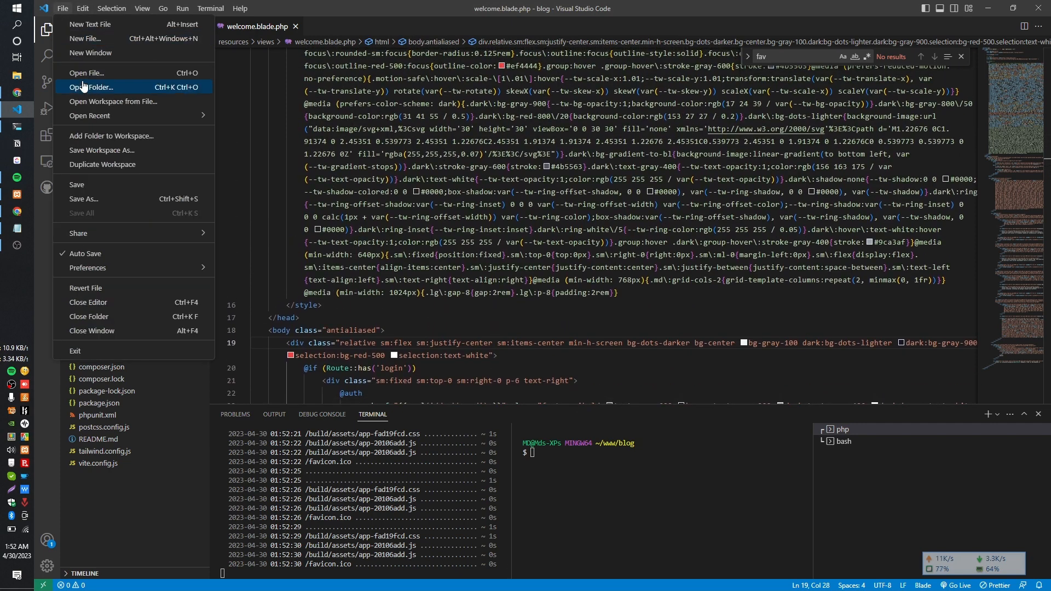
click(93, 88)
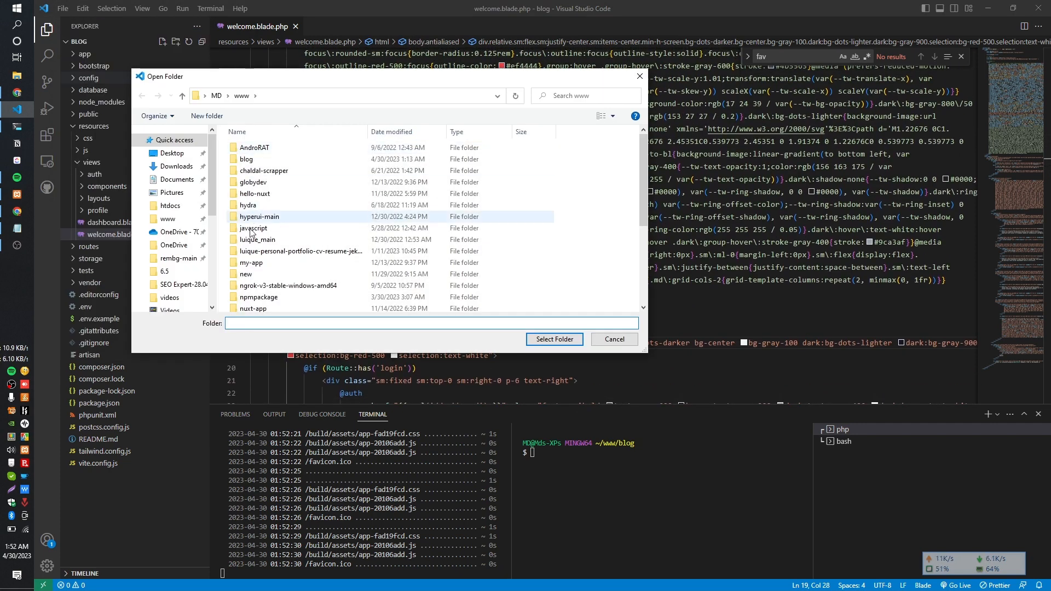
right_click(247, 159)
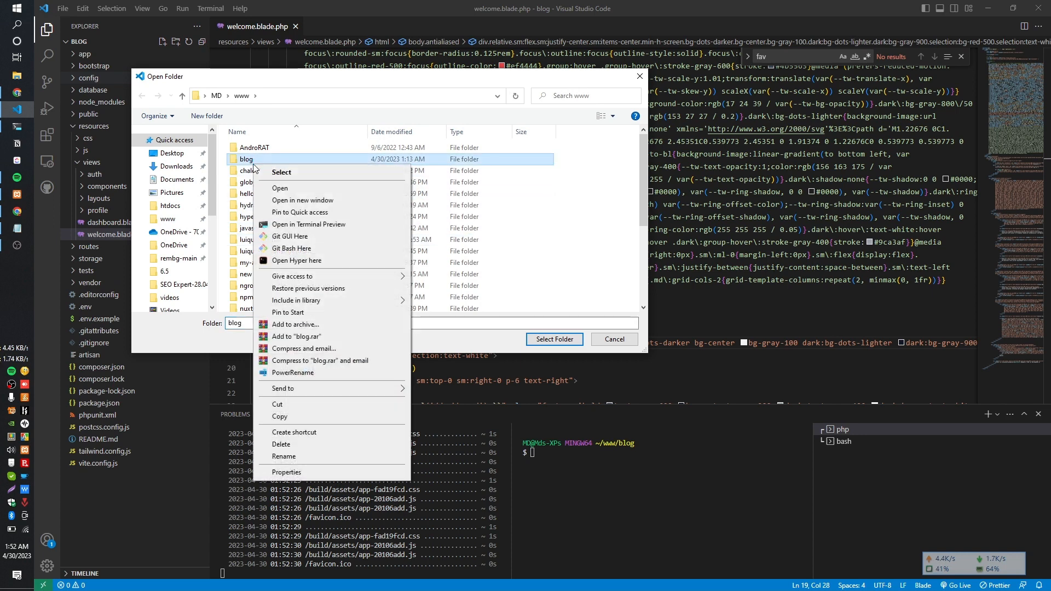
mouse_move(287, 324)
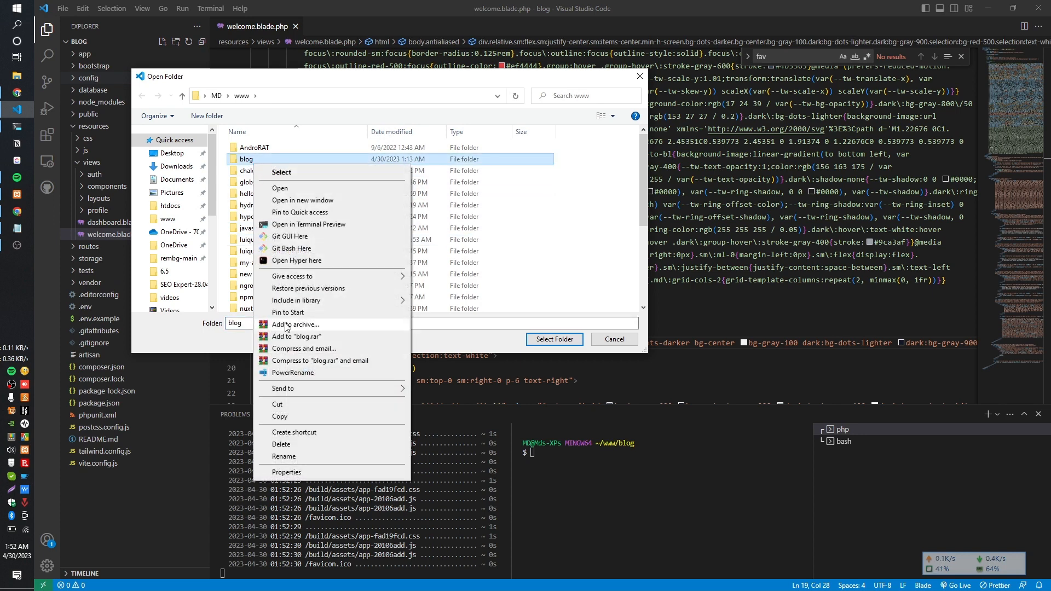
click(295, 324)
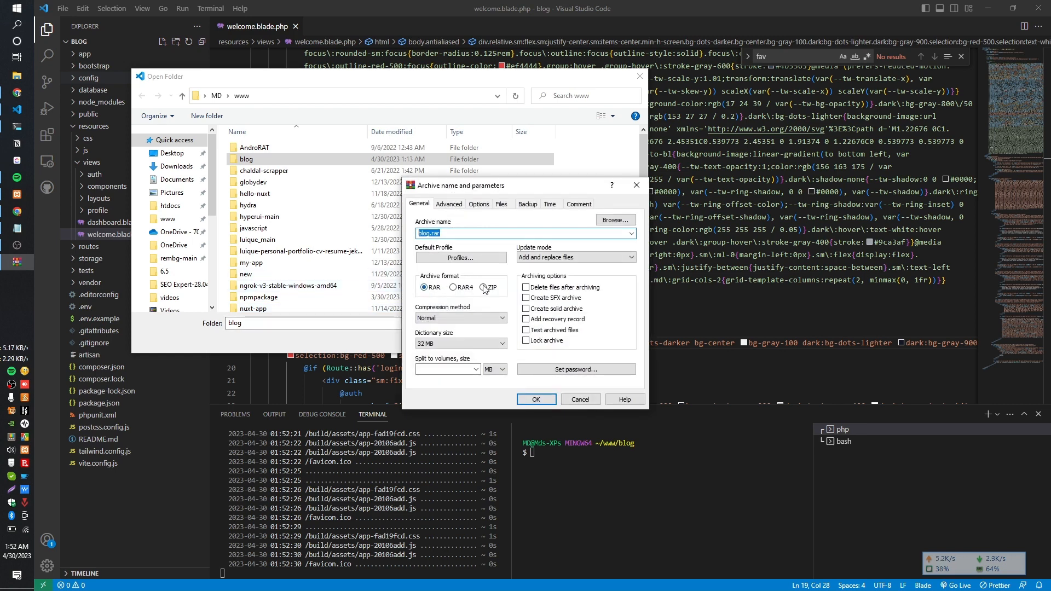
click(481, 287)
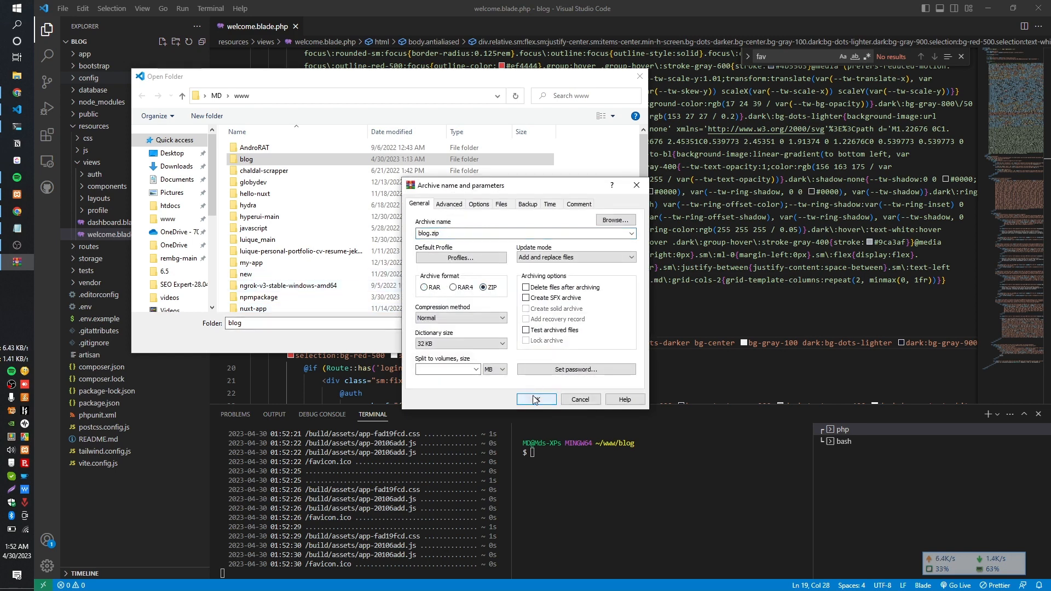
click(536, 399)
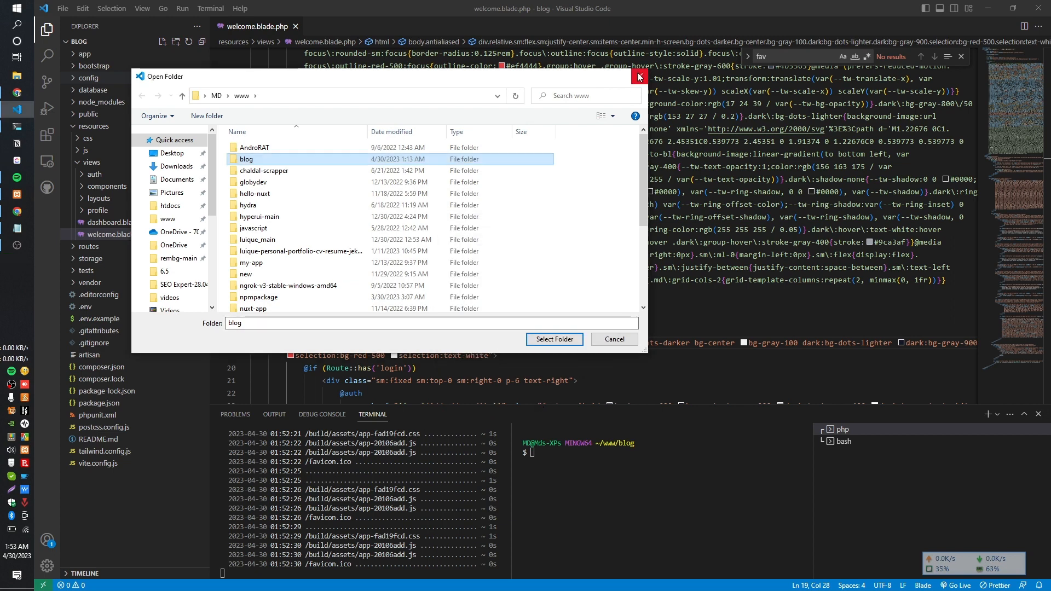
click(639, 77)
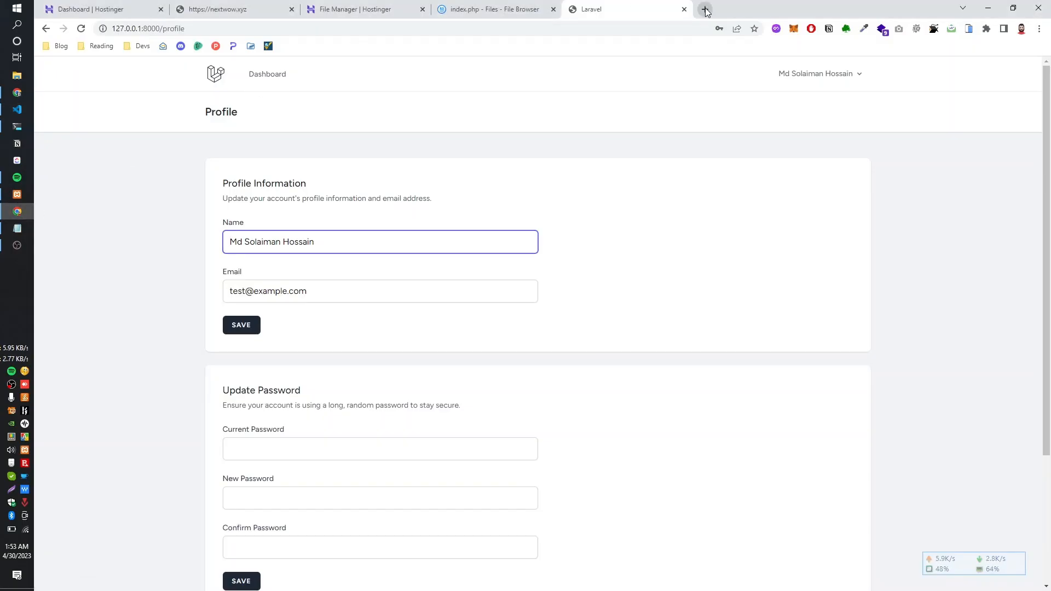
Export the sample_app database from localhost phpMyAdmin as sample_app.sql using Quick/SQL
click(704, 10)
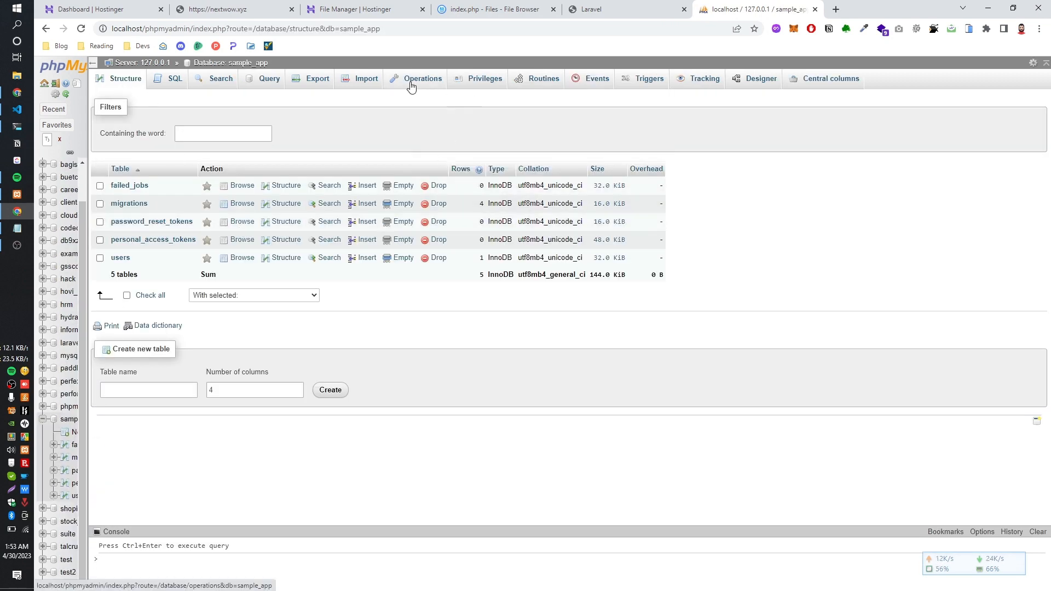
click(318, 79)
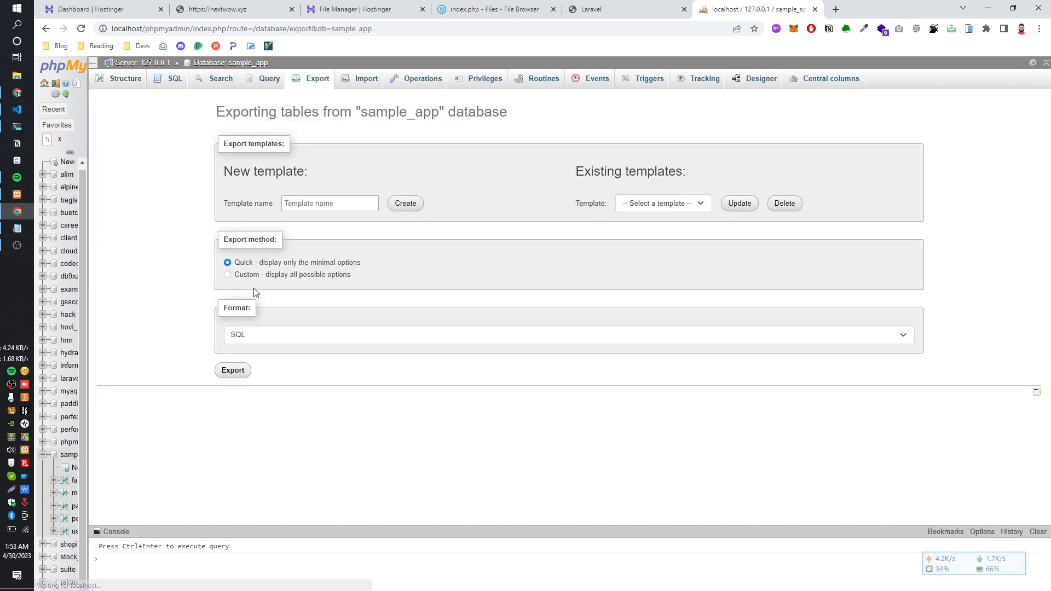
click(232, 370)
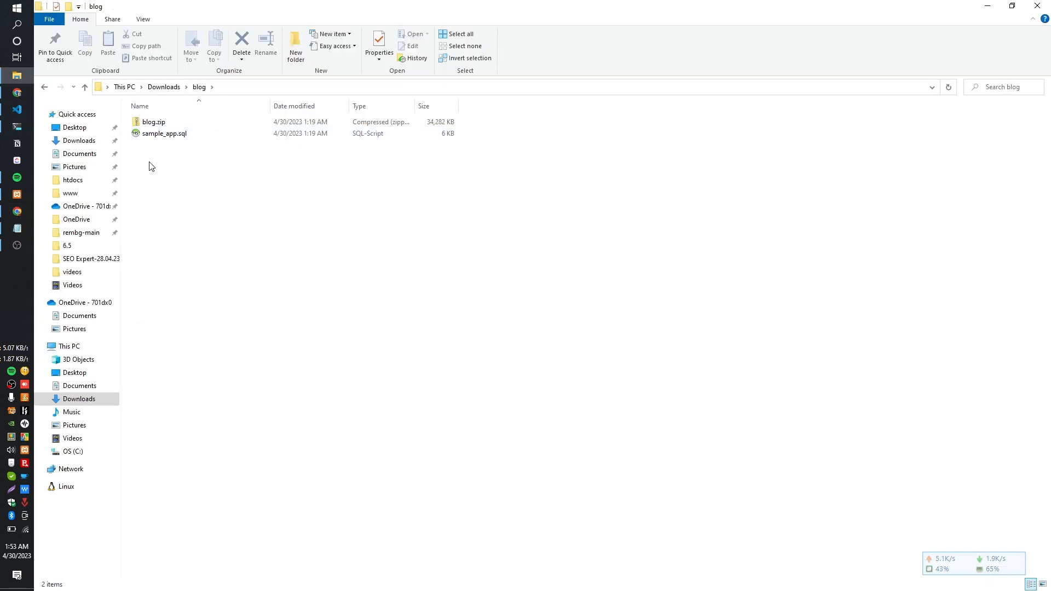
mouse_move(801, 12)
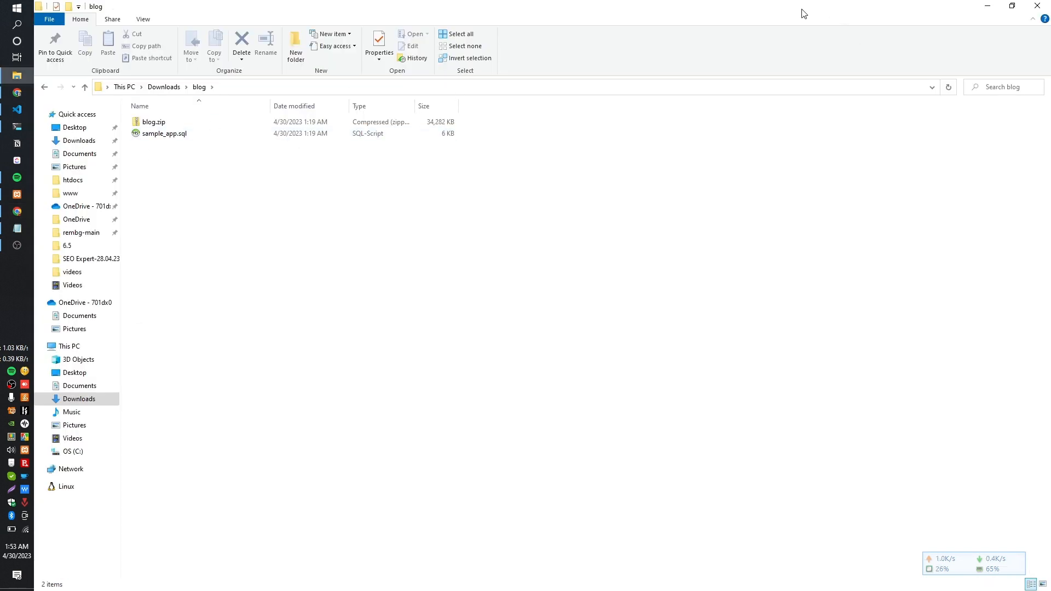
mouse_move(151, 167)
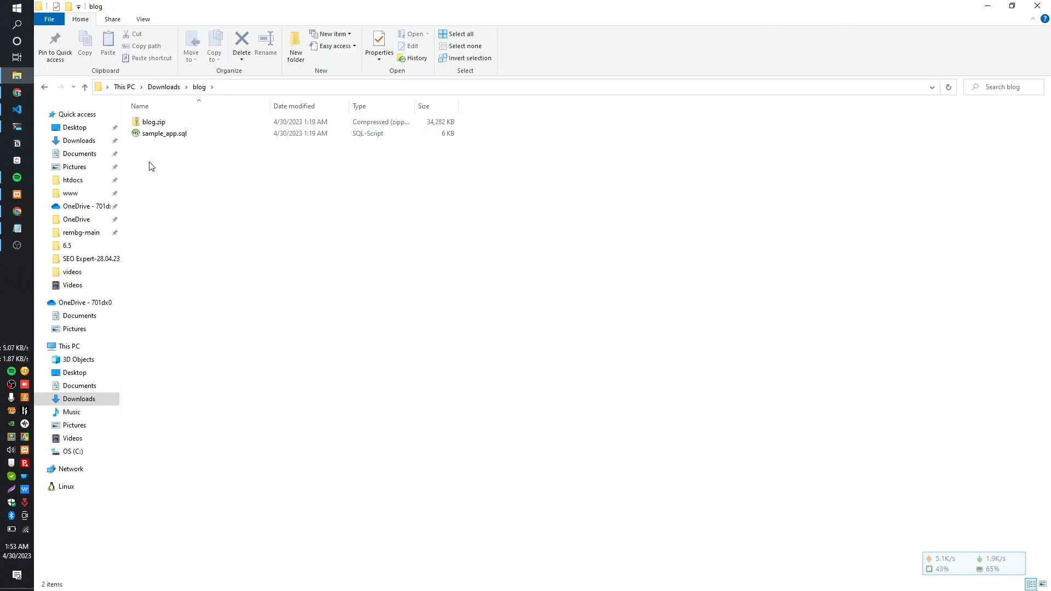
mouse_move(817, 18)
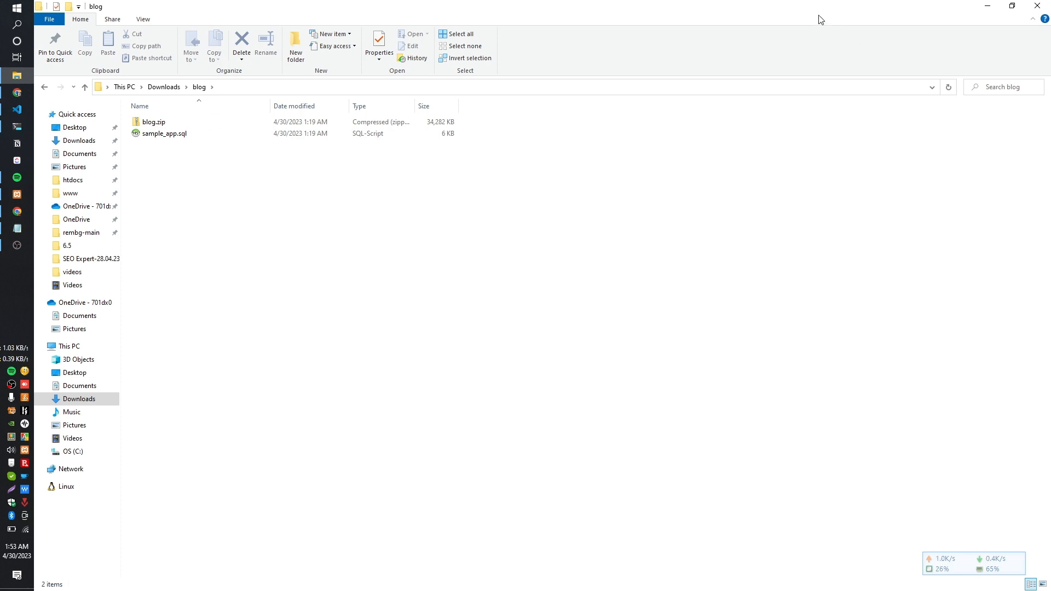
click(164, 133)
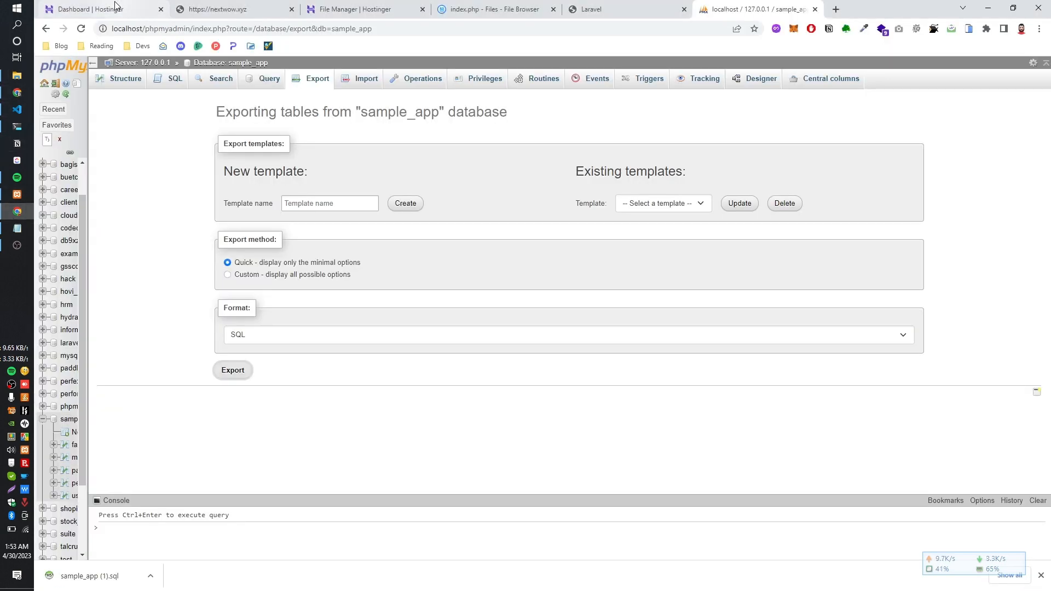
Upload blog.zip into public_html beside index.php via the hPanel file manager
click(85, 9)
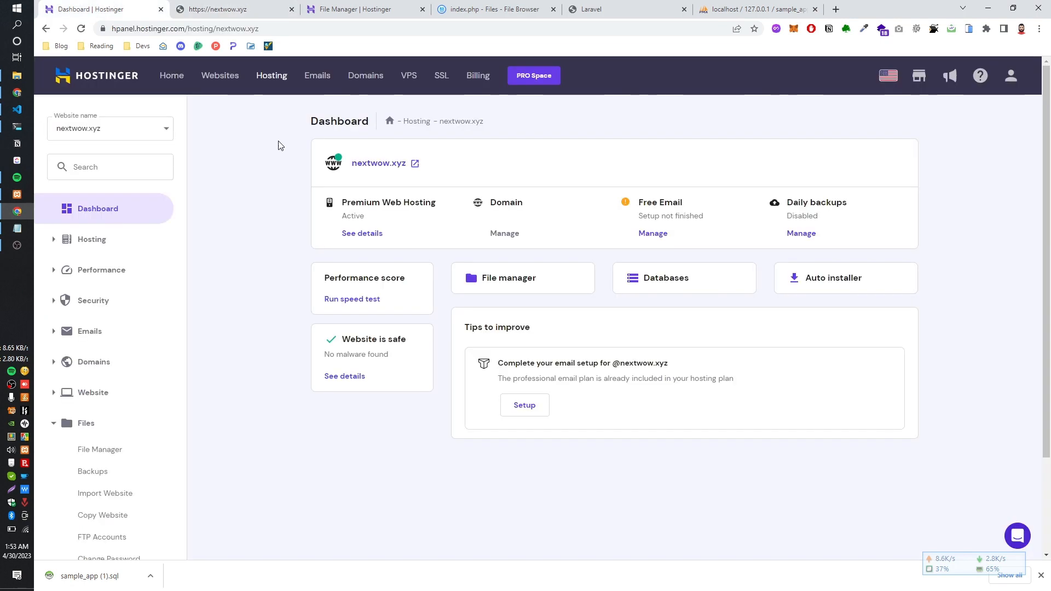
click(523, 278)
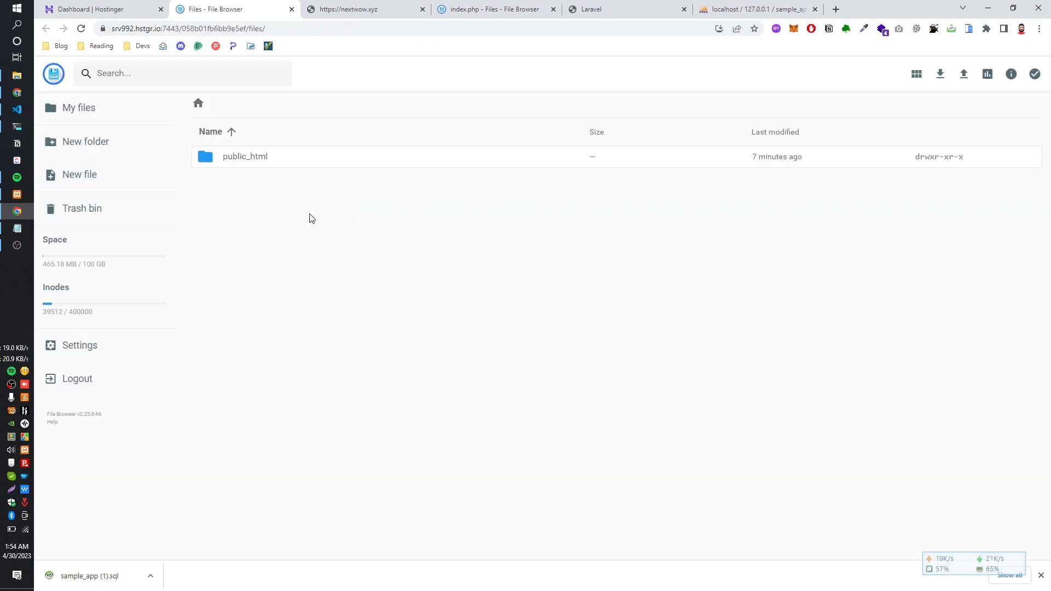
click(246, 157)
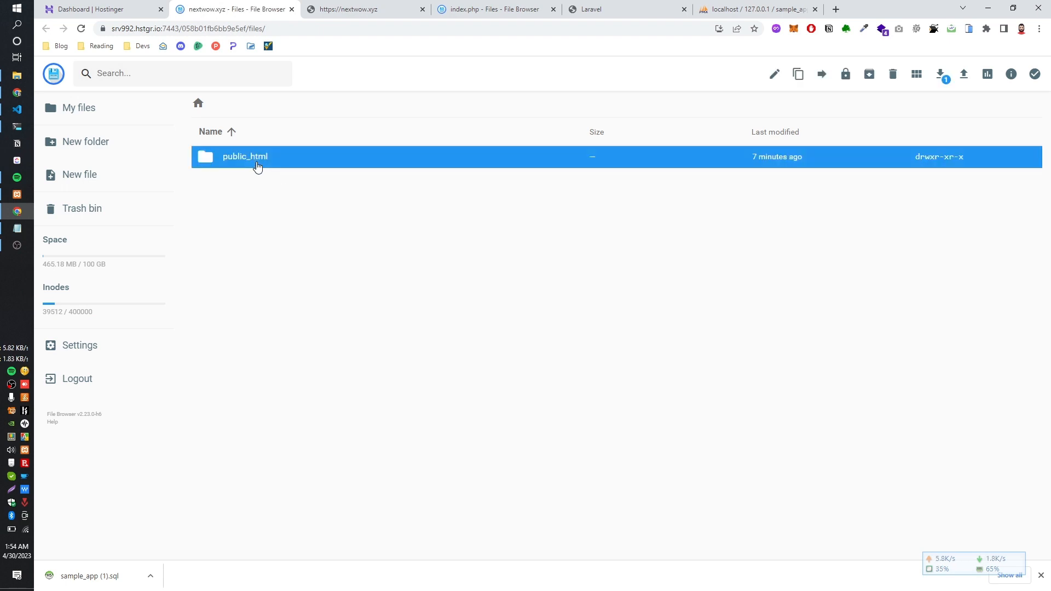
double_click(244, 158)
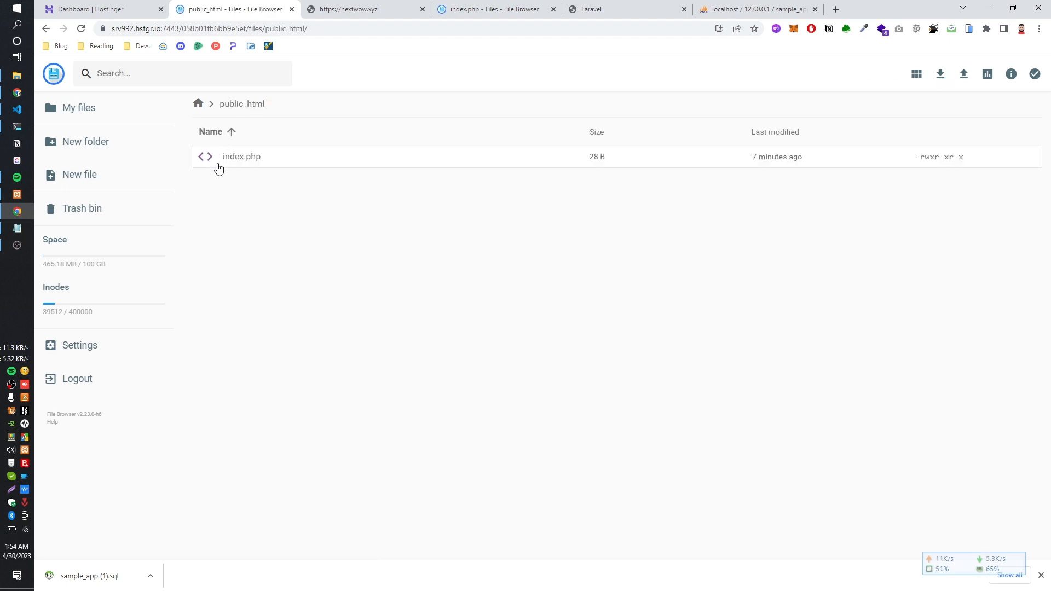
click(241, 157)
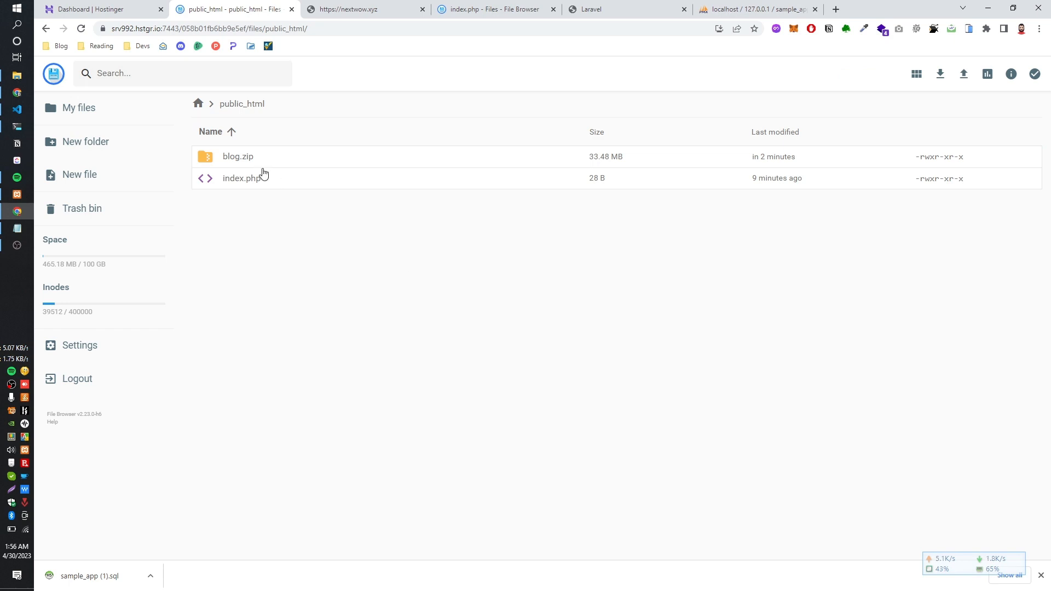
Remove index.php from public_html and extract blog.zip into public_html
right_click(241, 178)
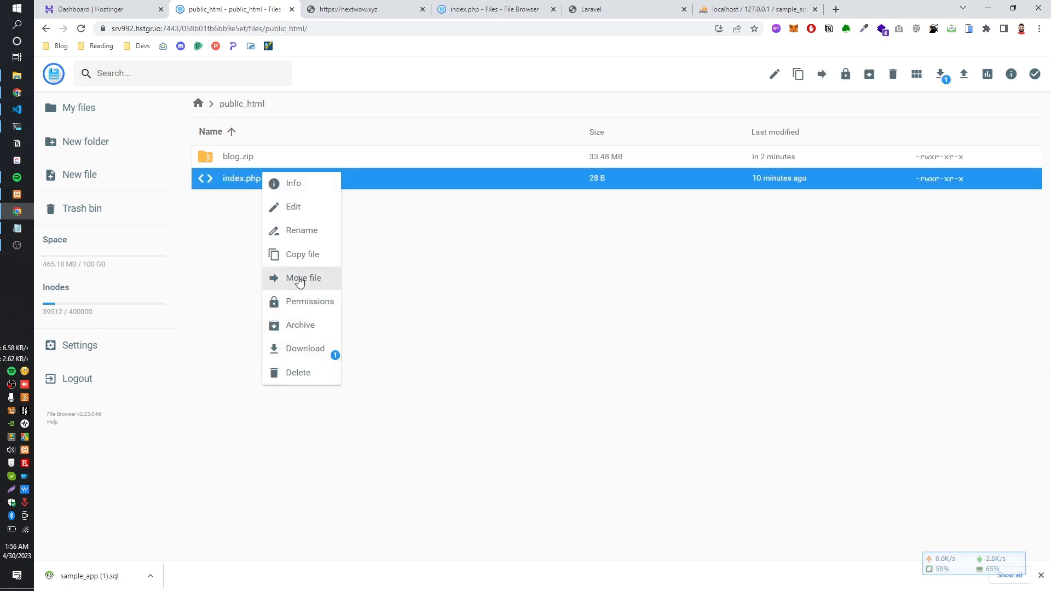
click(297, 372)
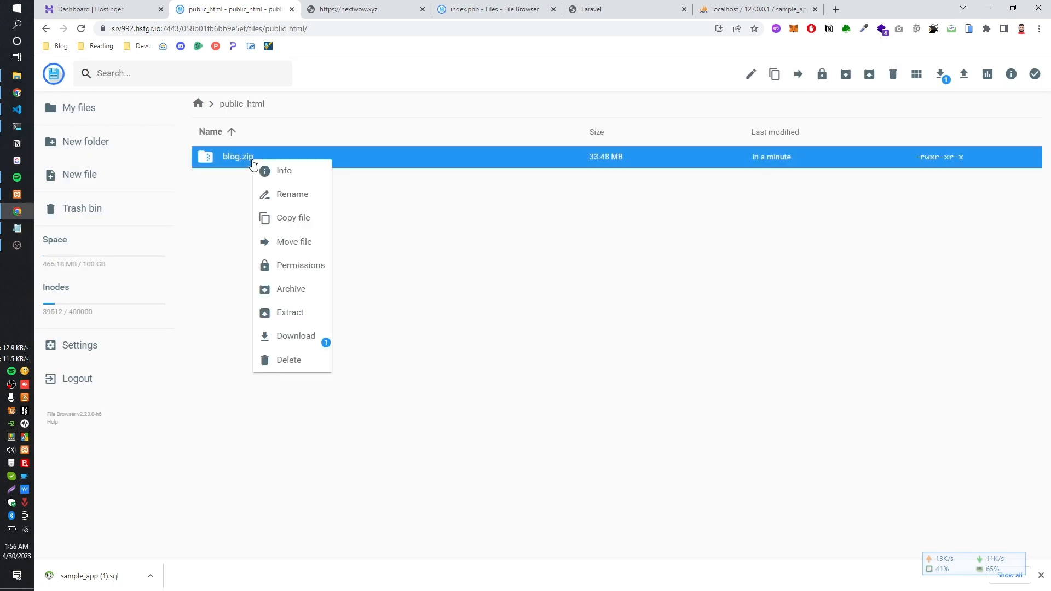
click(290, 313)
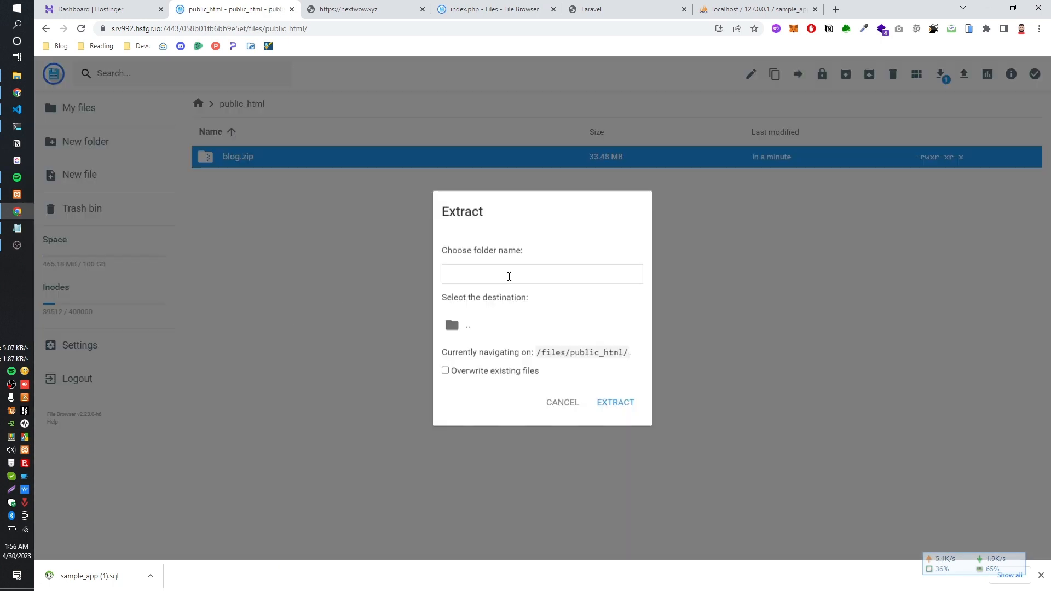
click(452, 325)
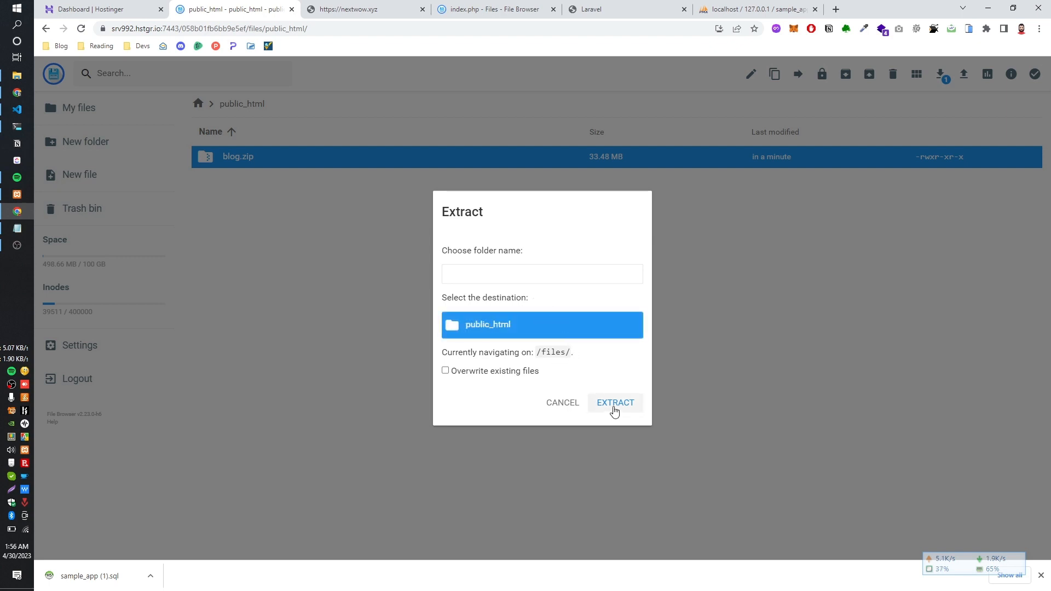
click(543, 273)
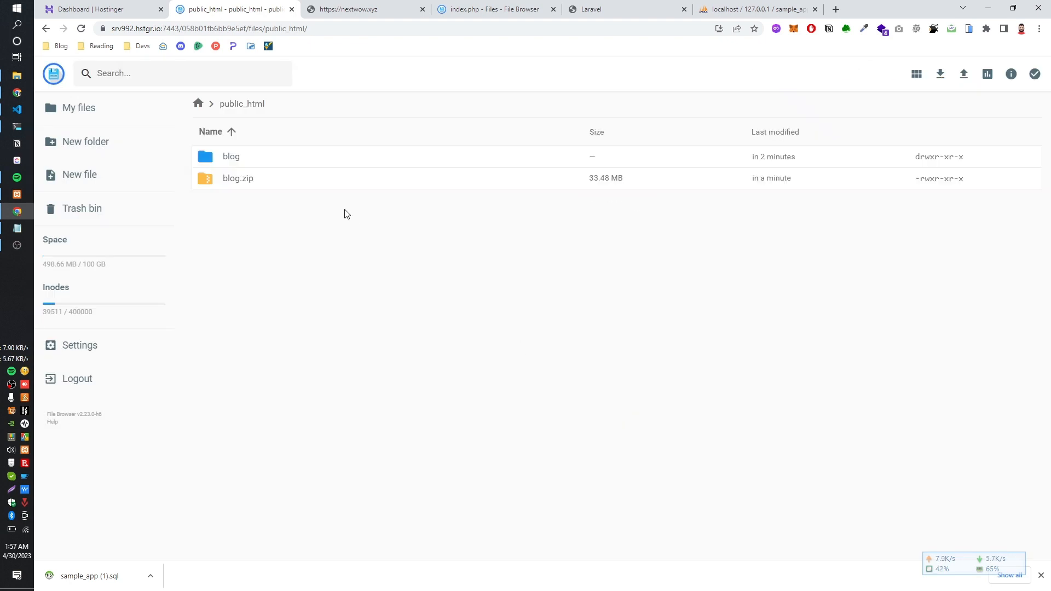
Delete the blog.zip archive from public_html
right_click(236, 177)
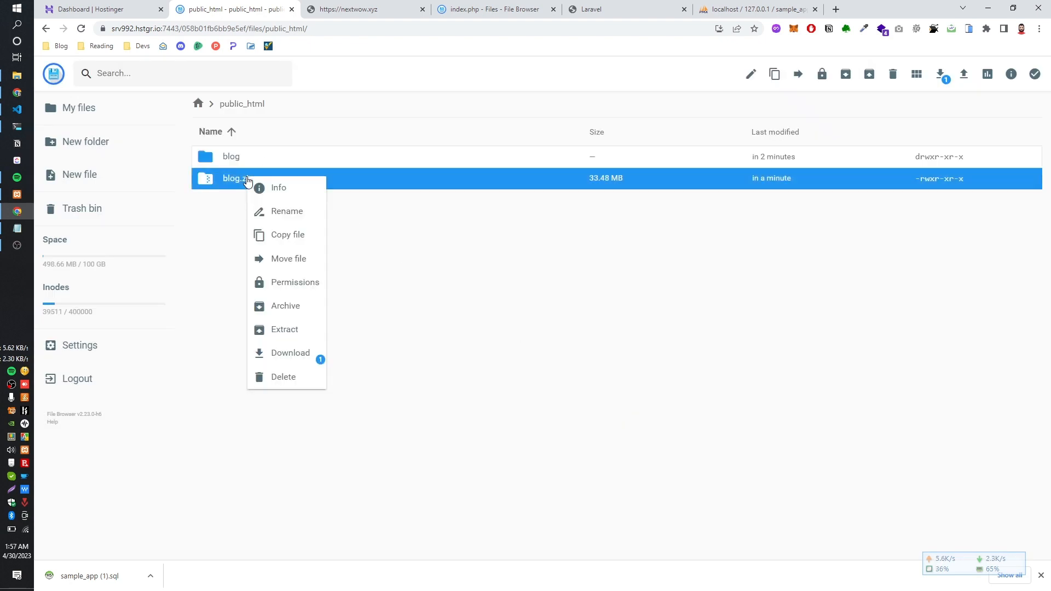
click(282, 376)
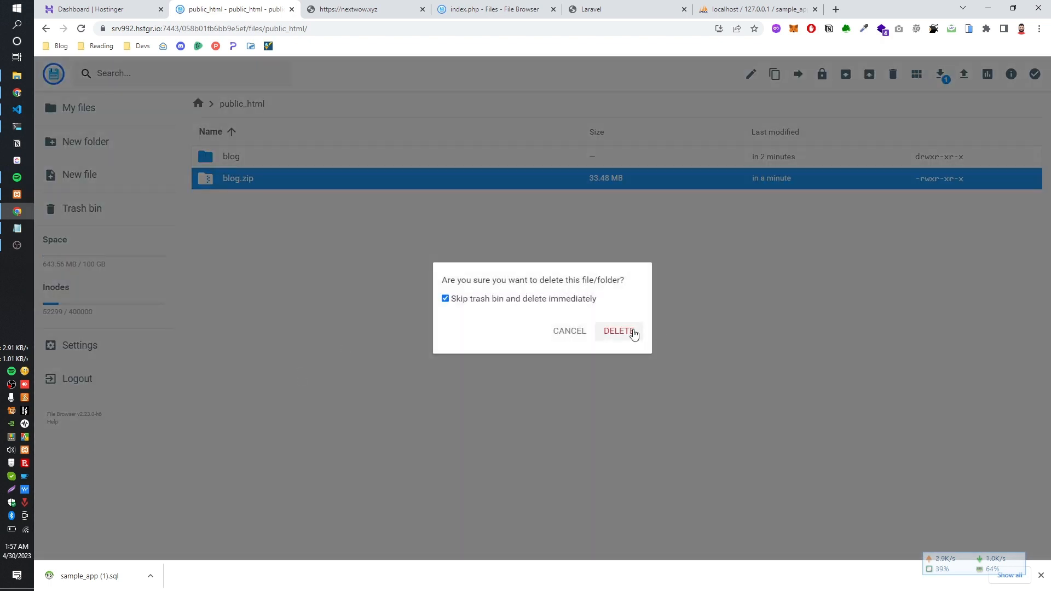
click(618, 330)
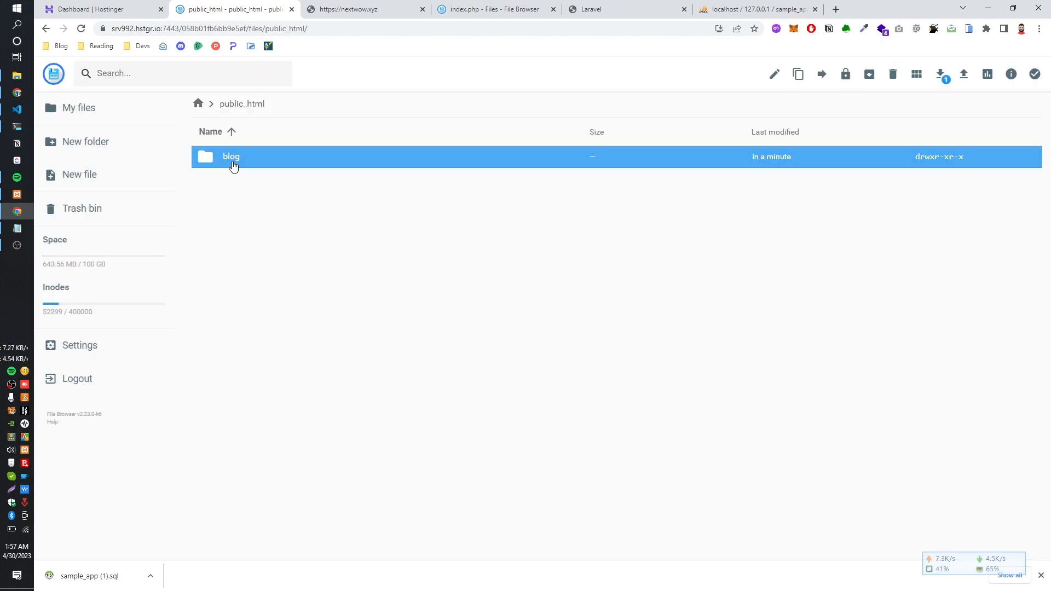
Move all project files from the blog folder up into public_html
double_click(230, 158)
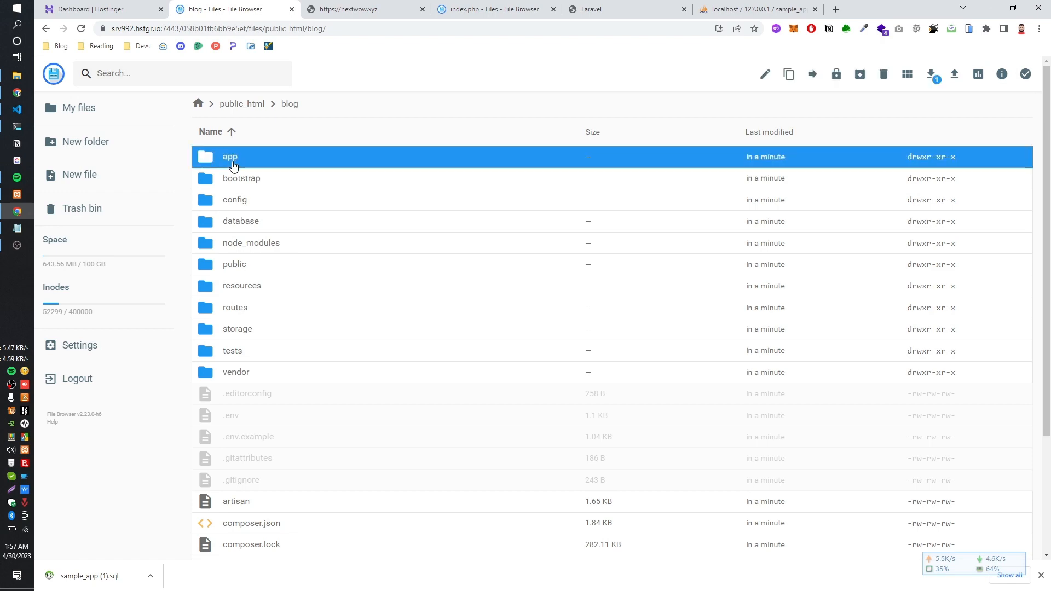
right_click(230, 158)
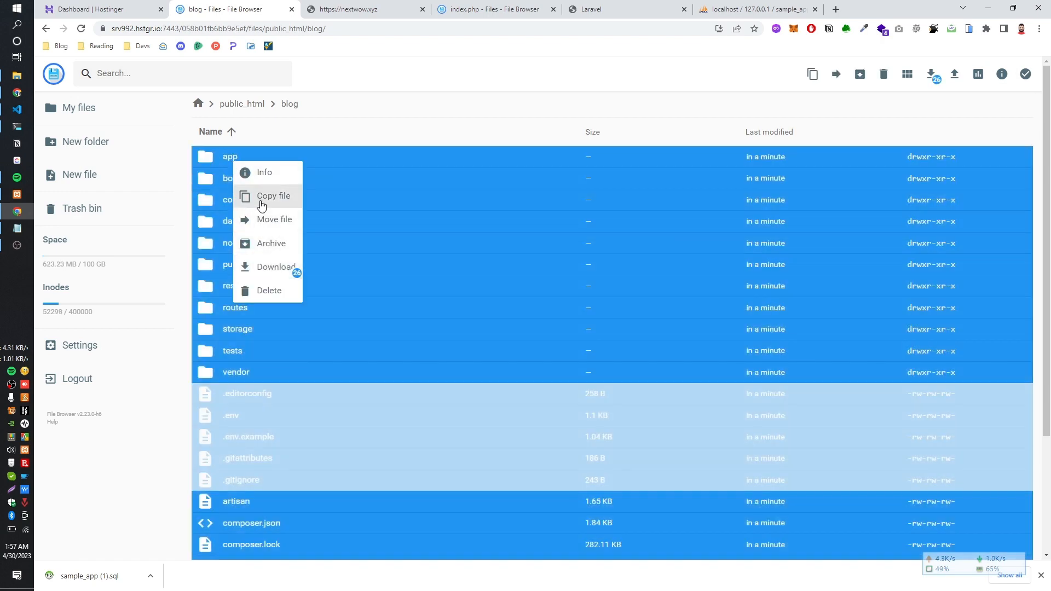
click(274, 219)
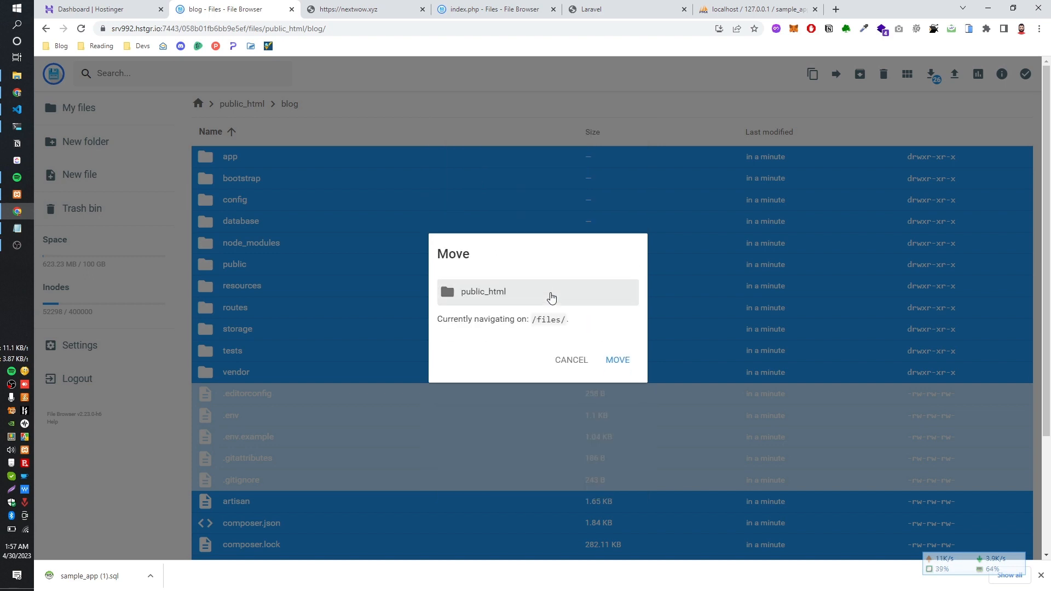
click(537, 291)
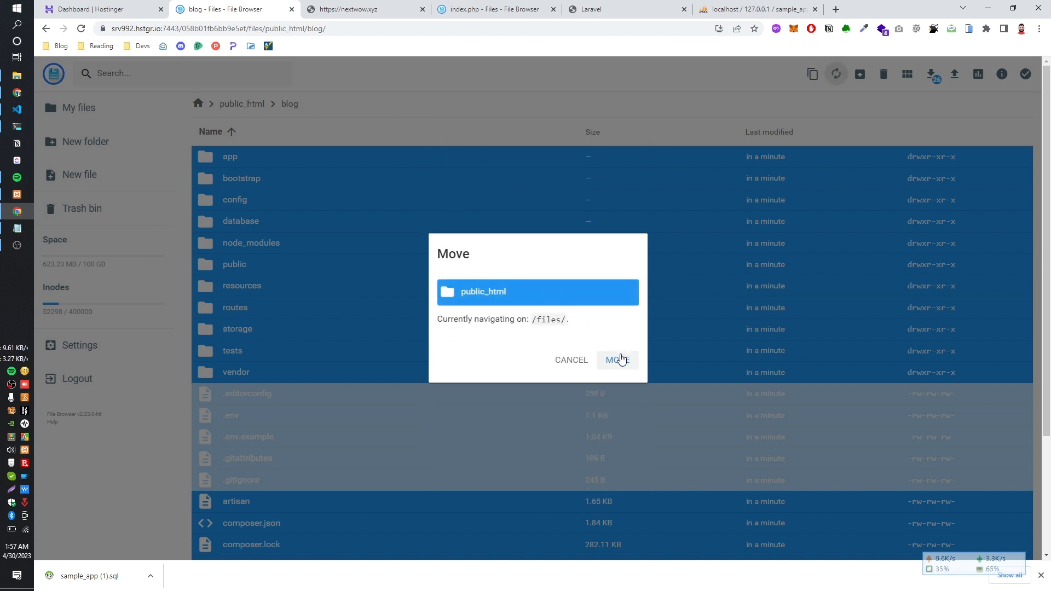
click(618, 358)
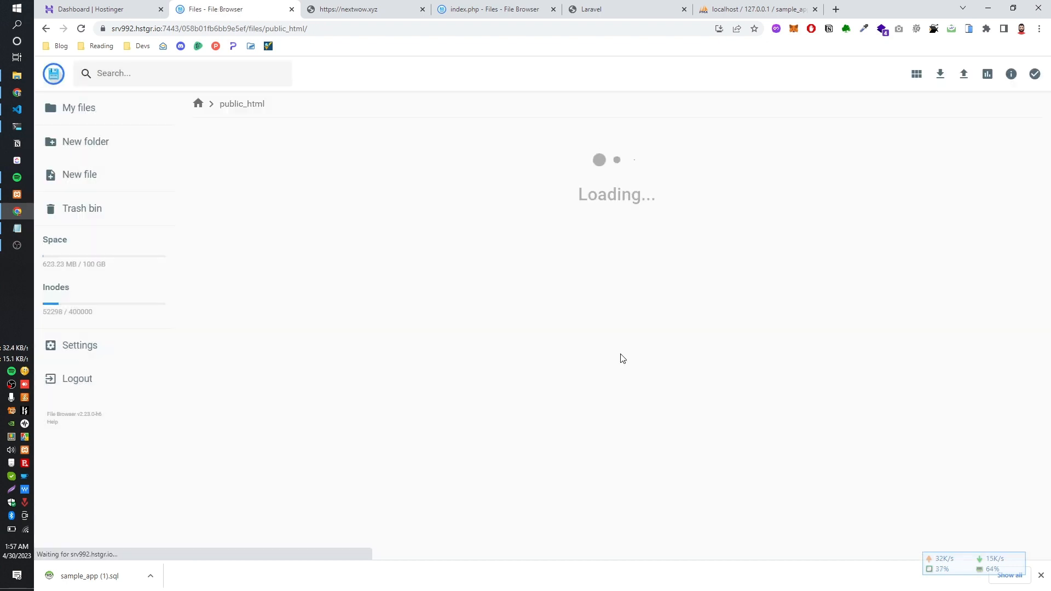
Delete the now-empty blog folder
click(232, 178)
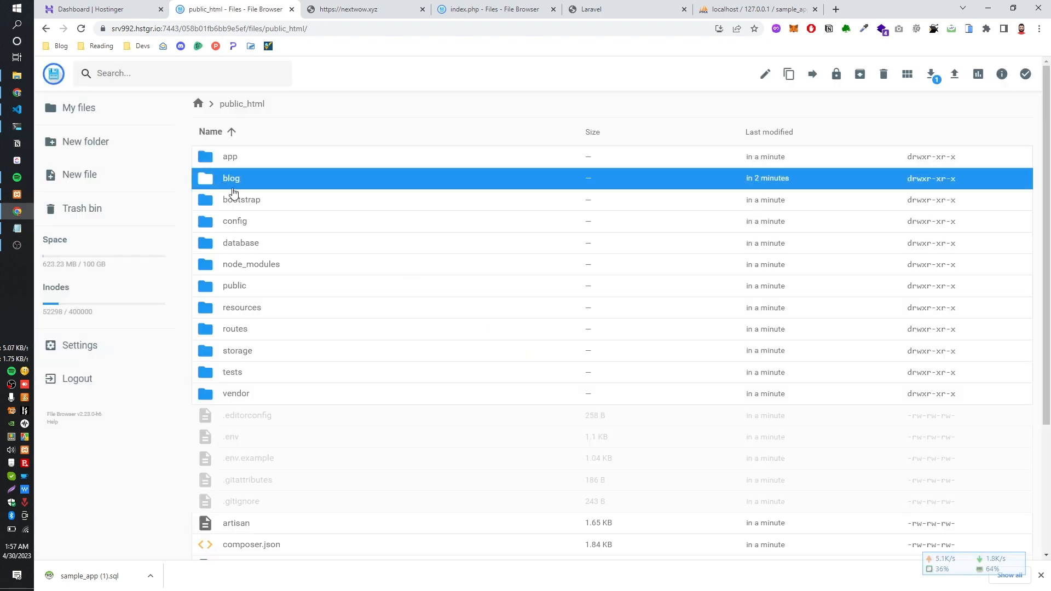
right_click(230, 177)
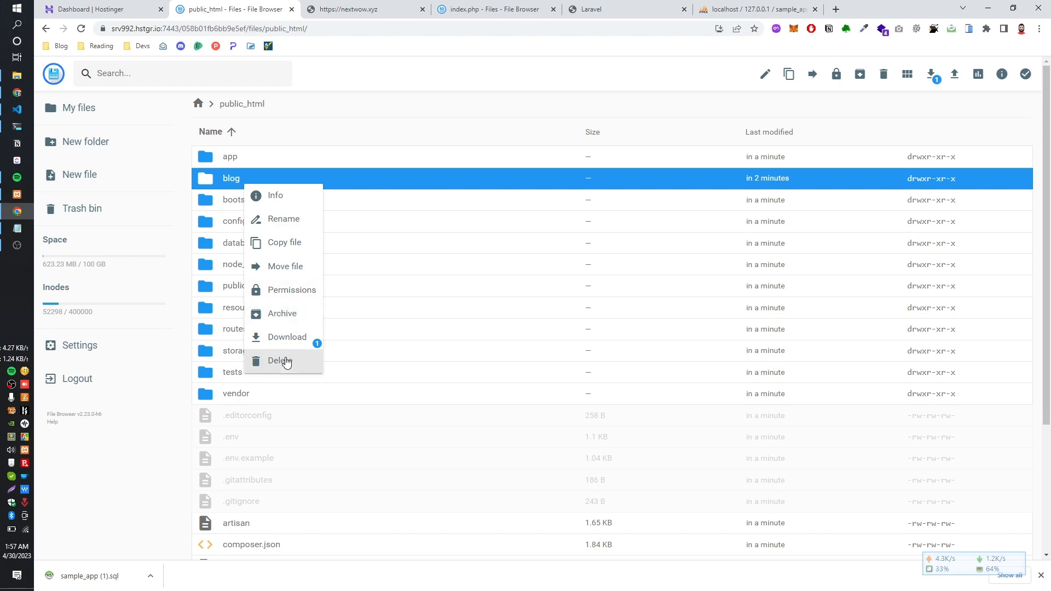
click(279, 361)
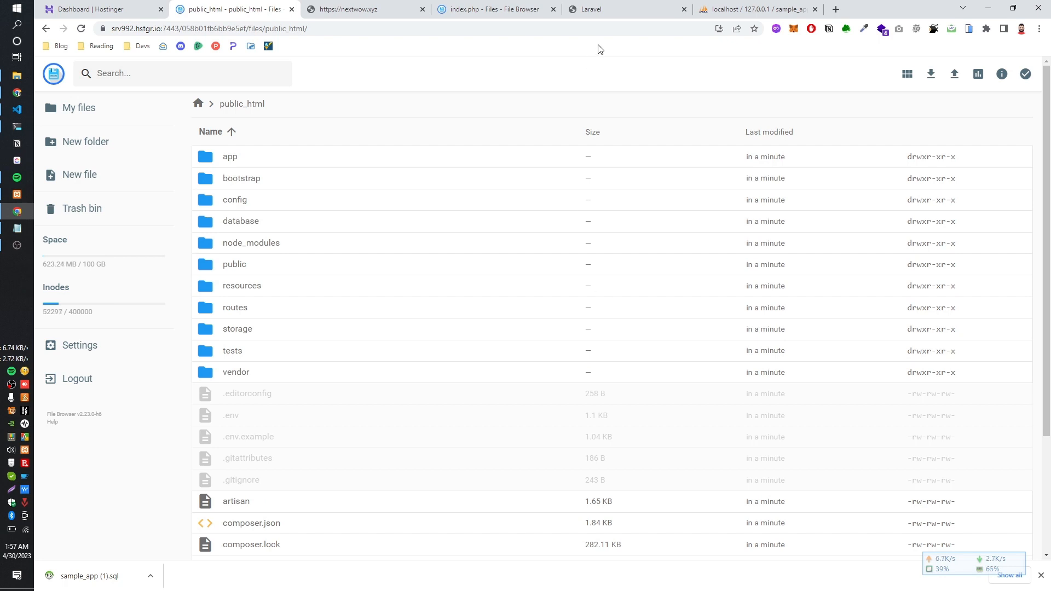
click(359, 8)
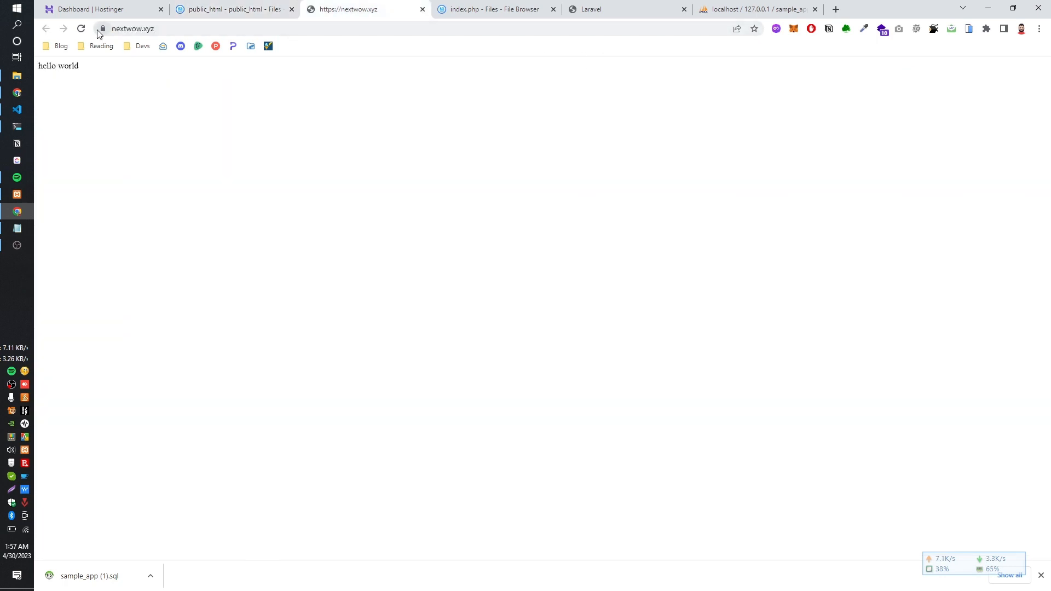
click(80, 29)
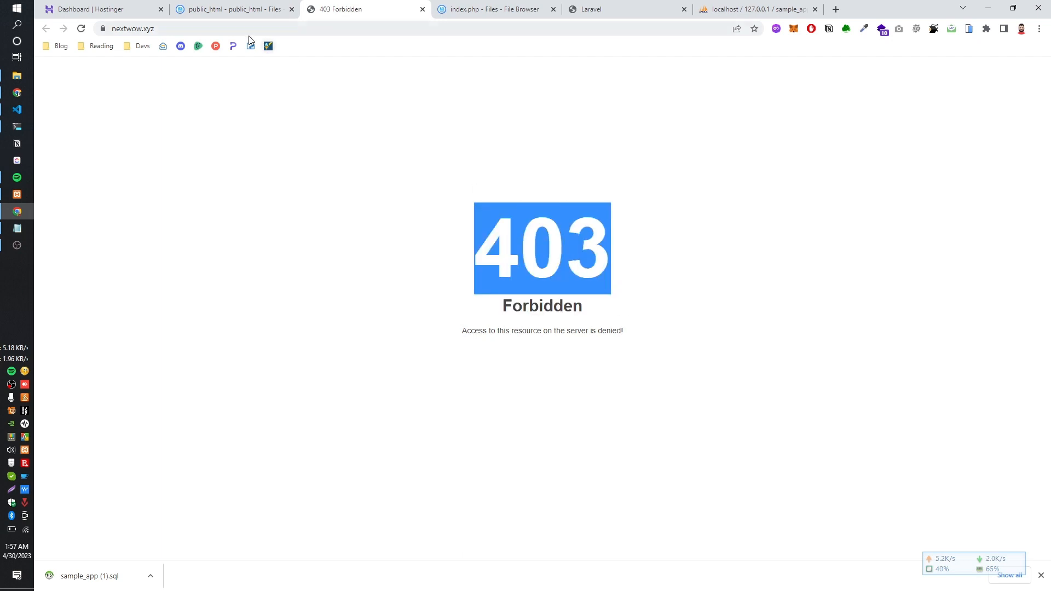
text(https://nextwow.xyz/p)
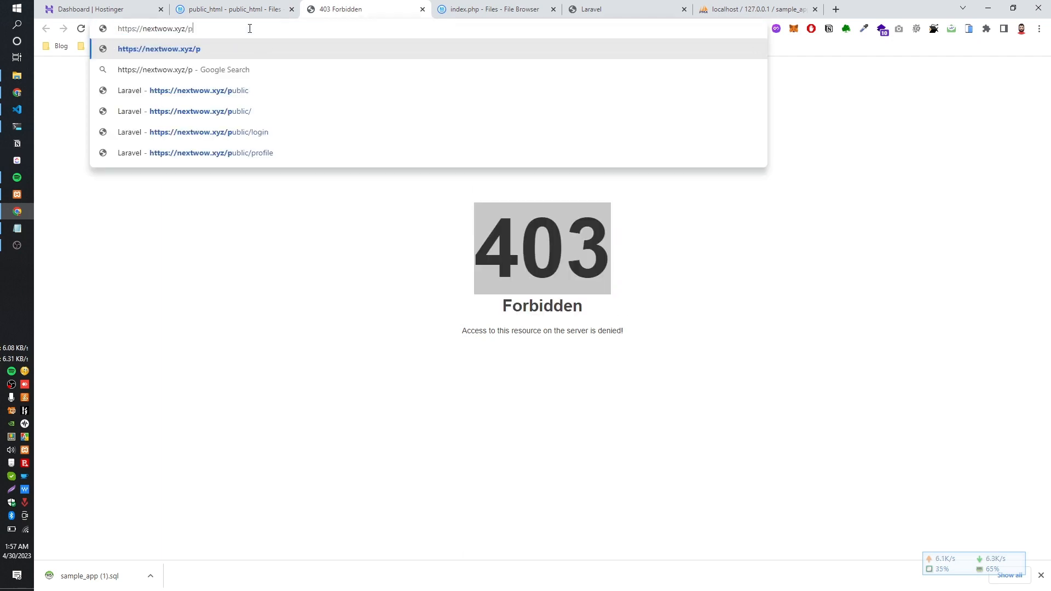
text(ubl)
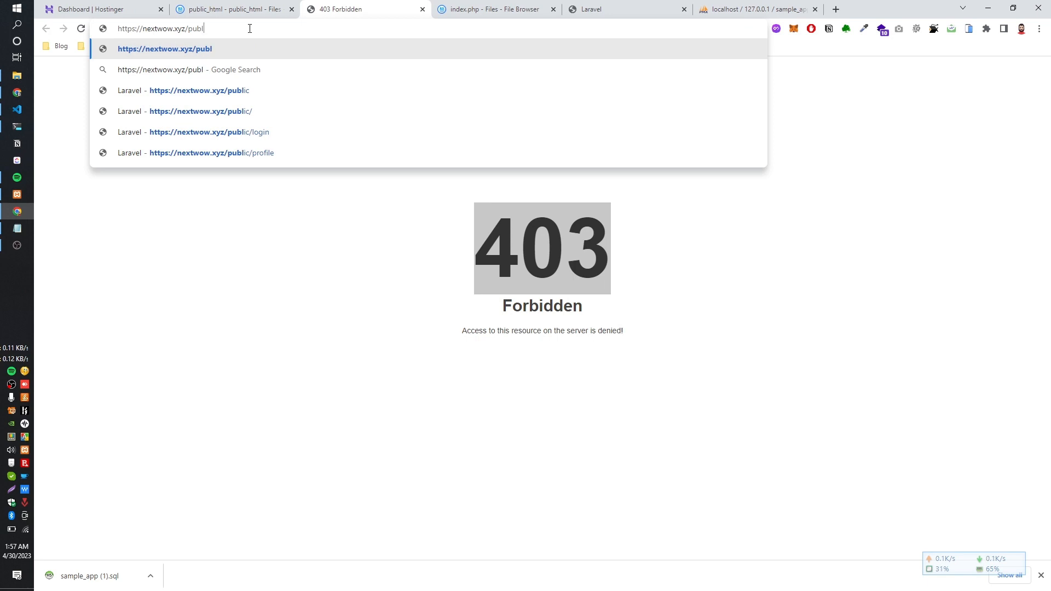
key(Enter)
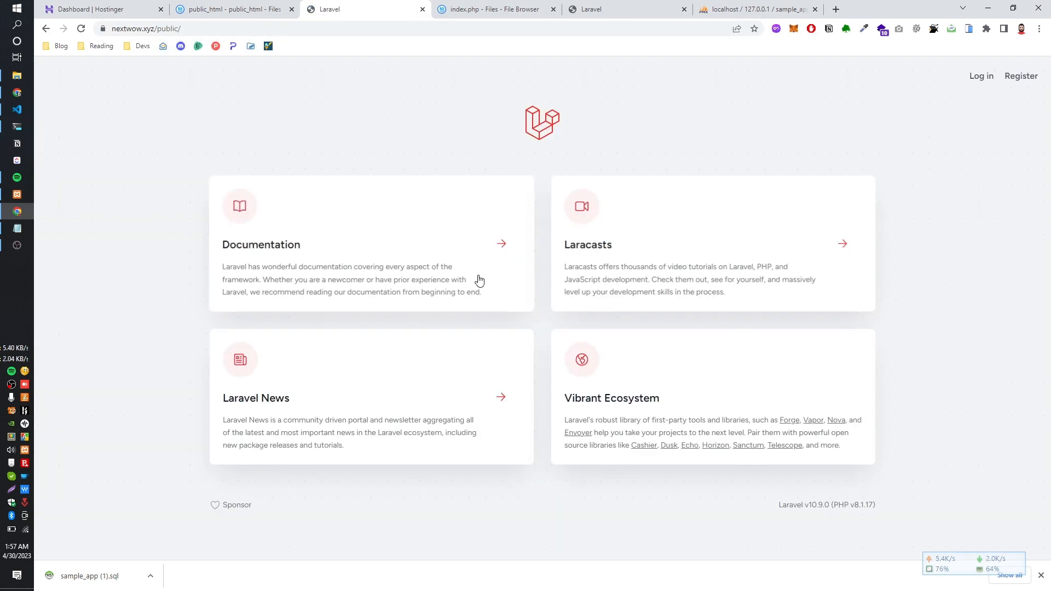
mouse_move(982, 79)
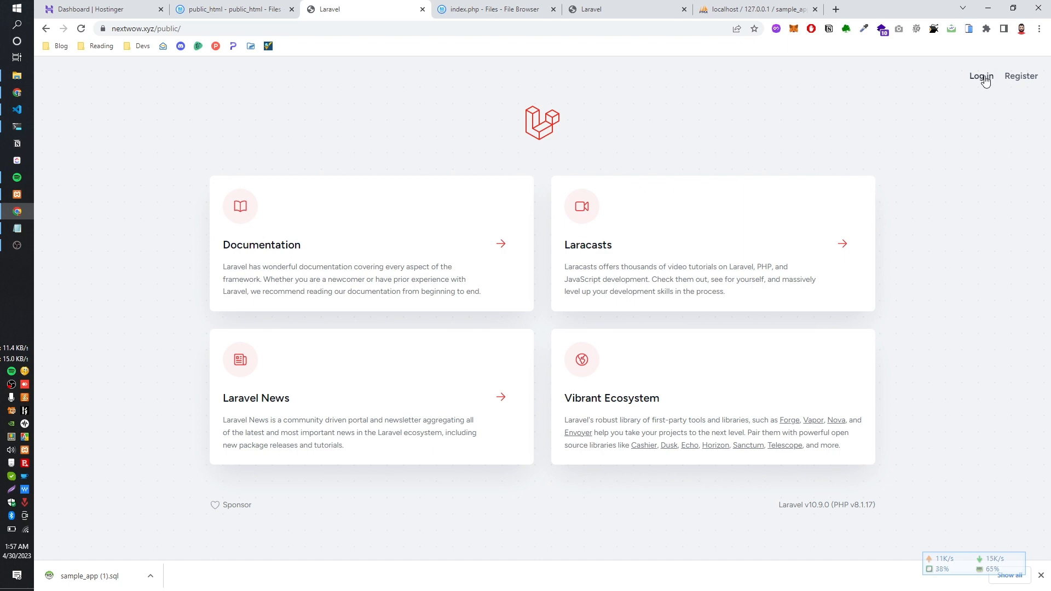
click(981, 76)
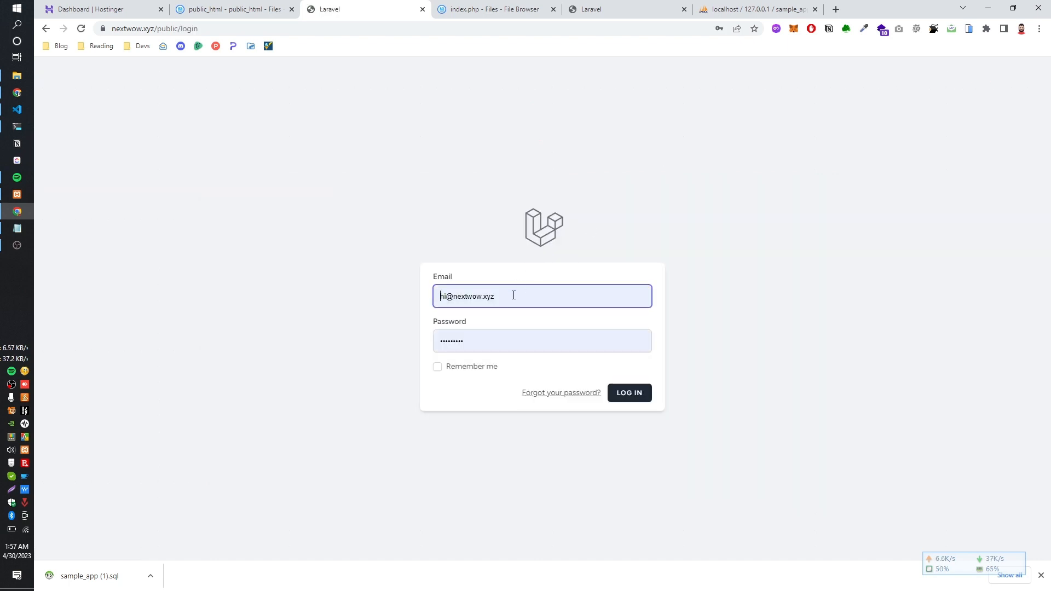
text(test@example.com)
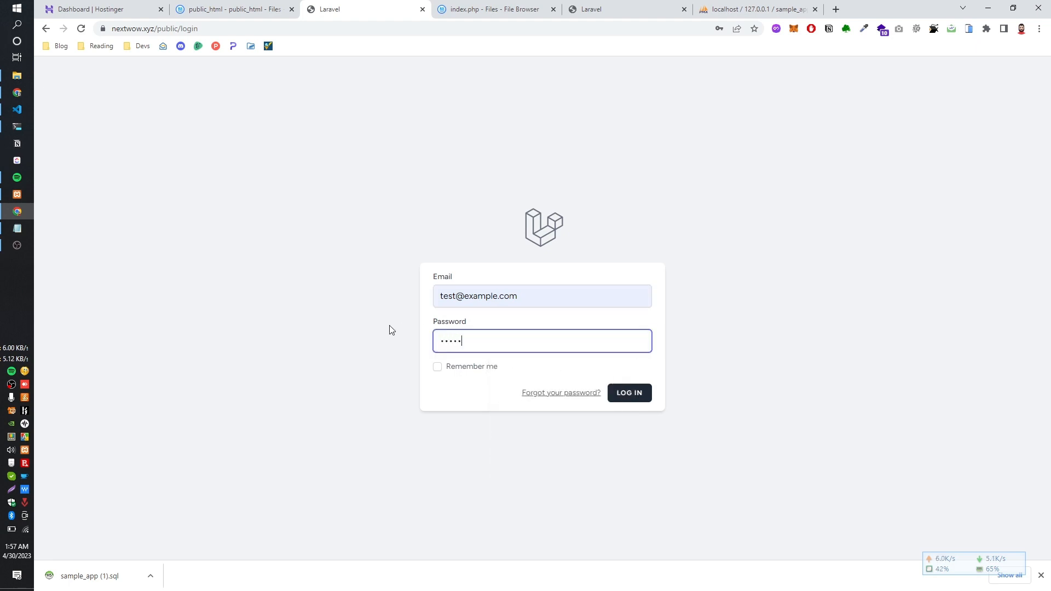
click(629, 392)
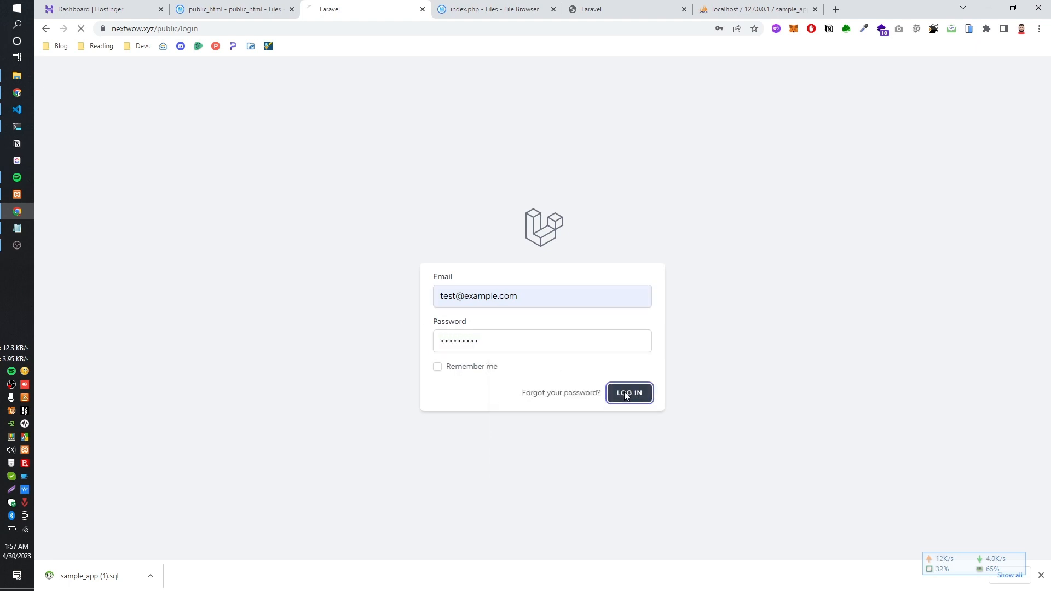
click(629, 393)
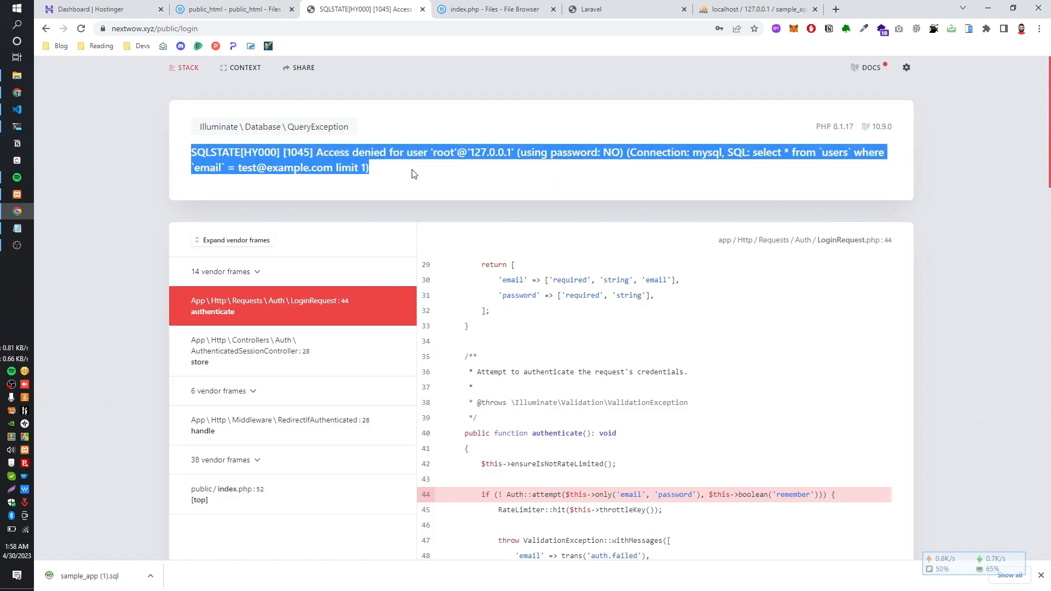
Highlight the DB_ connection lines in .env, then return to the hPanel site dashboard
click(214, 9)
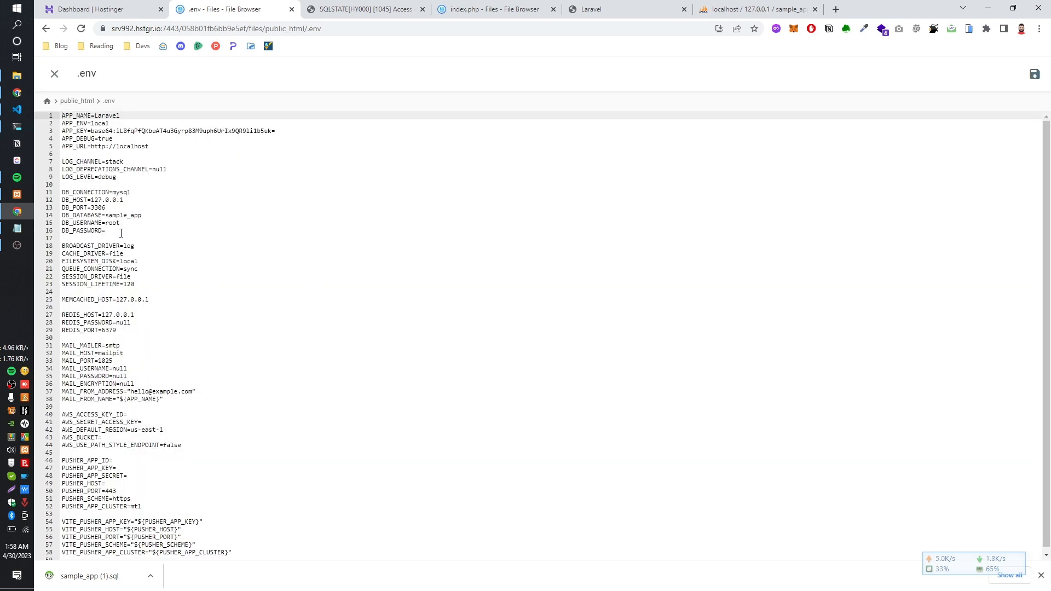
drag(62, 192, 105, 231)
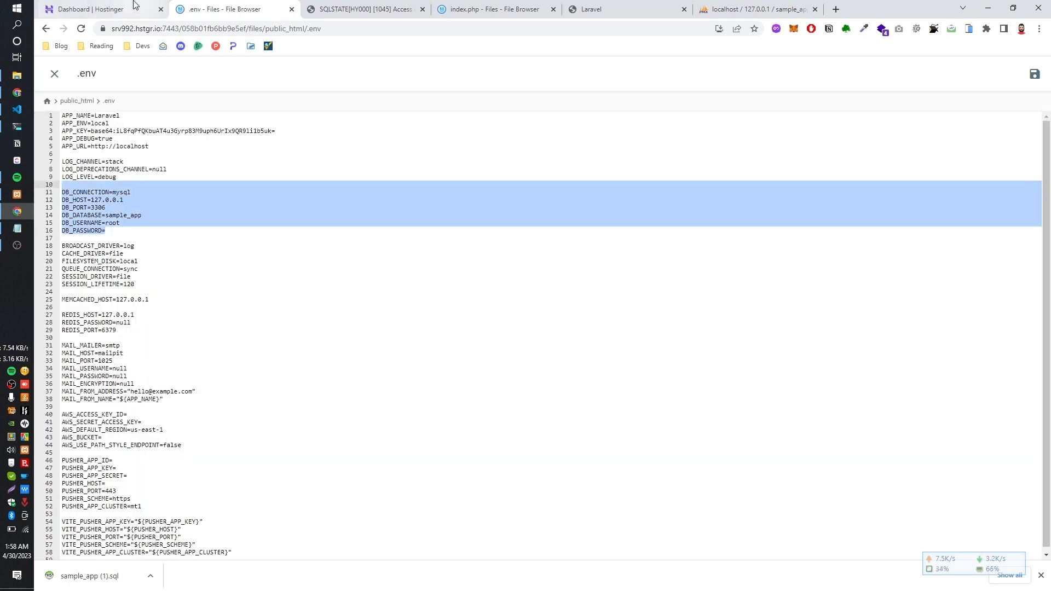
click(82, 9)
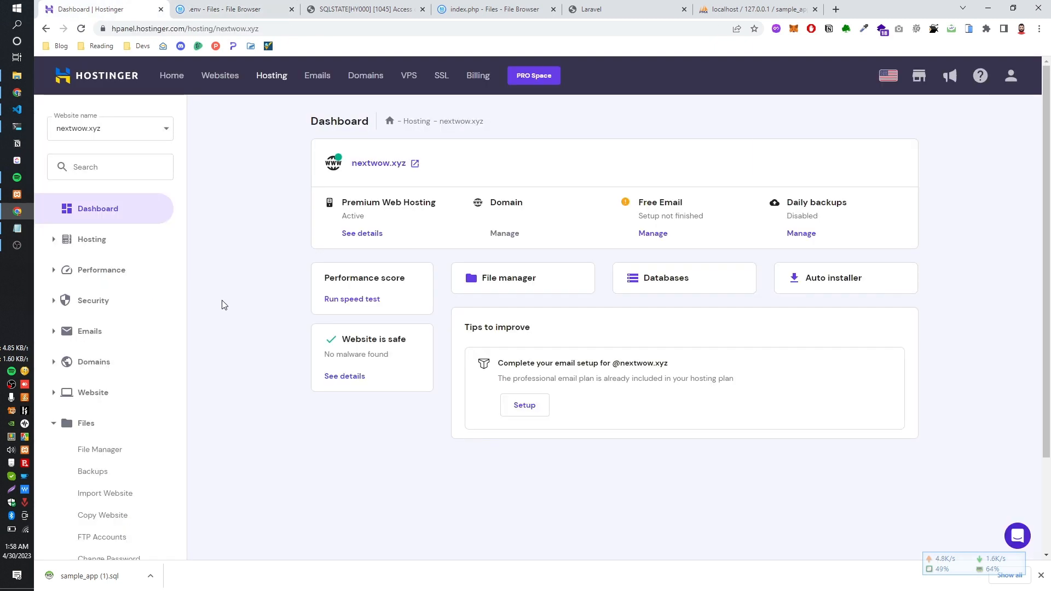
Expand Website and Databases in the sidebar to show Management, phpMyAdmin and Remote MySQL
scroll(down, 3)
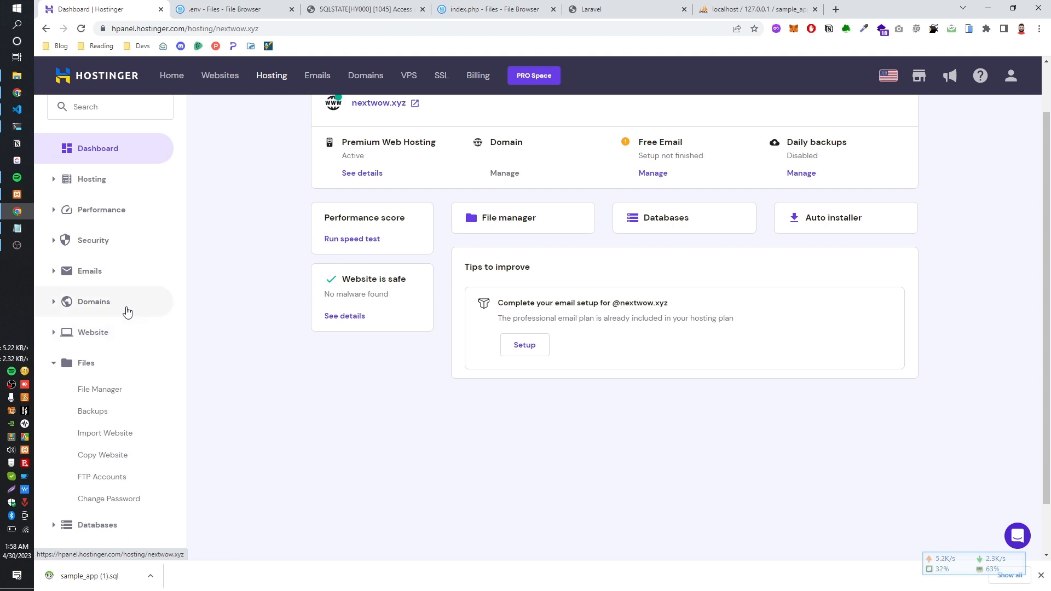
scroll(down, 3)
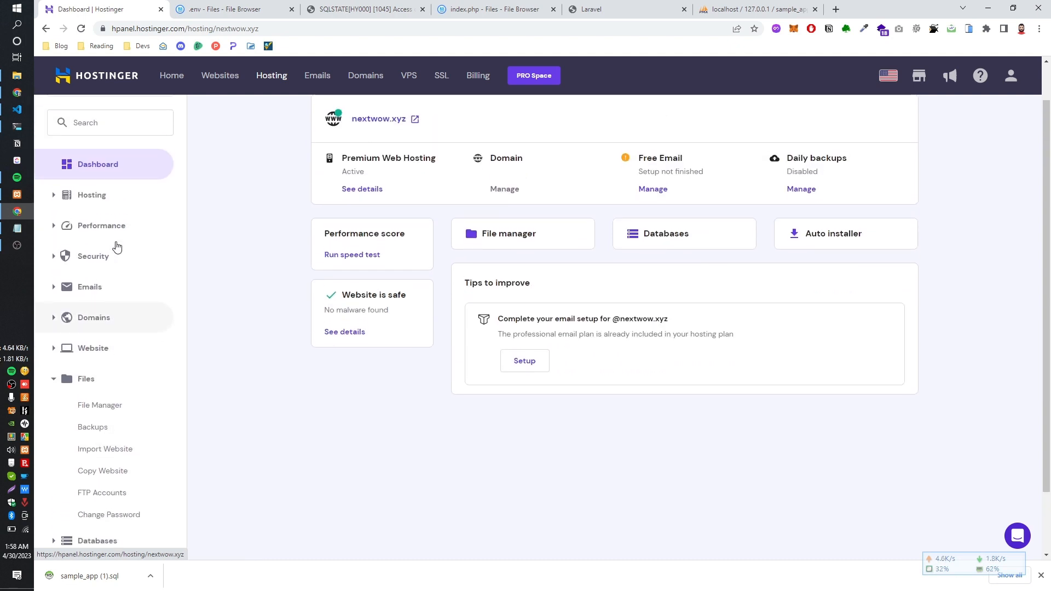
scroll(down, 3)
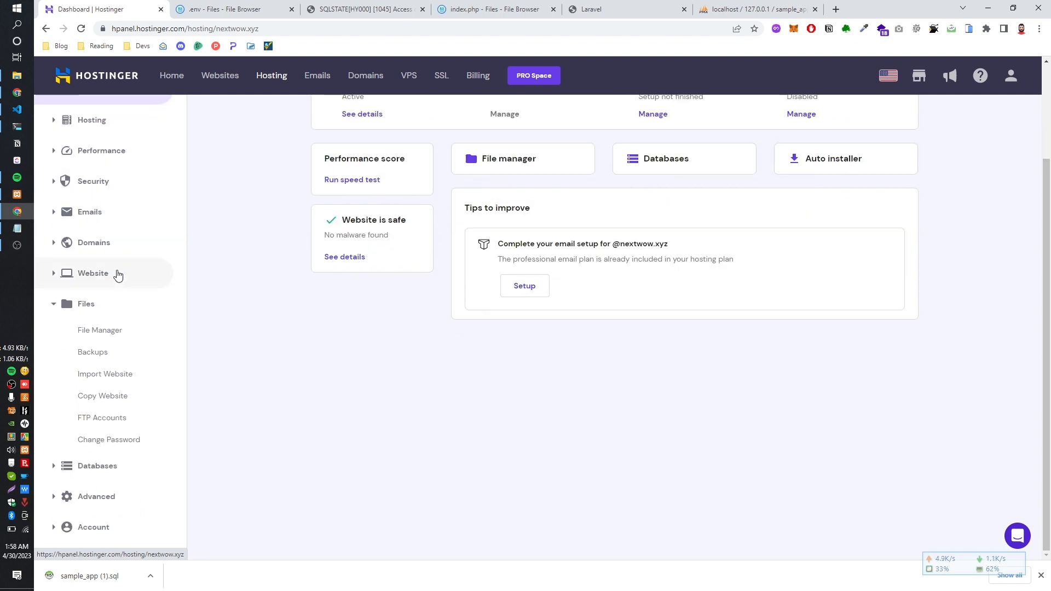
click(93, 274)
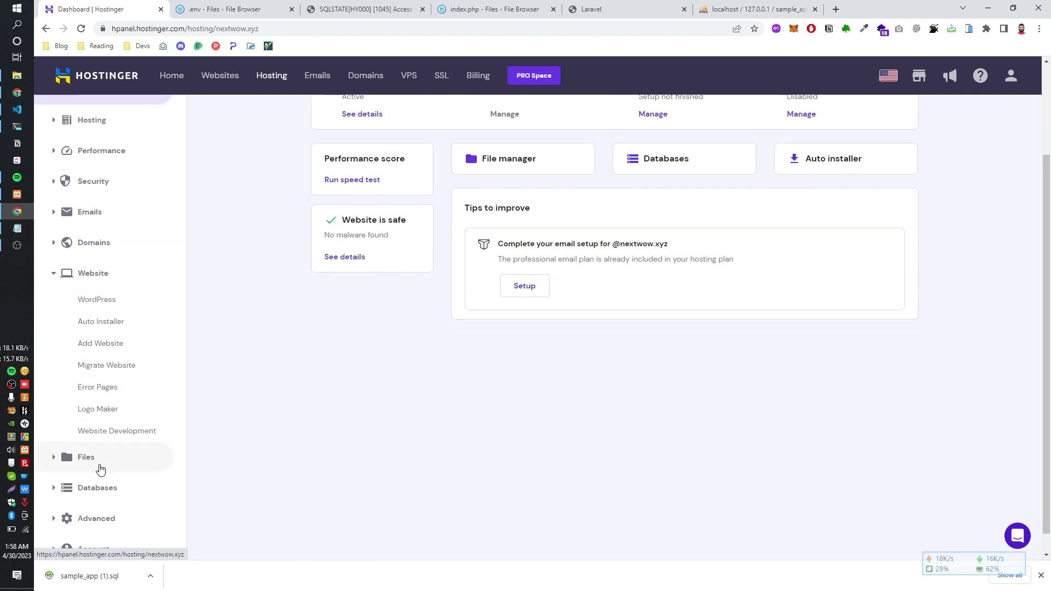
click(96, 488)
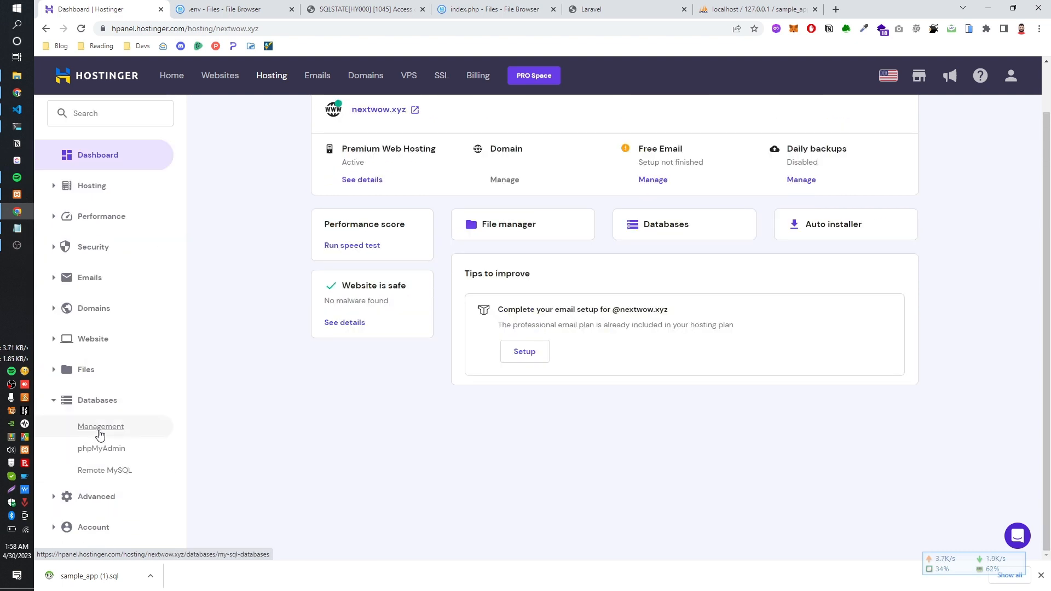
In Databases Management, enter database name sample_app and user app_user
click(100, 426)
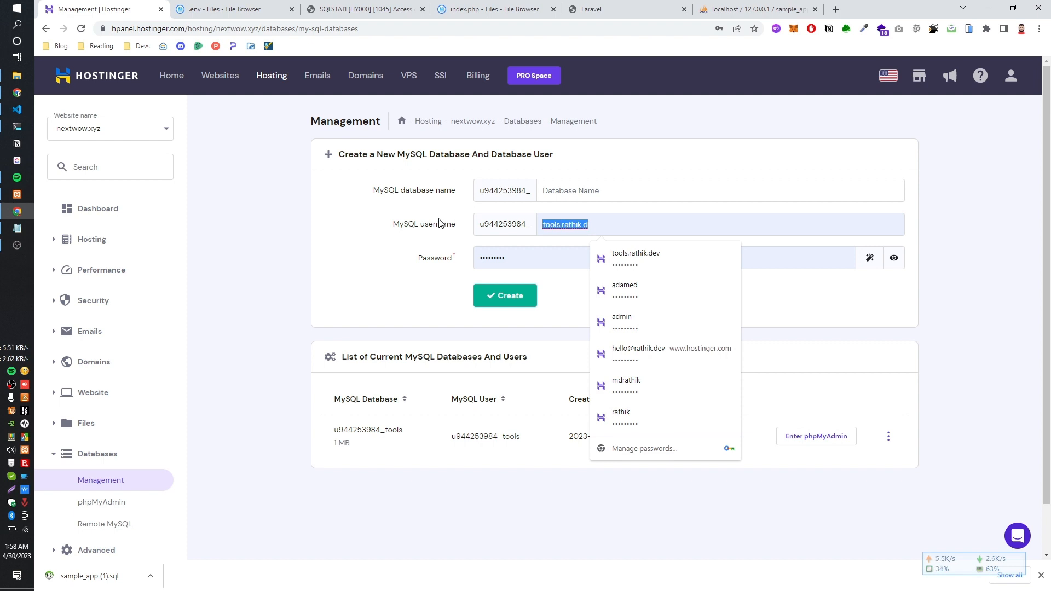
click(579, 171)
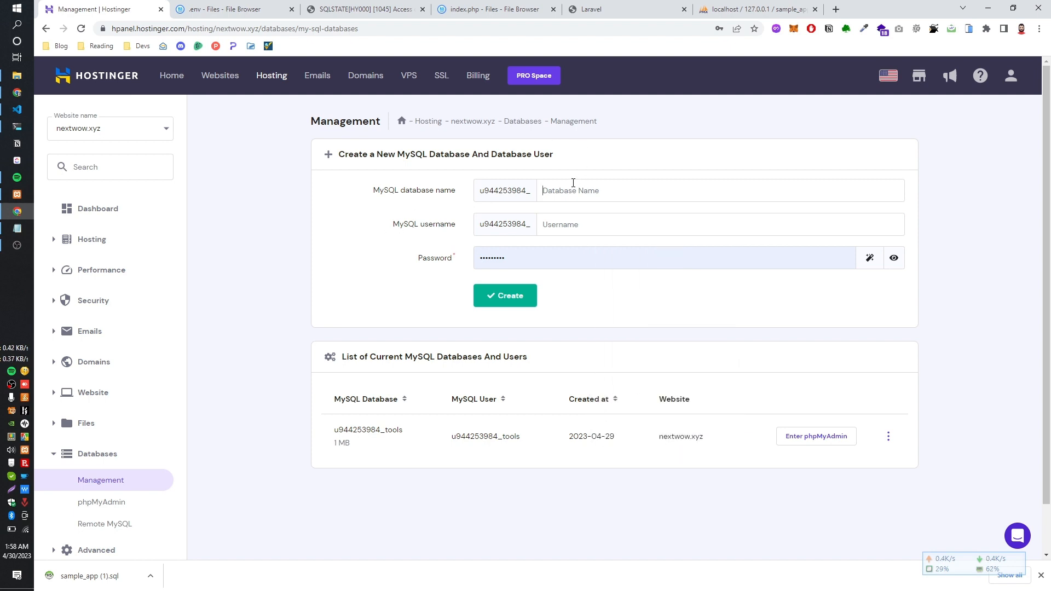
text(sample_app)
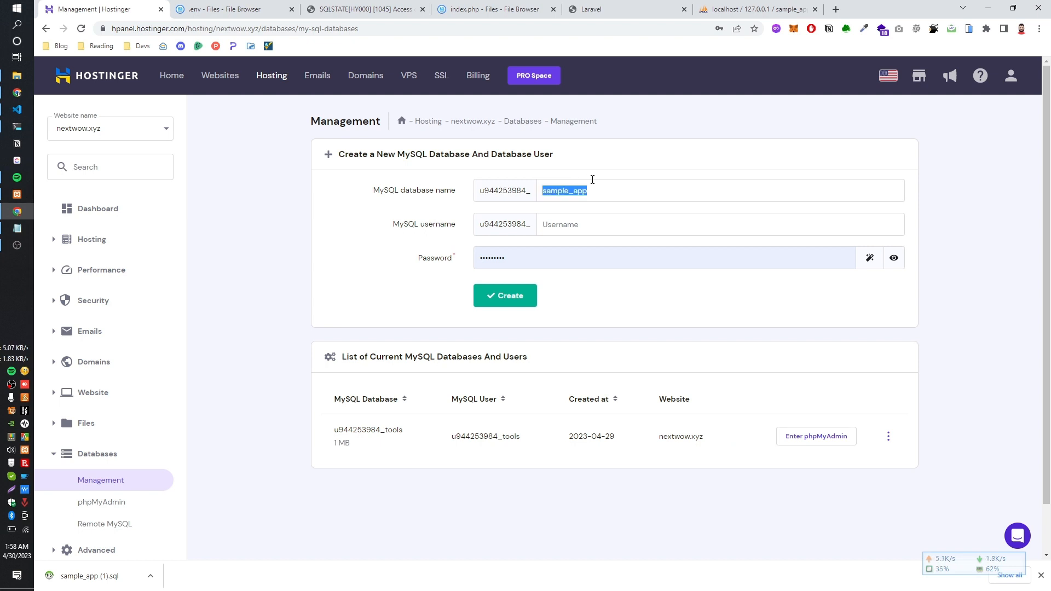
text(sample_app_u)
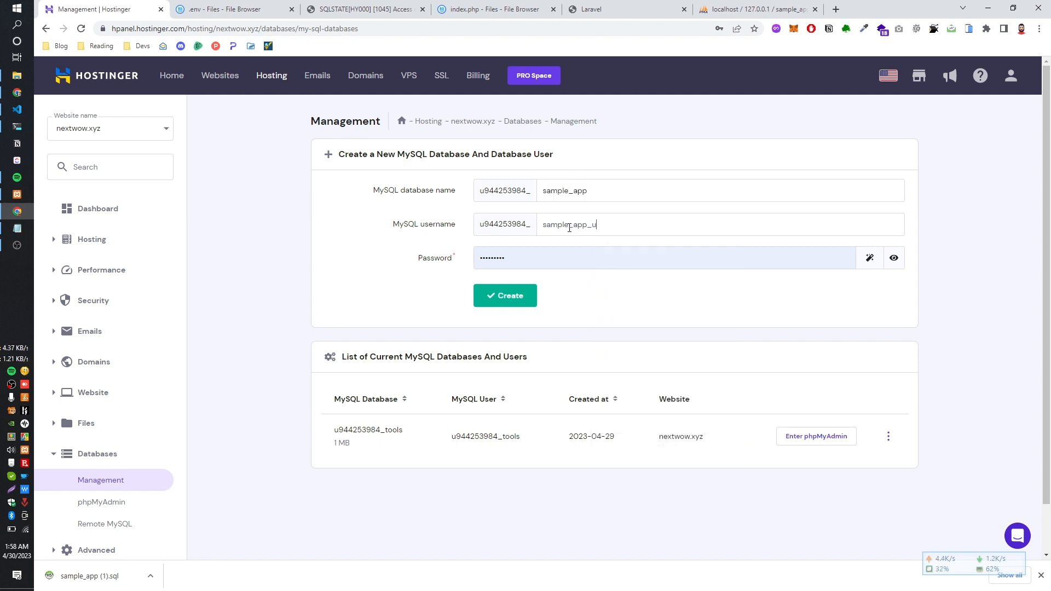
text(ser)
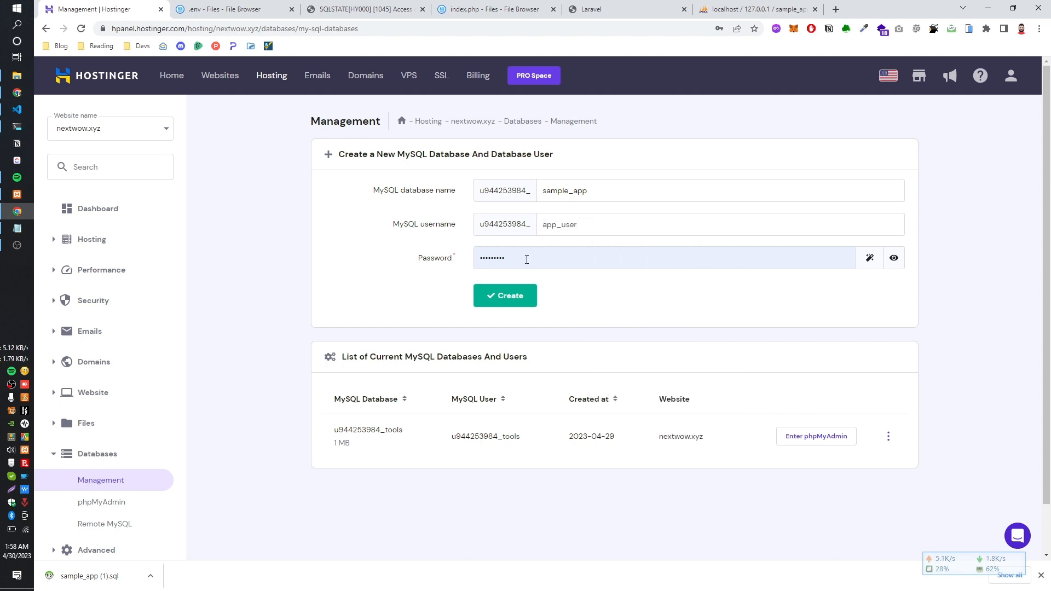
Reveal and copy the generated password, then go back to the .env file
click(893, 257)
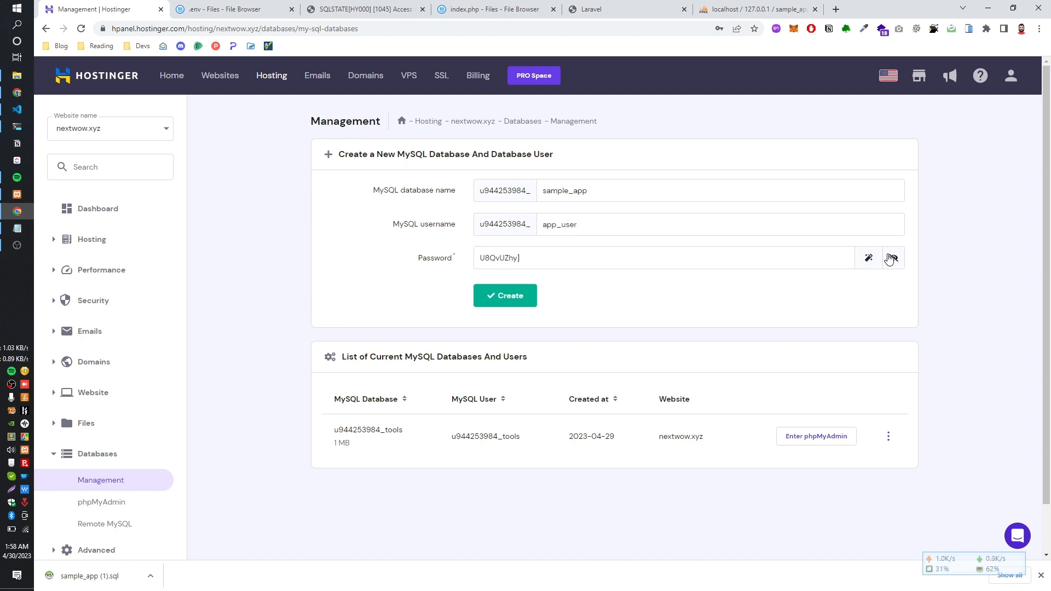
click(893, 257)
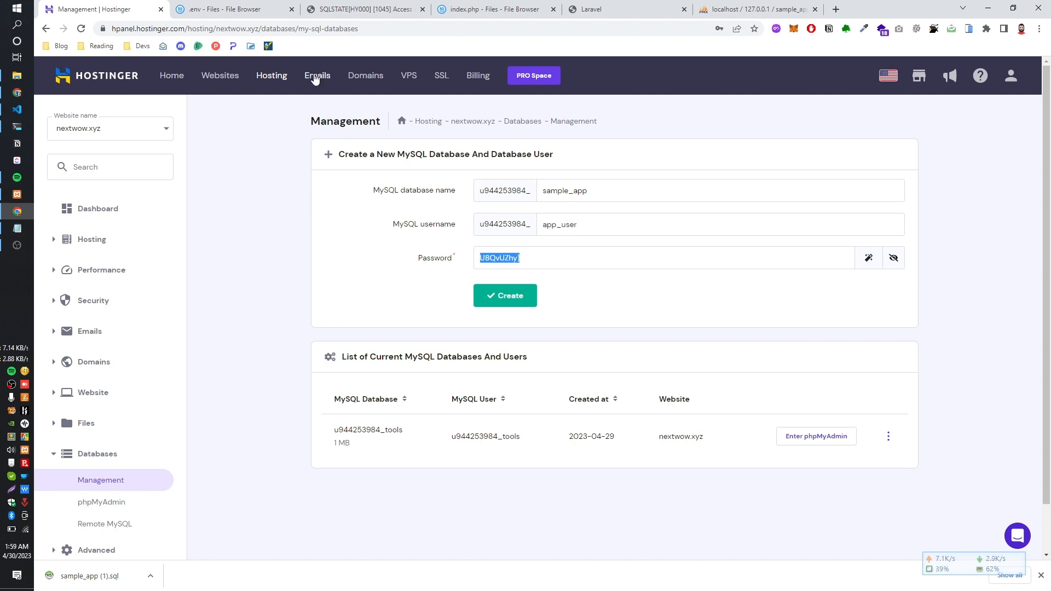
click(227, 9)
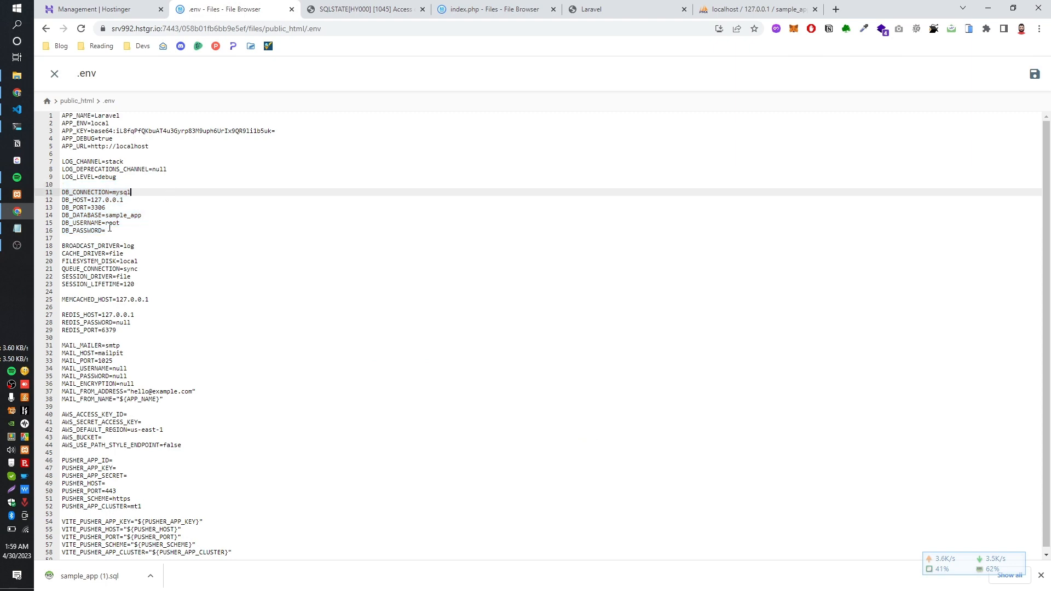
Paste the password into DB_PASSWORD and set DB_USERNAME to the prefixed app_user
click(93, 8)
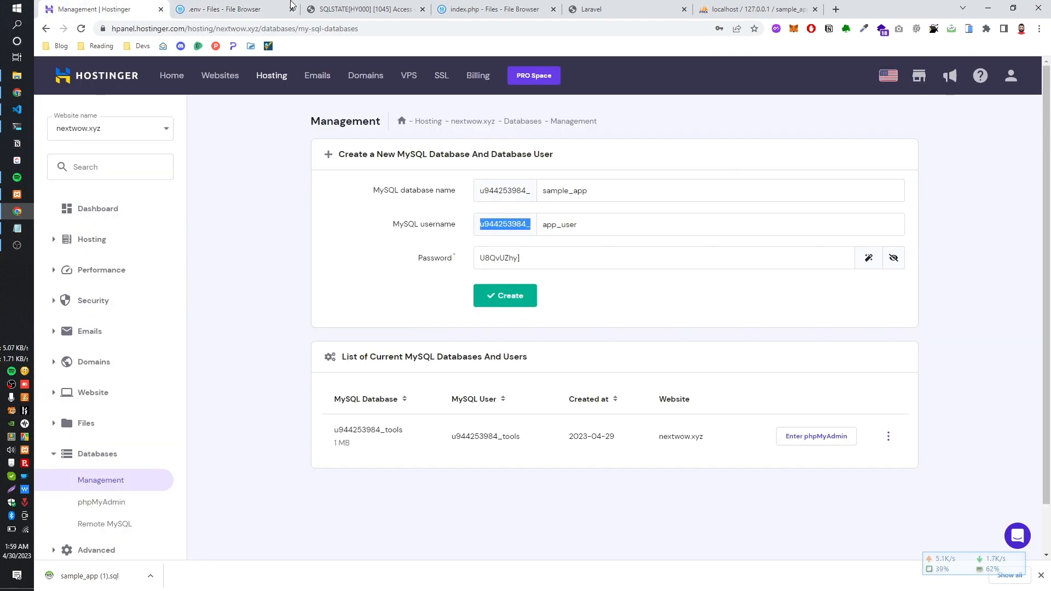
click(221, 8)
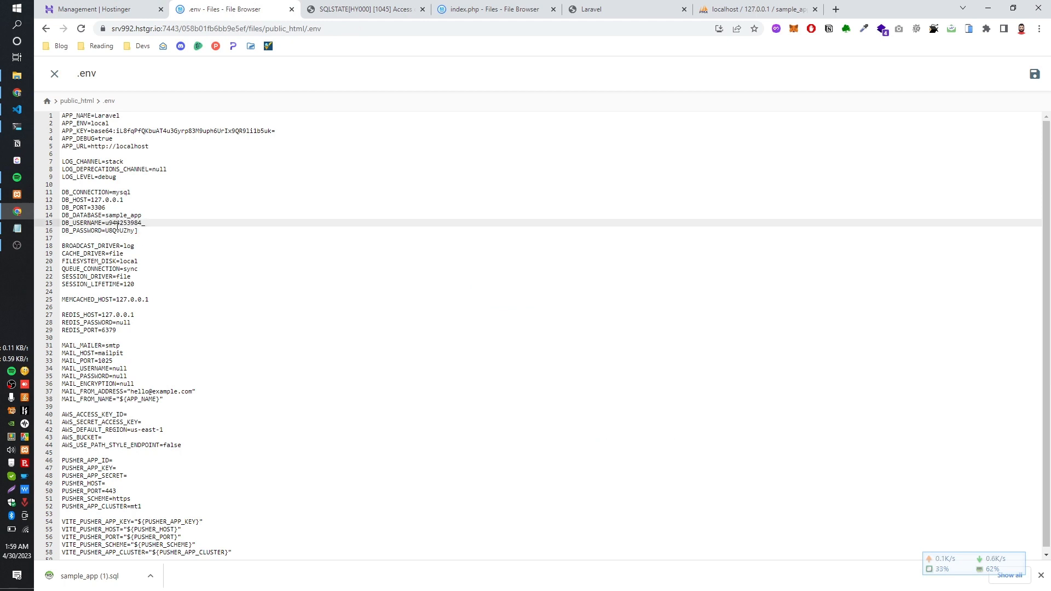
text(_app_user)
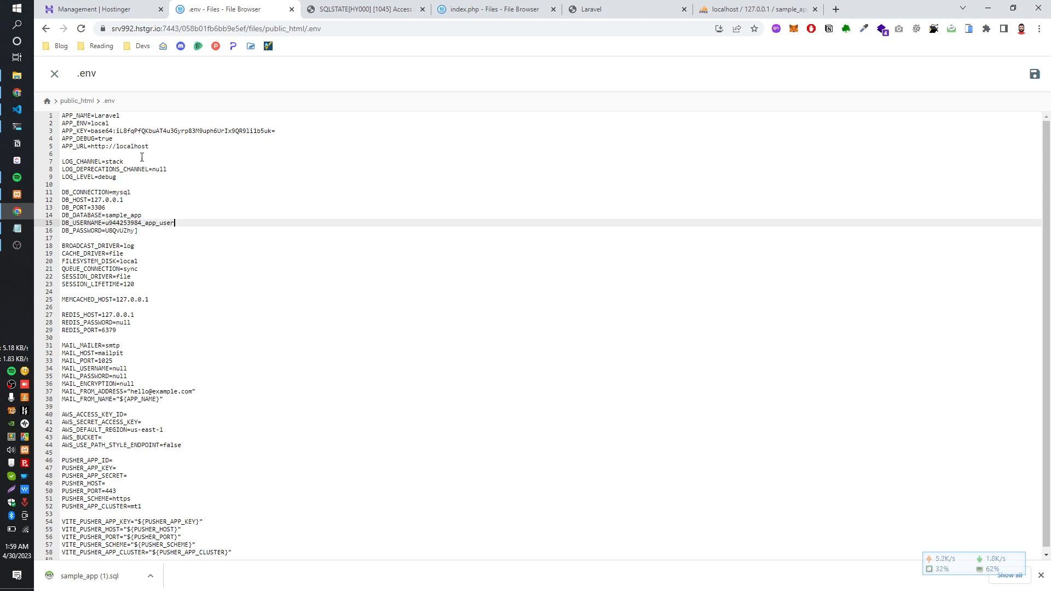
click(98, 9)
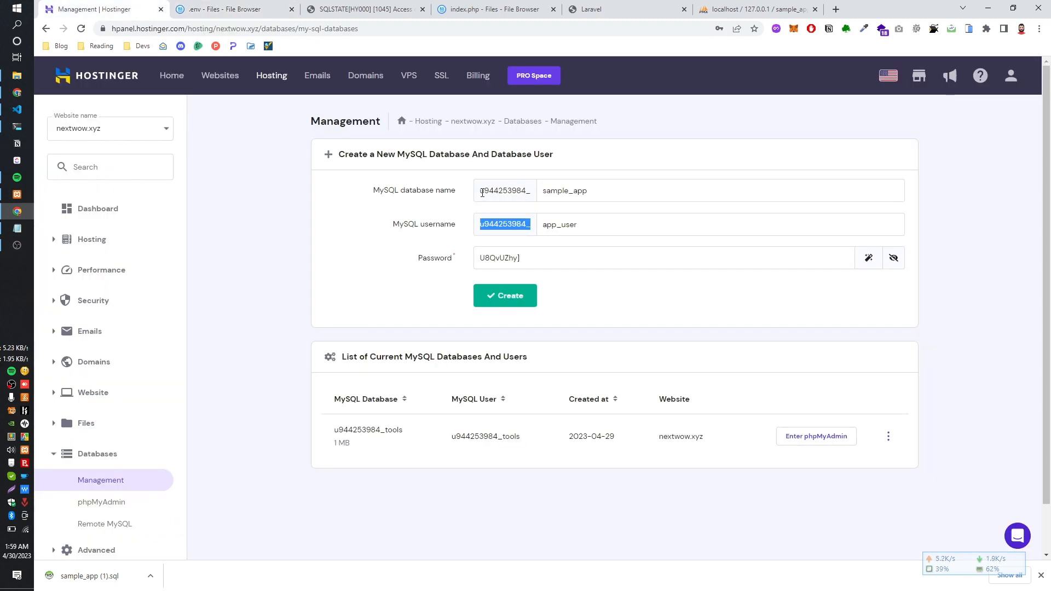
click(220, 8)
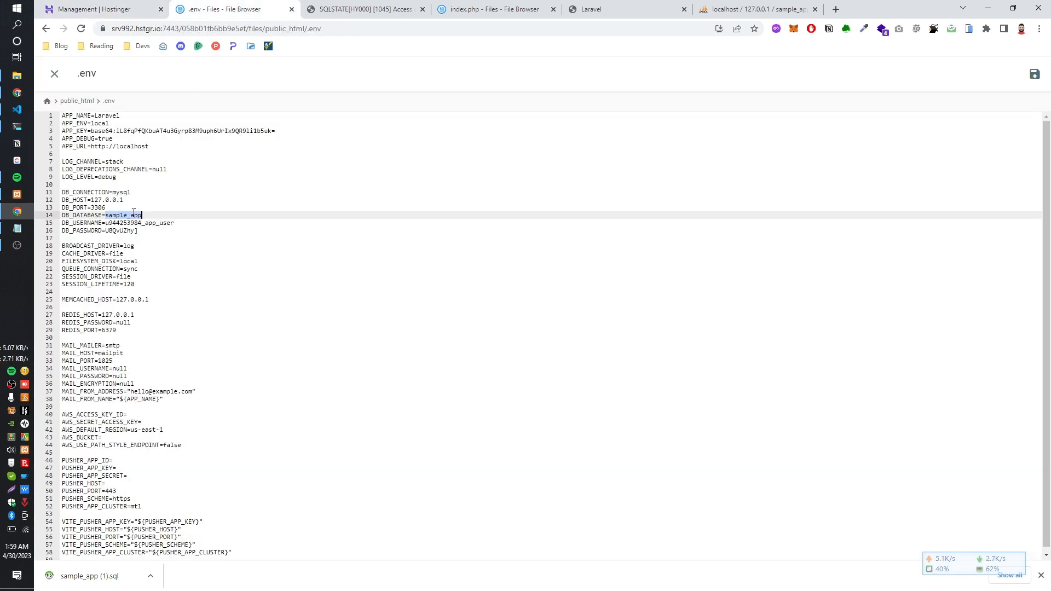
text(u944253984_samp)
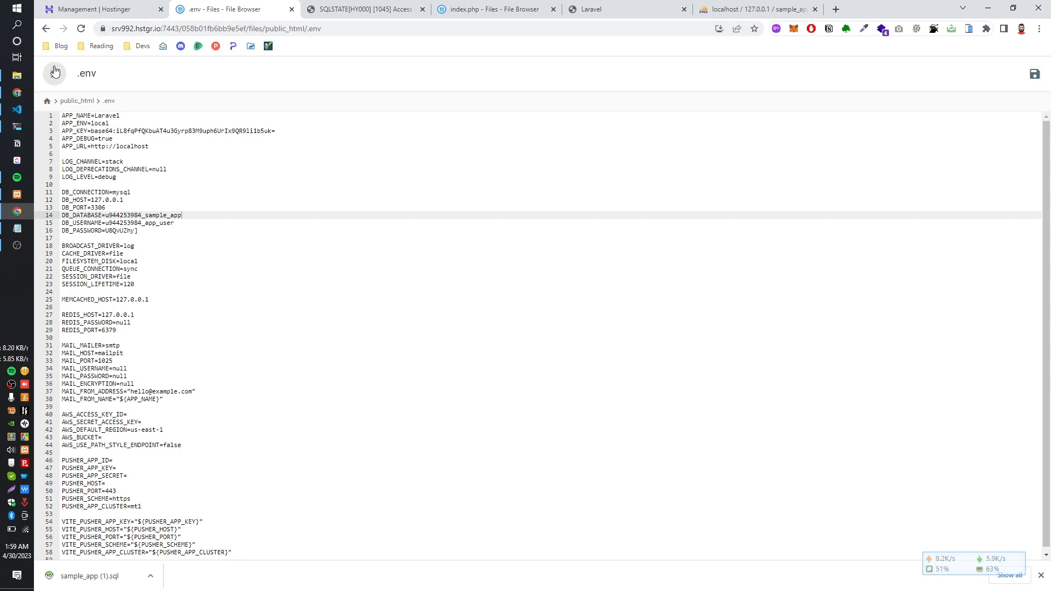
click(82, 8)
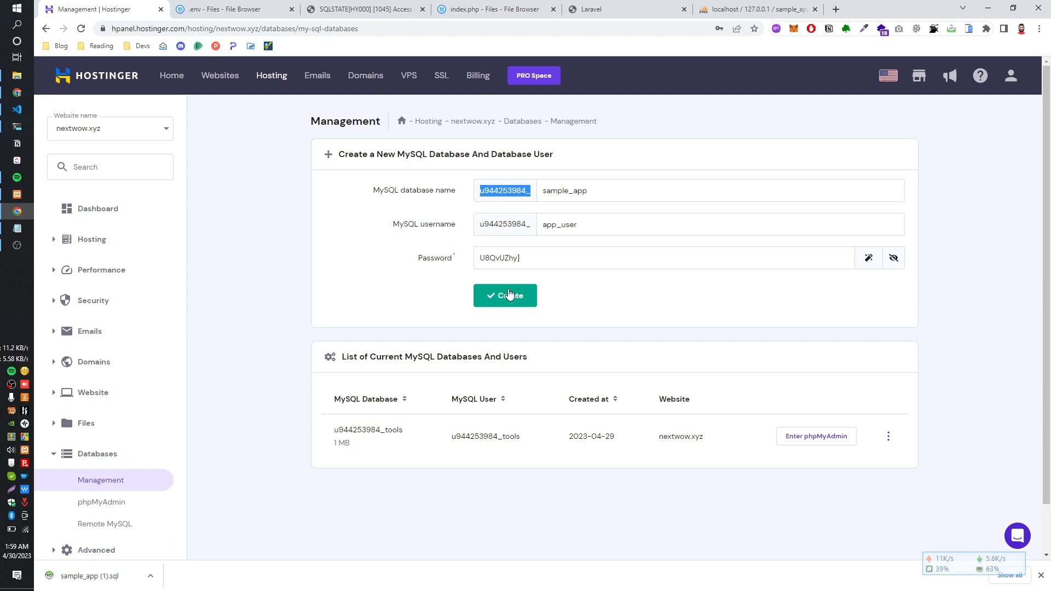
Create the u944253984_sample_app database with user app_user and enter its phpMyAdmin
click(505, 296)
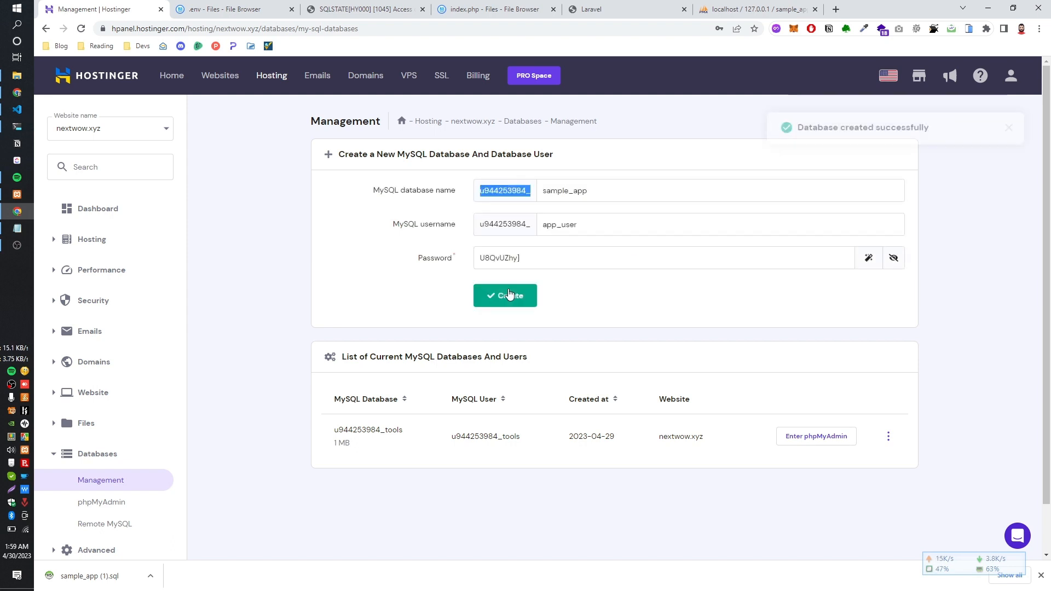
click(504, 296)
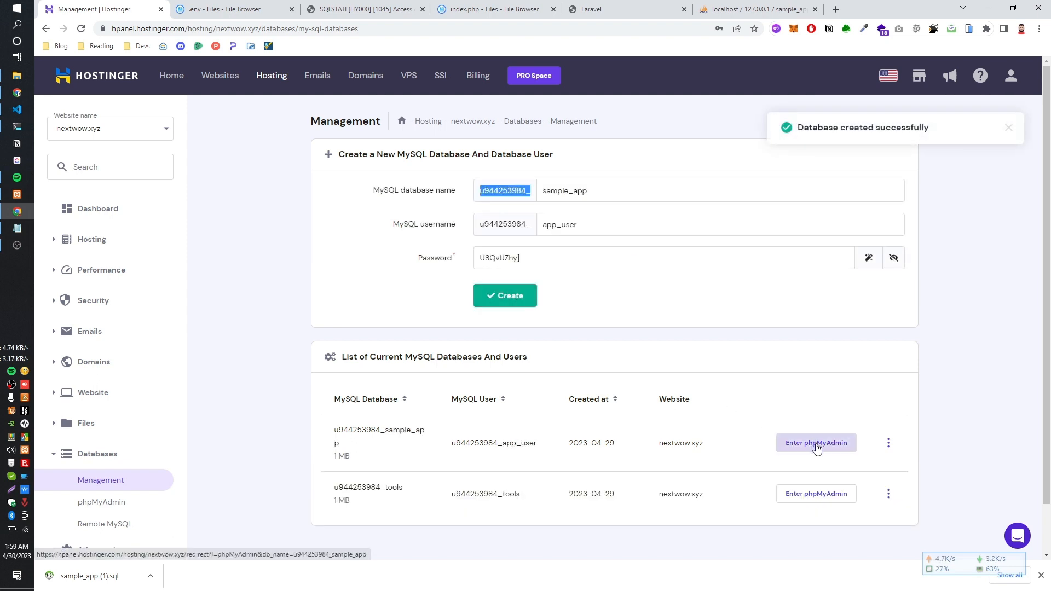
double_click(348, 429)
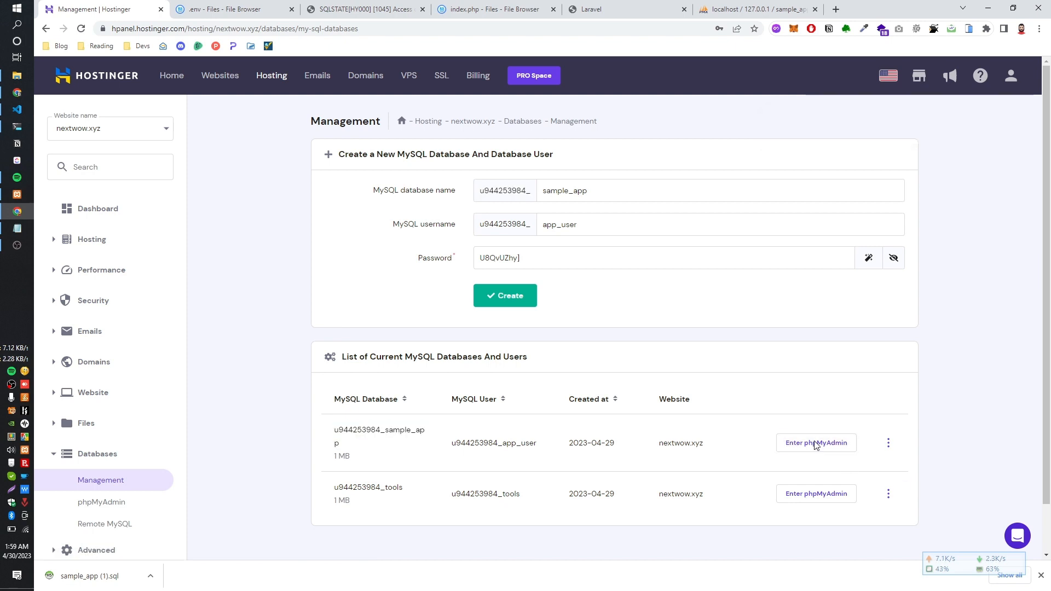
click(815, 442)
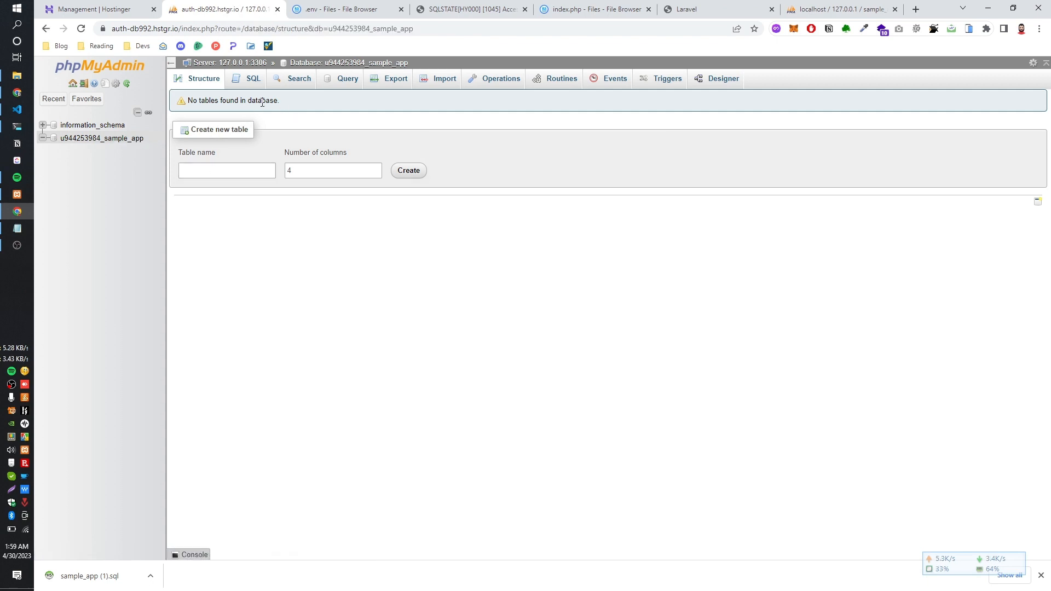
On the Import tab, choose the sample_app.sql dump from the downloaded blog folder
click(17, 92)
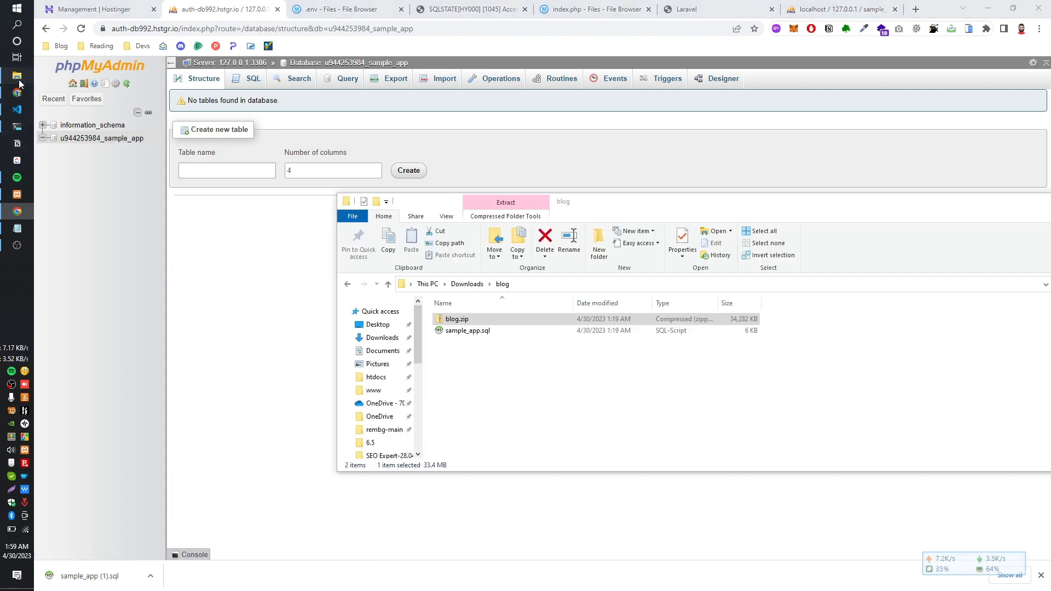
click(467, 331)
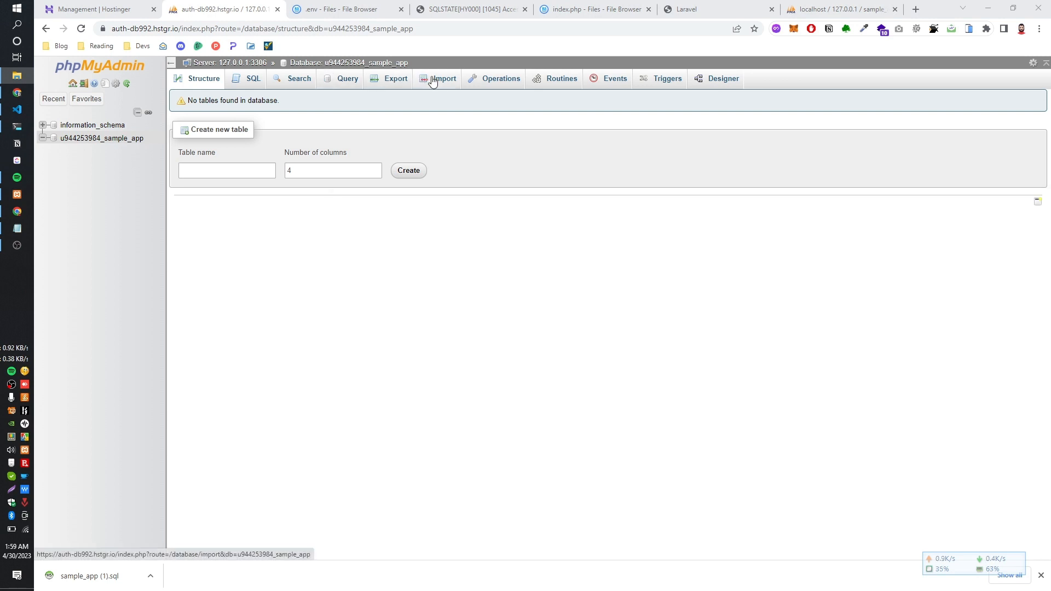
click(443, 79)
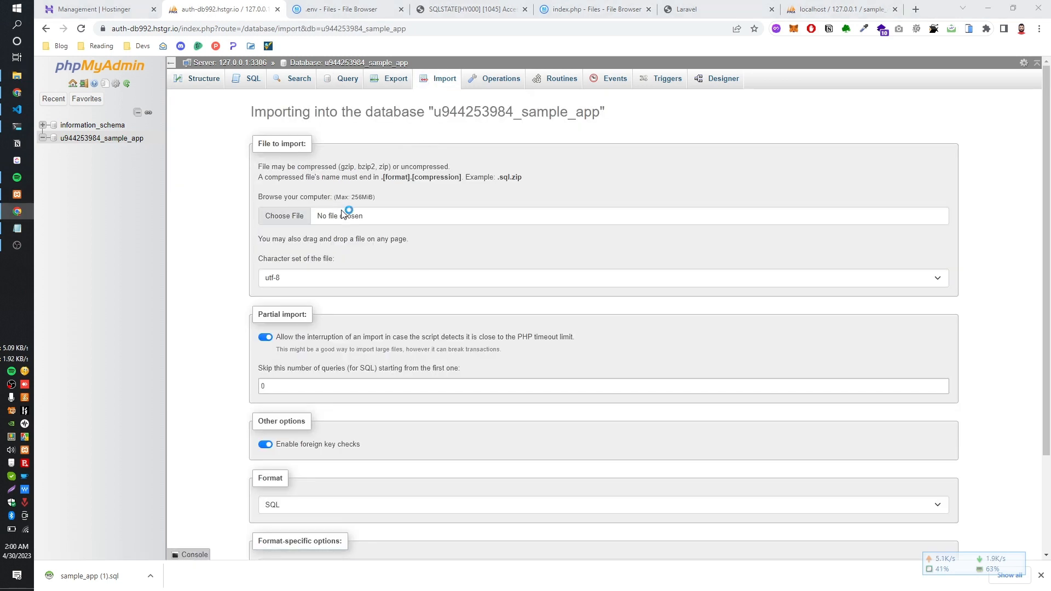
click(283, 215)
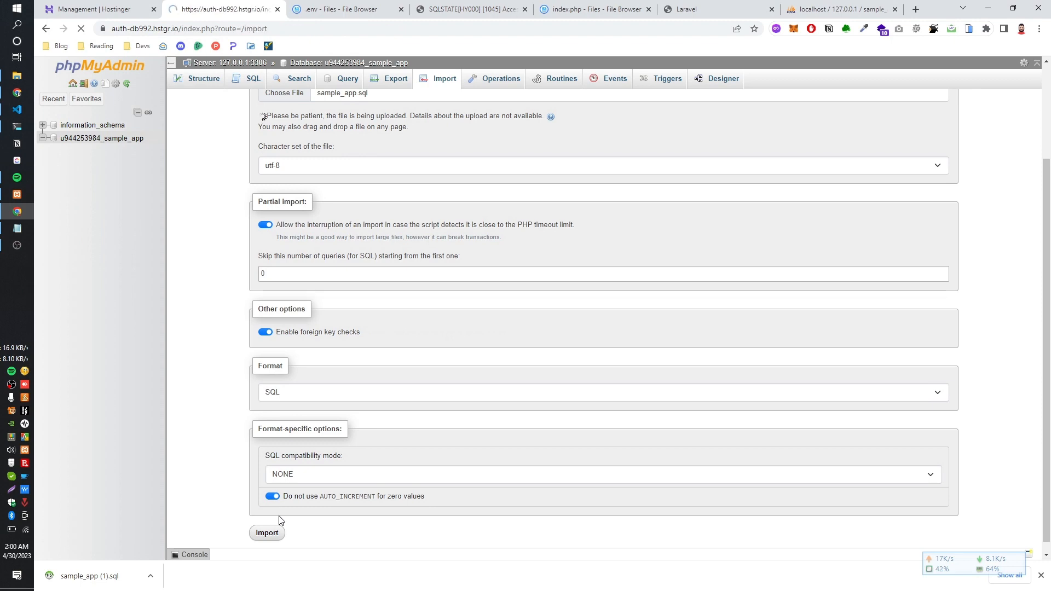
Run the import, check the five tables under Structure, then return to the site's login page
click(266, 532)
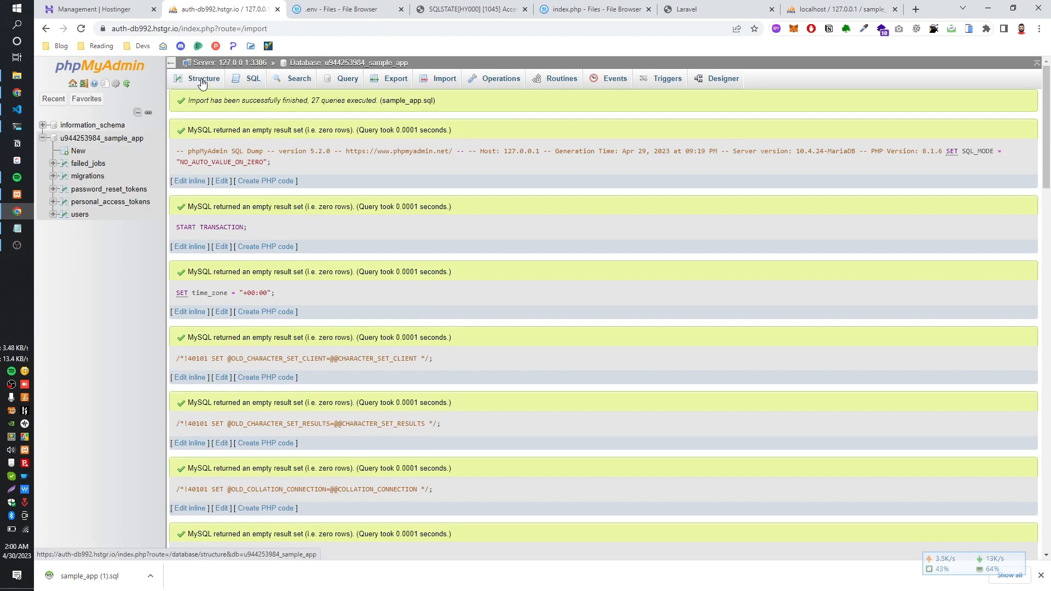
click(203, 79)
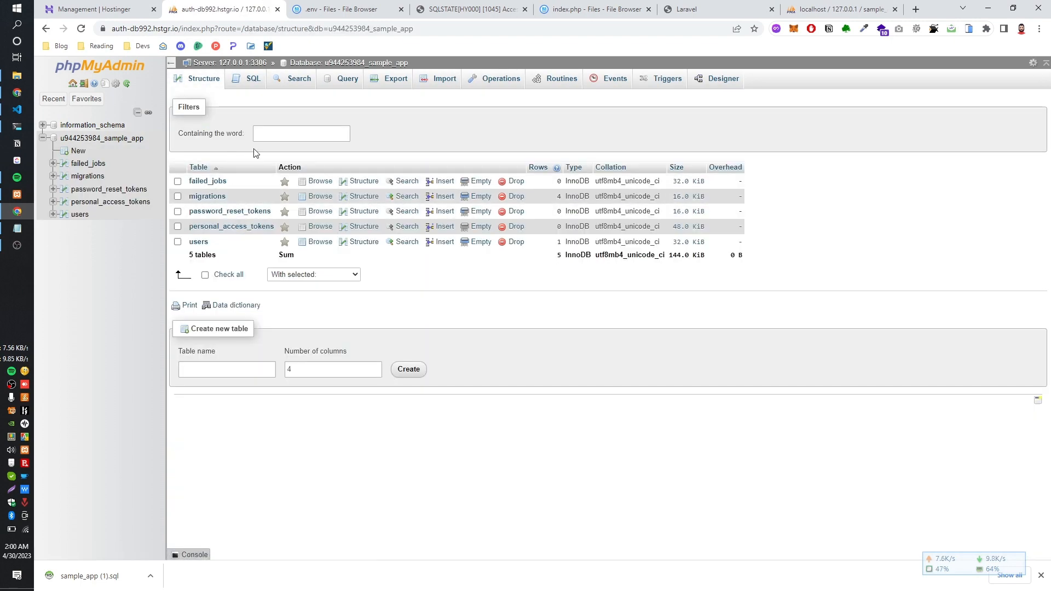
click(475, 9)
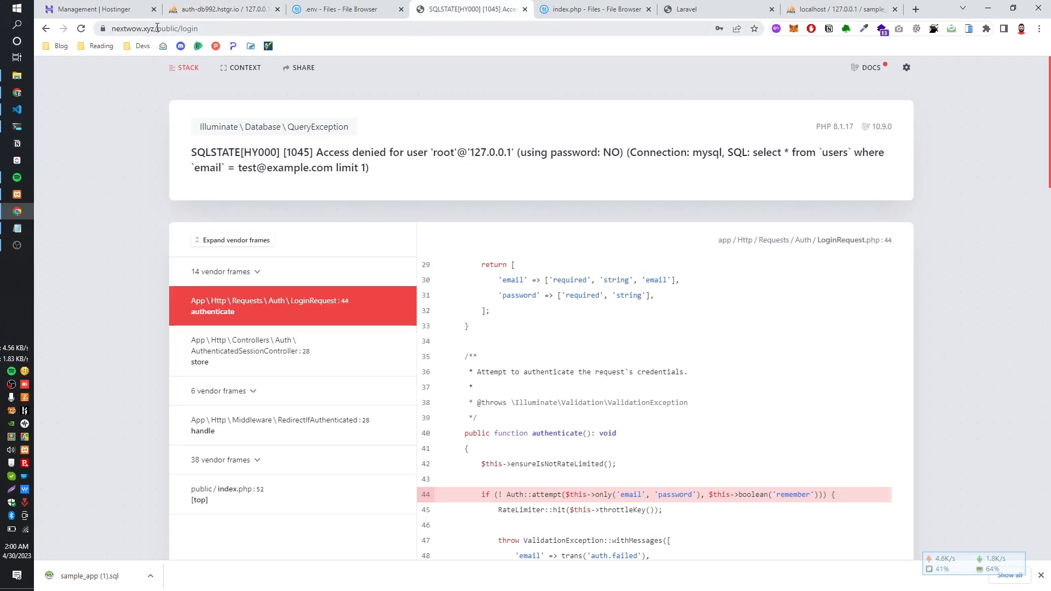
mouse_move(167, 28)
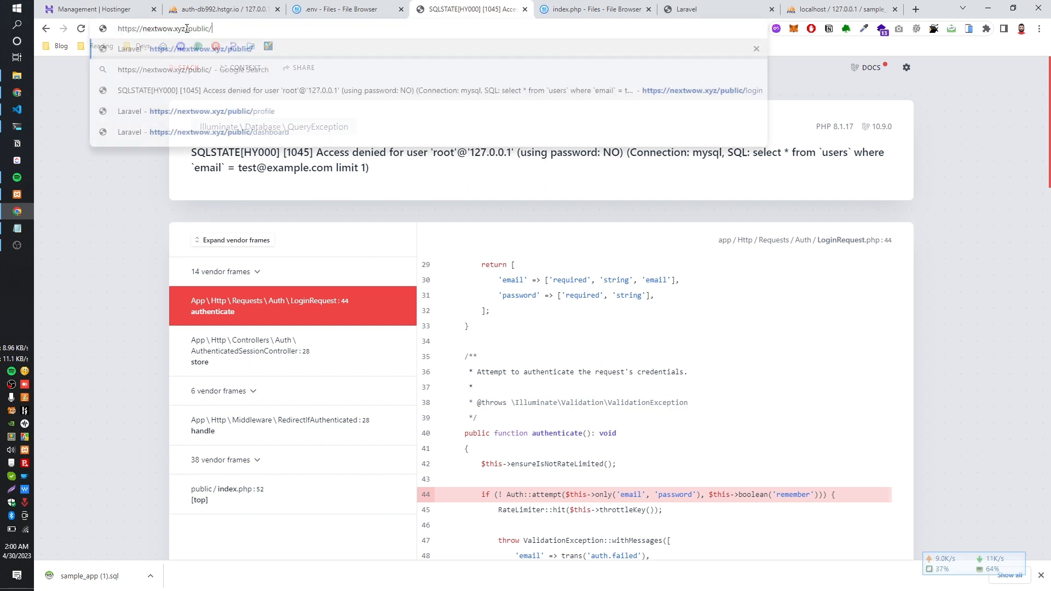
key(Enter)
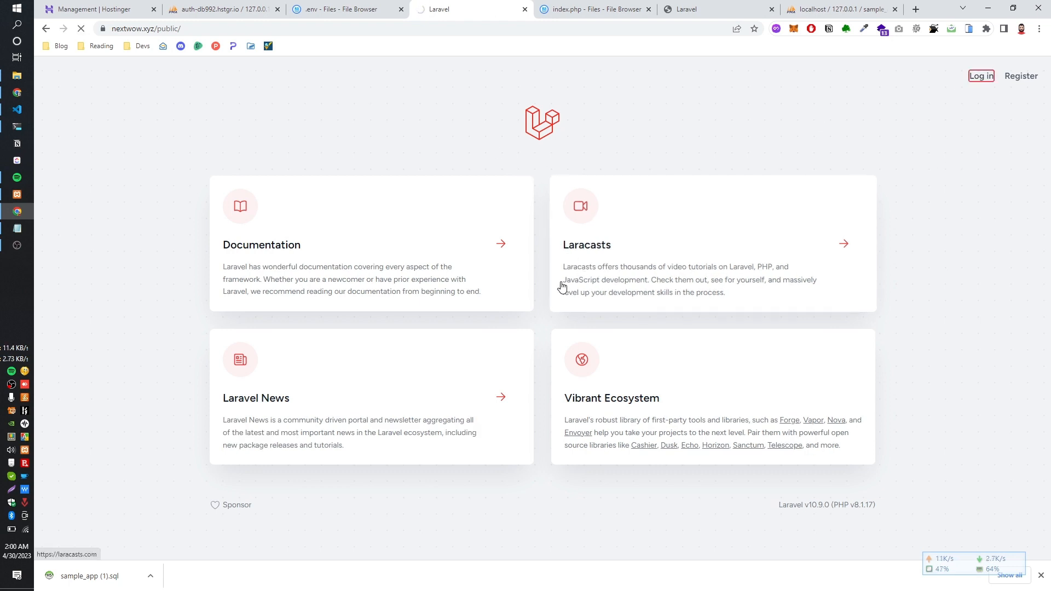
click(980, 75)
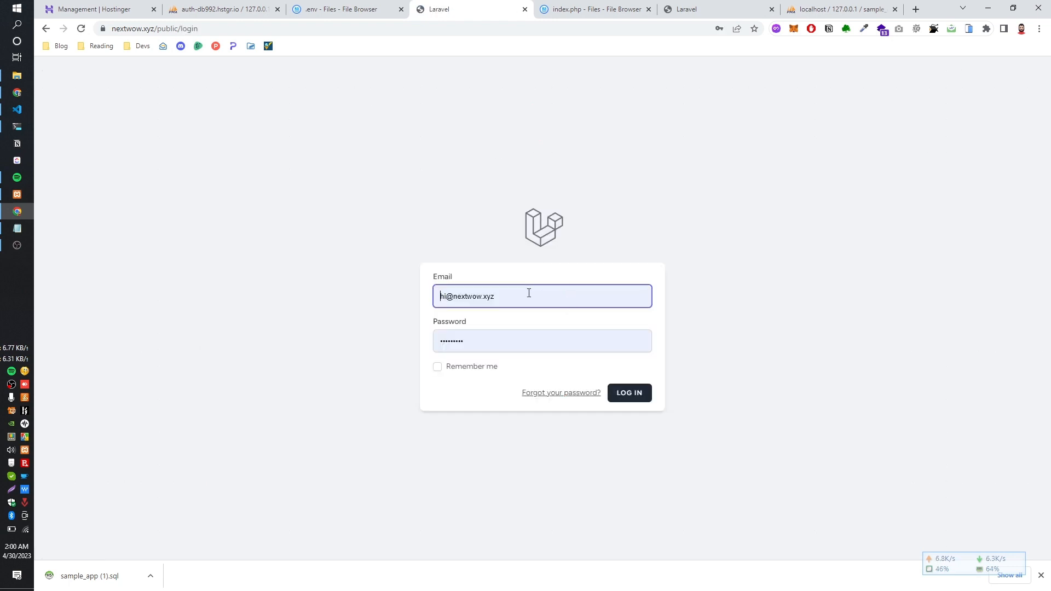
text(a)
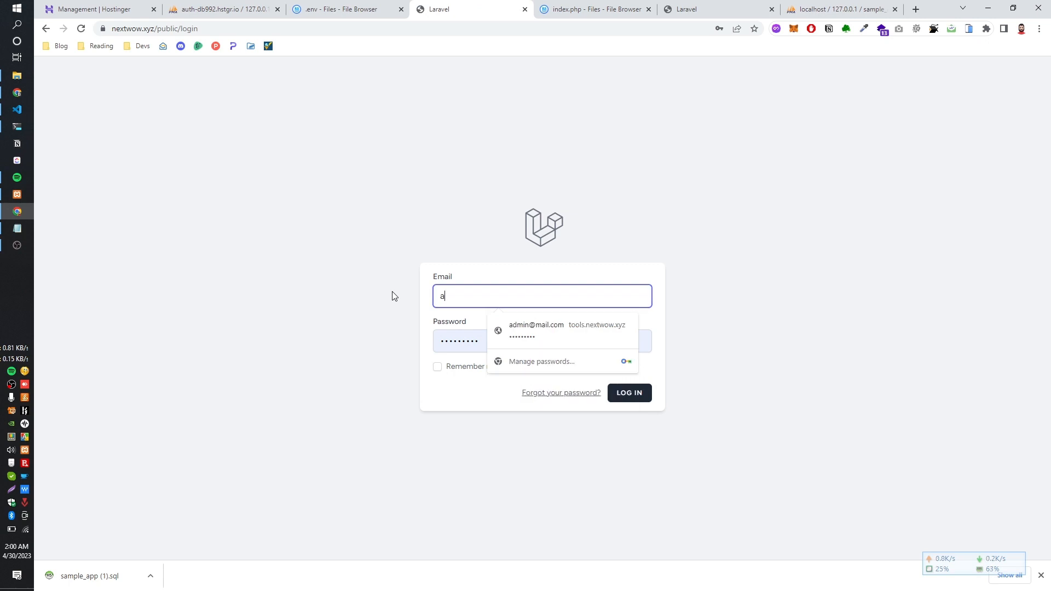
mouse_move(405, 295)
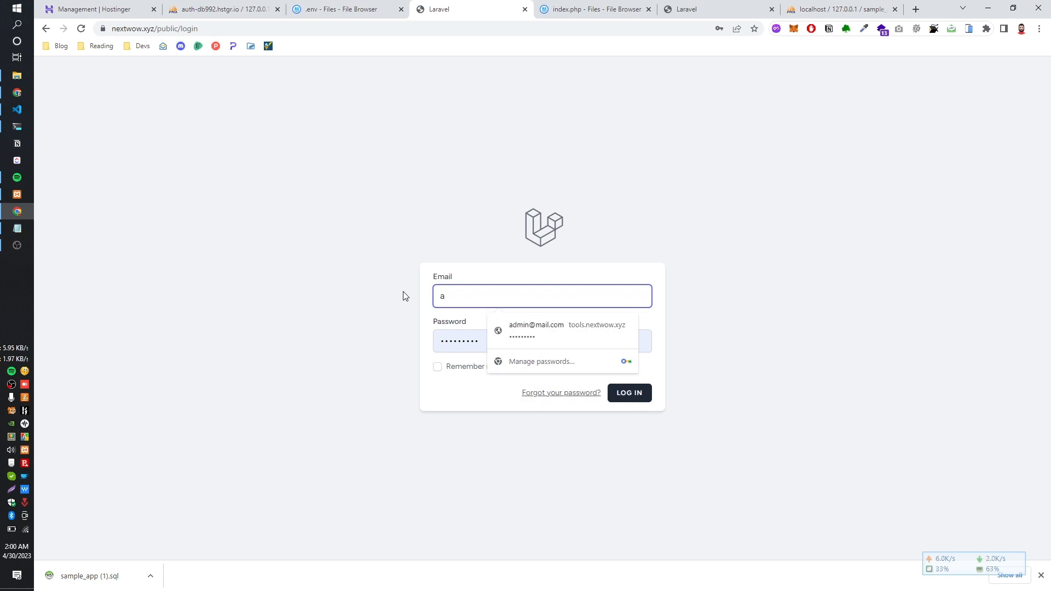
key(Backspace)
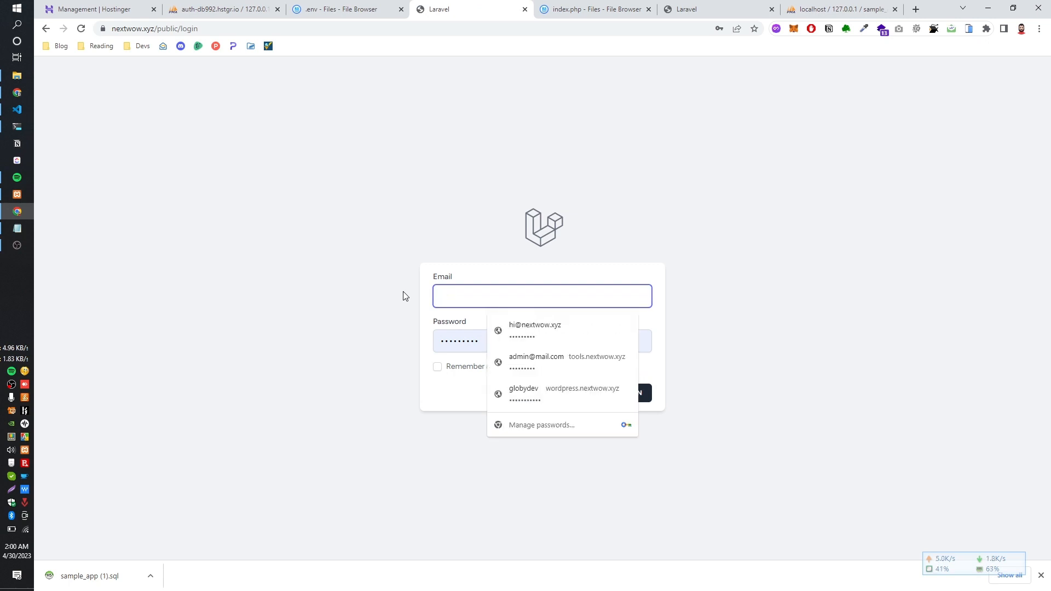
text(test@example.com)
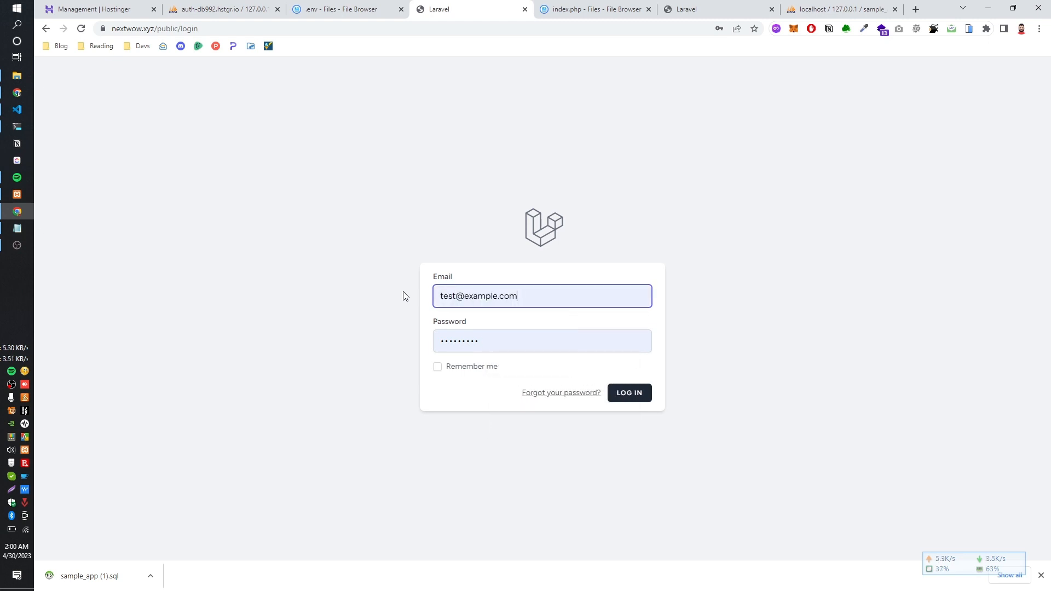
click(543, 341)
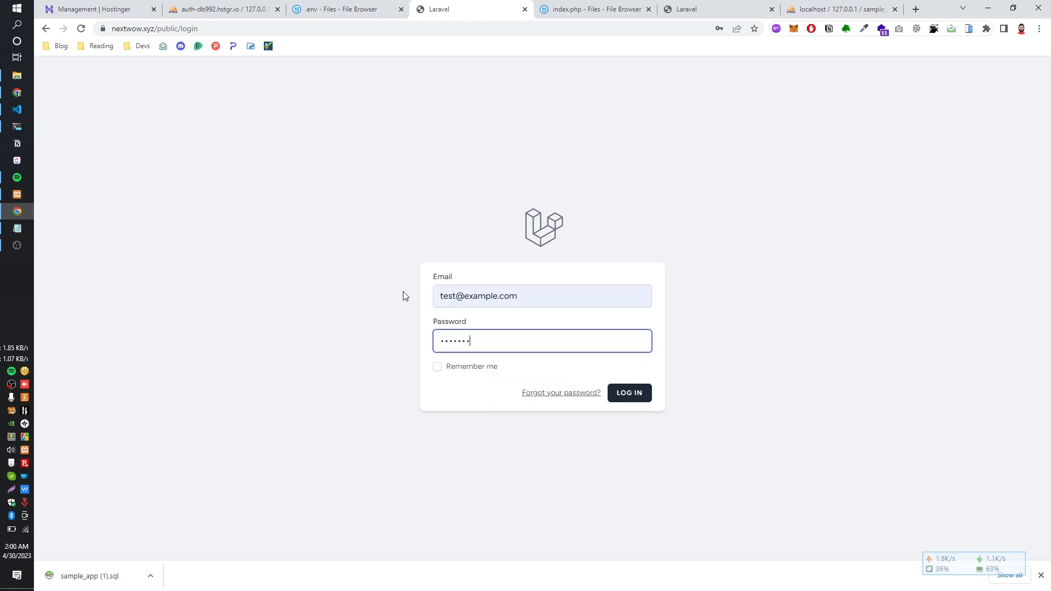
click(629, 392)
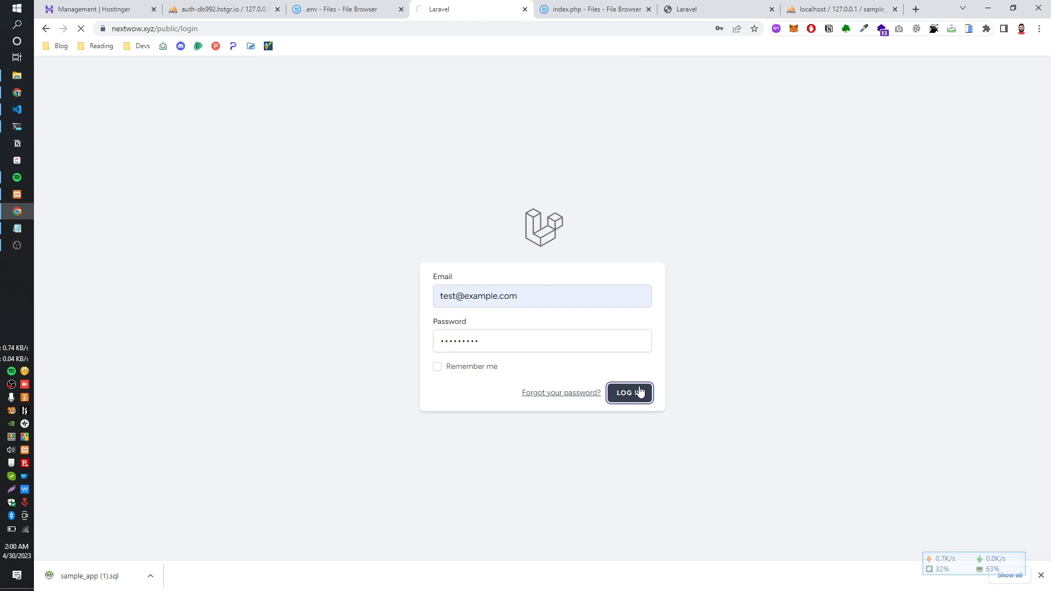
From the dashboard's account menu reach the Profile page, then go to the hosting file browser
click(630, 393)
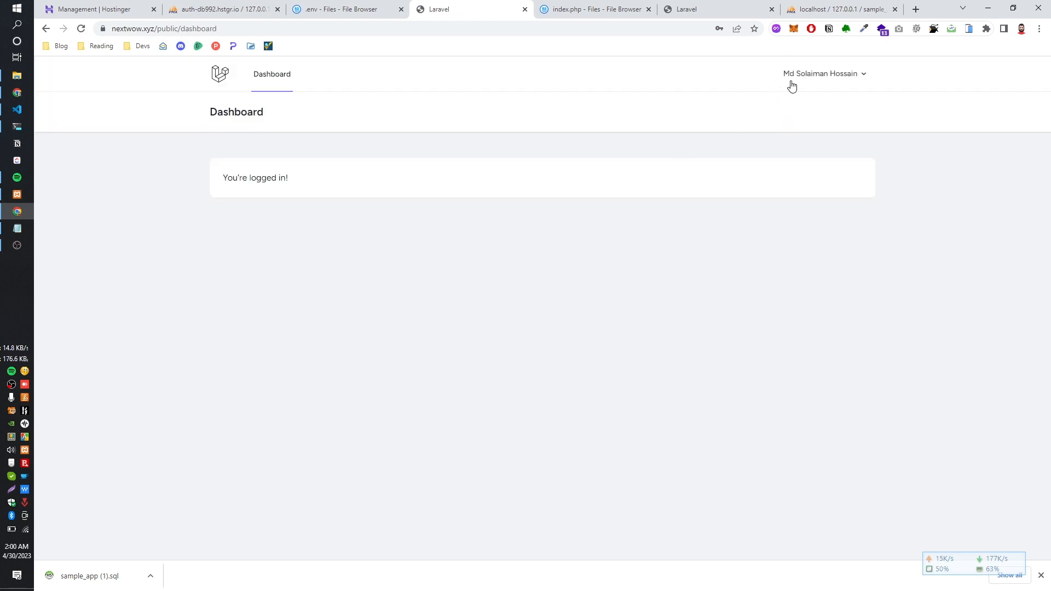
click(825, 73)
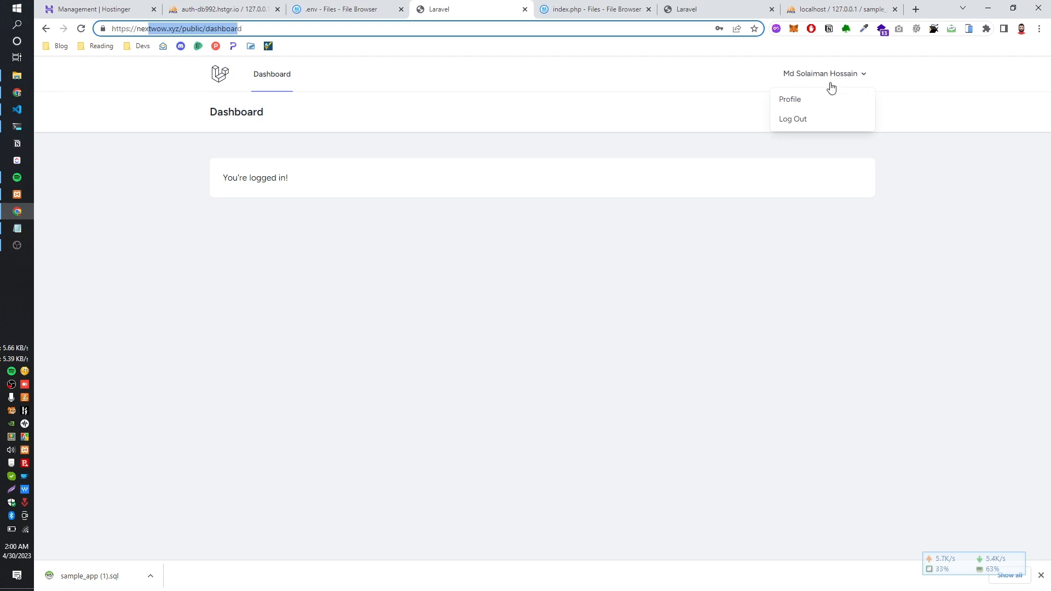
click(790, 99)
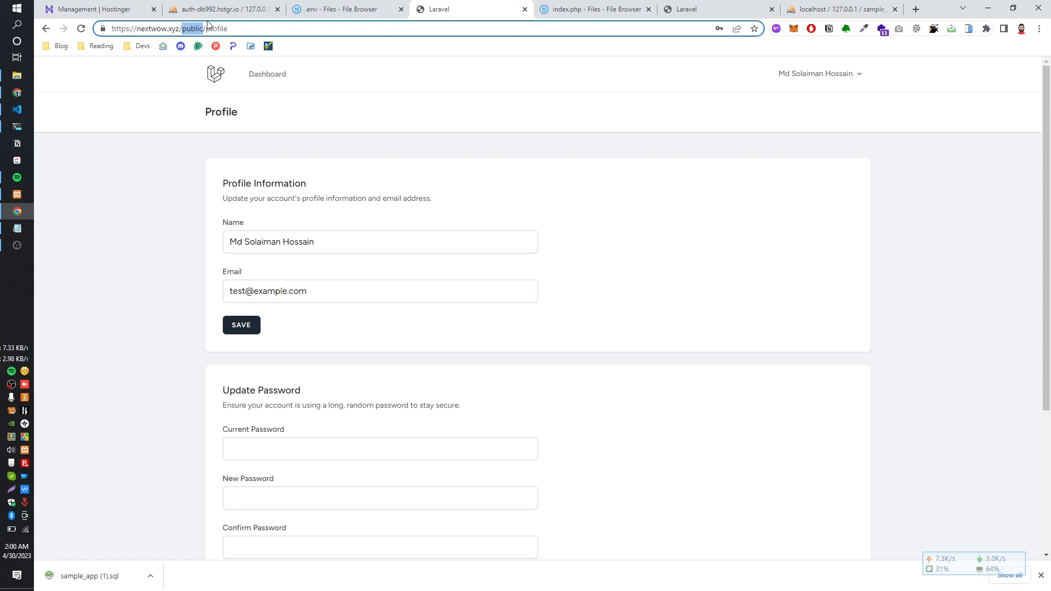
click(349, 8)
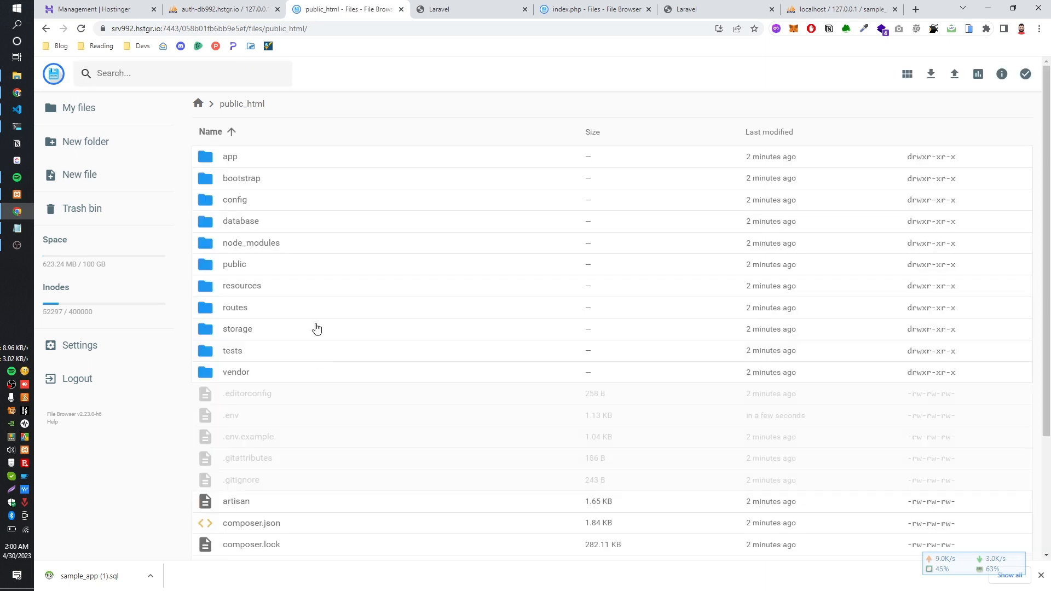
mouse_move(116, 125)
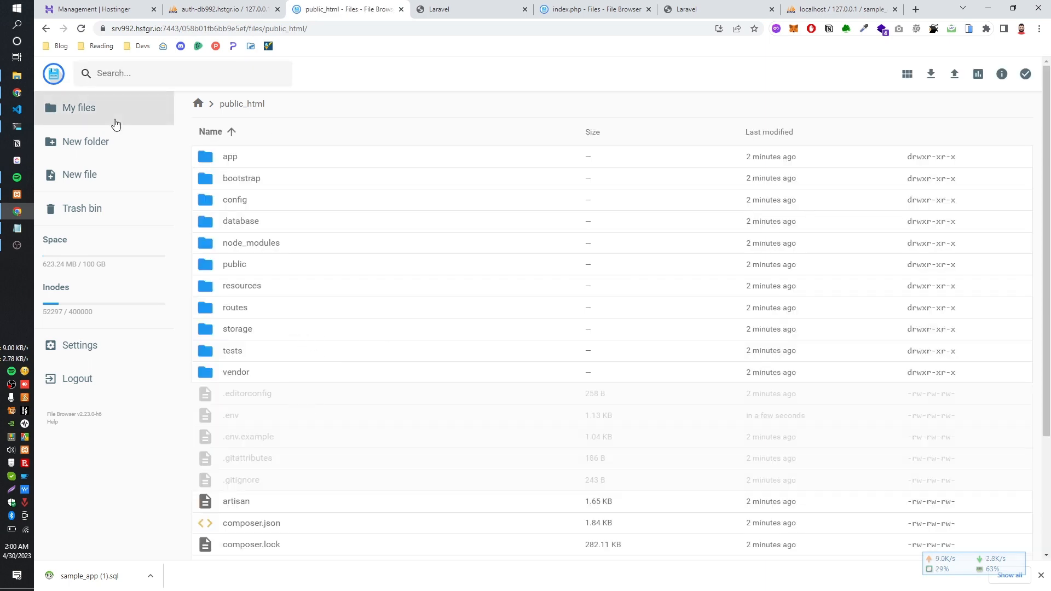
Create .htaccess in public_html holding the mod_rewrite rules that route requests to public/
click(78, 174)
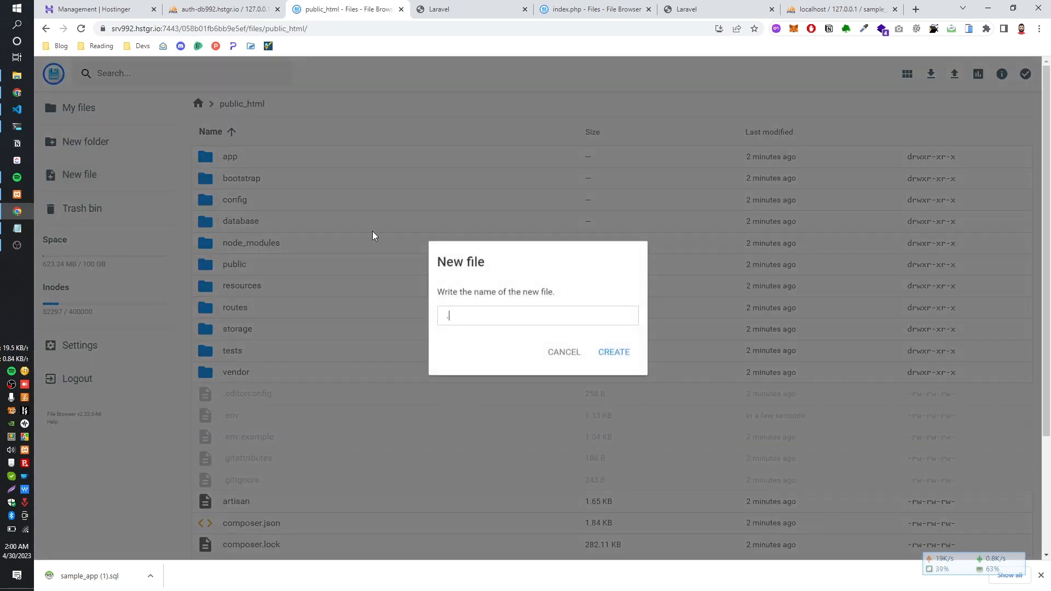
text(.htaccess)
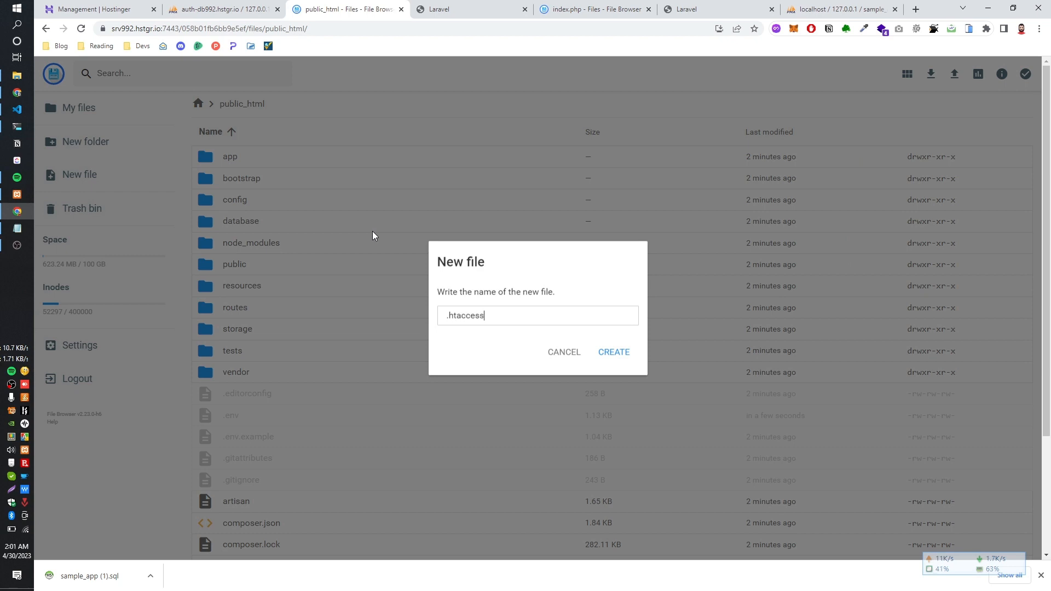
click(613, 352)
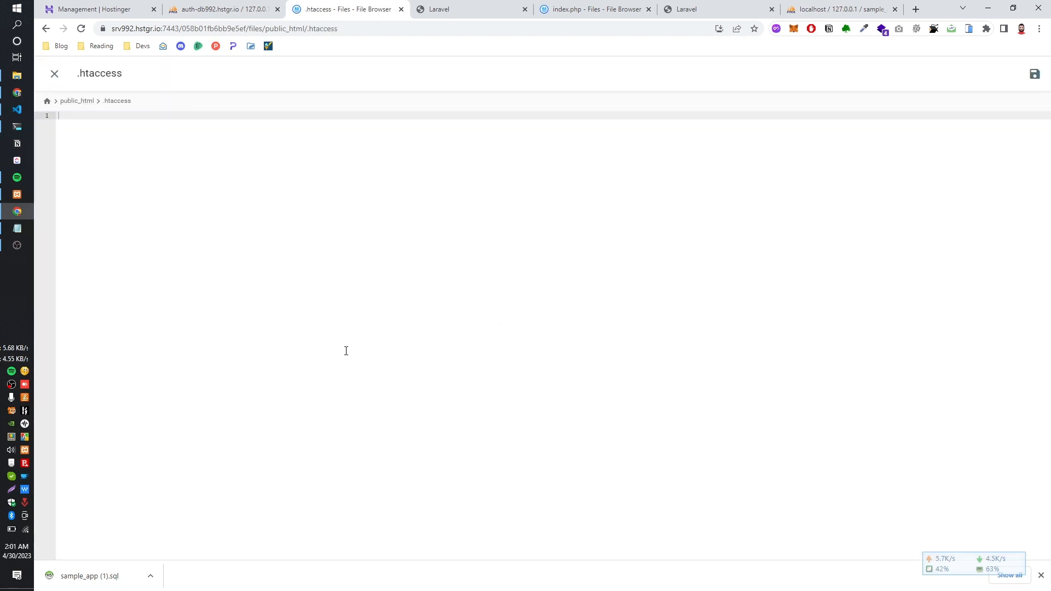
mouse_move(61, 227)
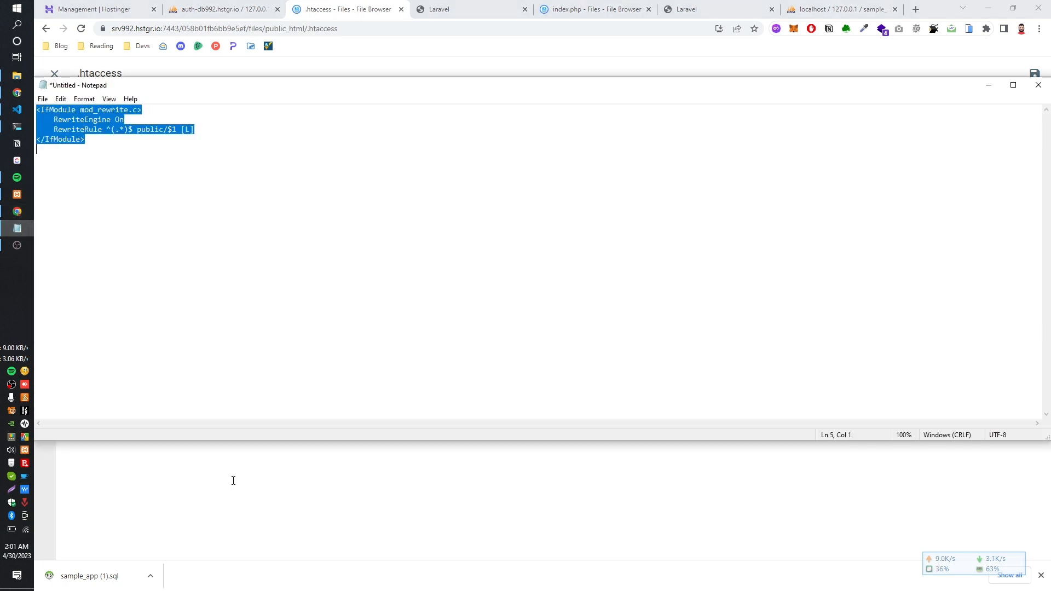
click(1036, 74)
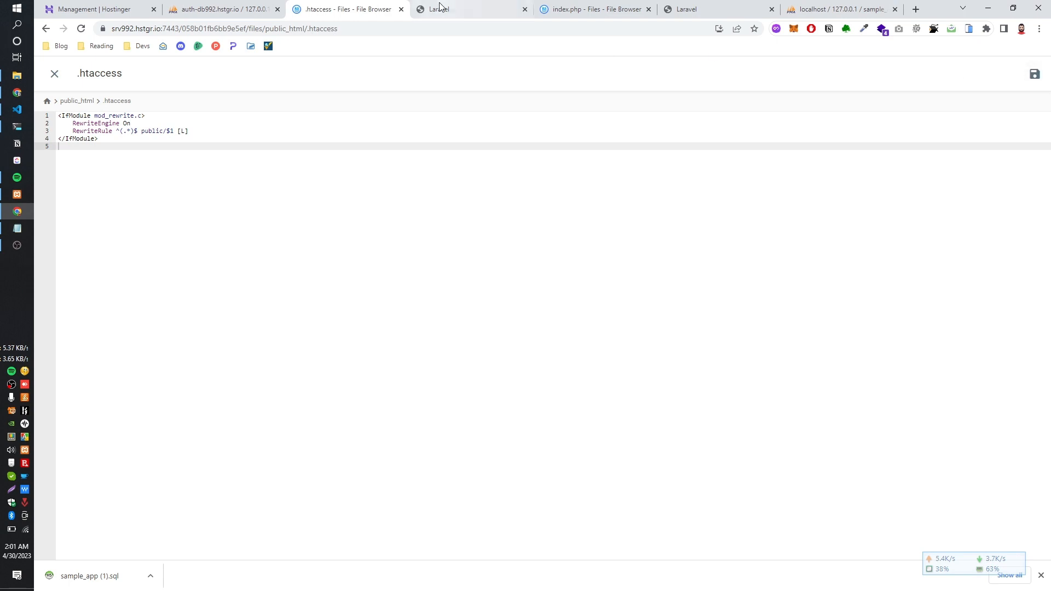
click(447, 9)
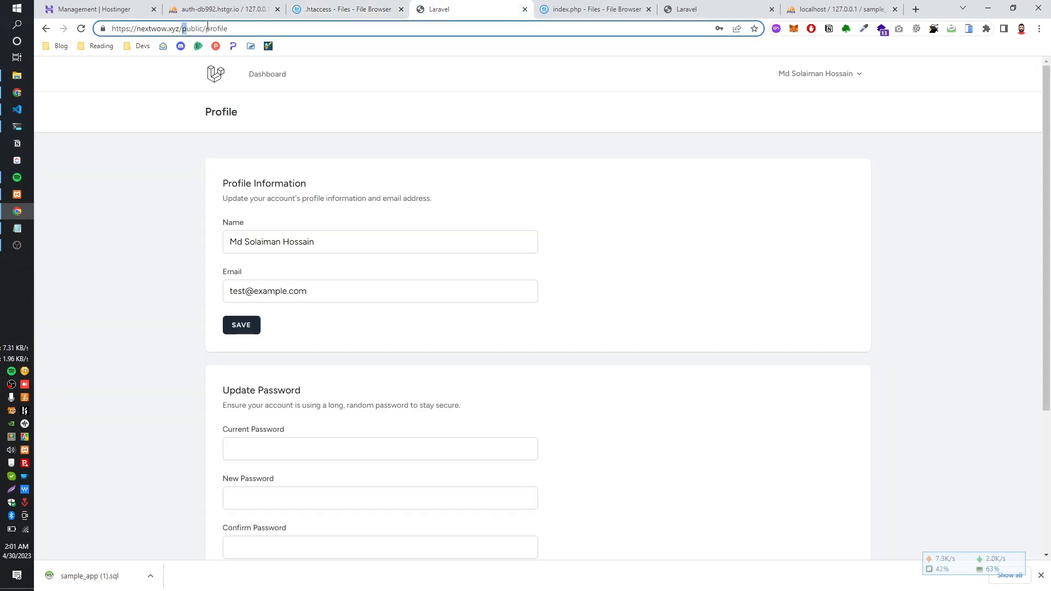
Load nextwow.xyz without /public and reach the dashboard from the welcome page
click(187, 29)
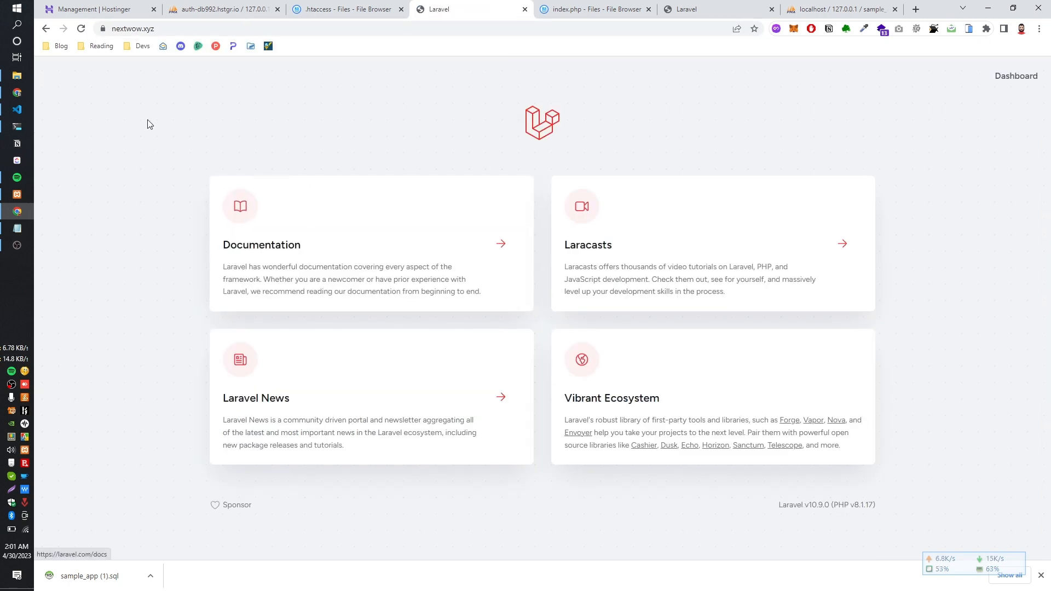
click(146, 28)
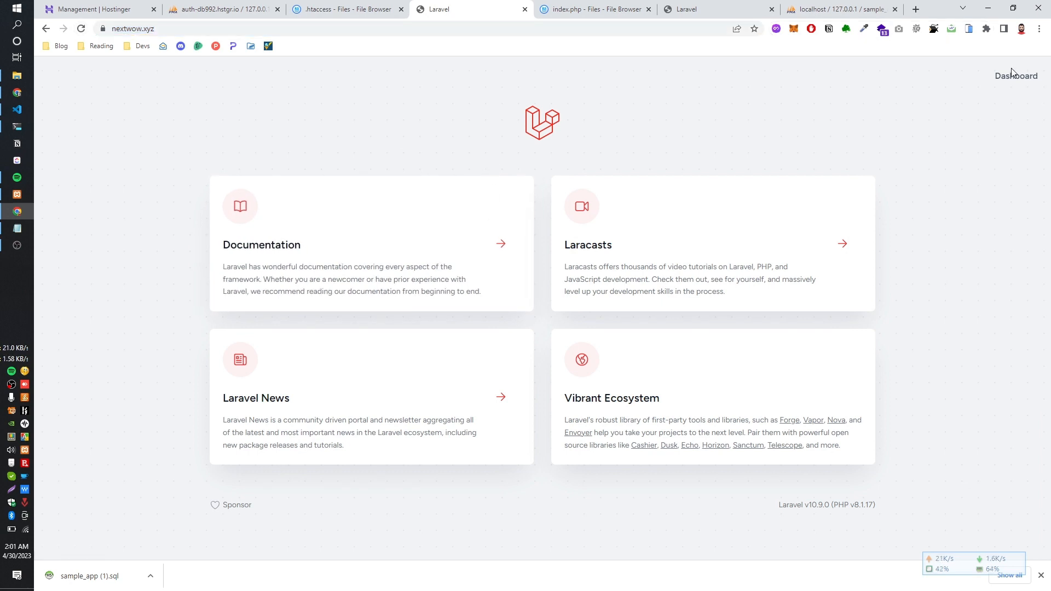
click(1016, 76)
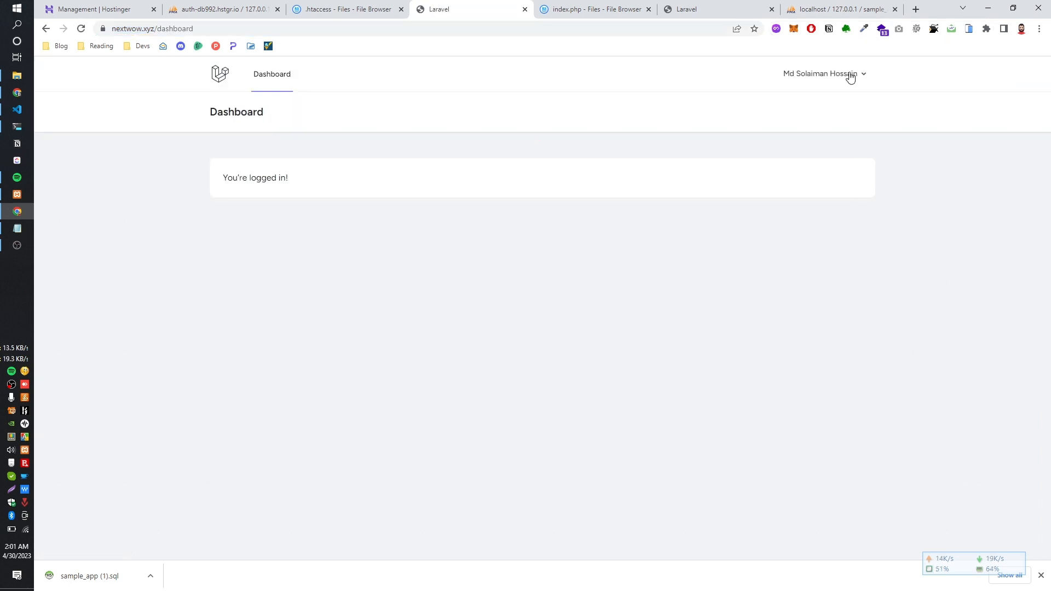
Reach the Profile page from the account menu and confirm its address has no /public
click(824, 73)
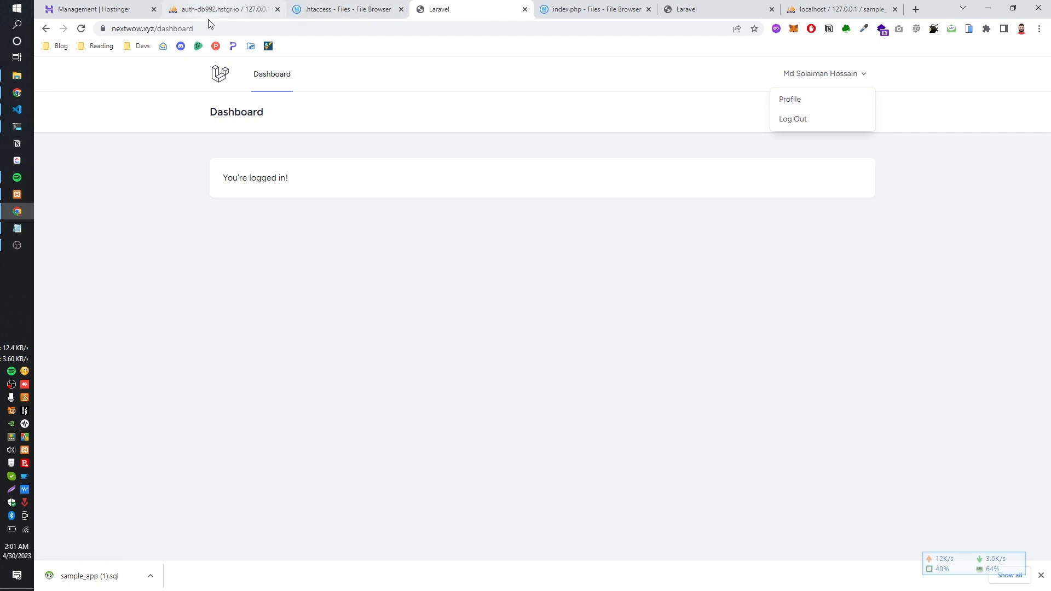
click(790, 99)
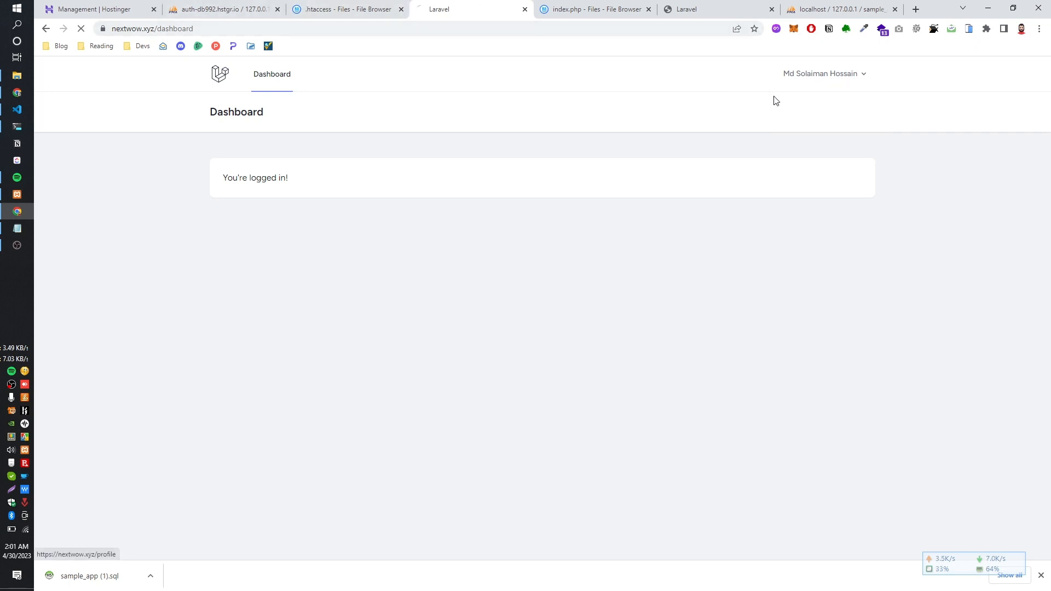
click(818, 73)
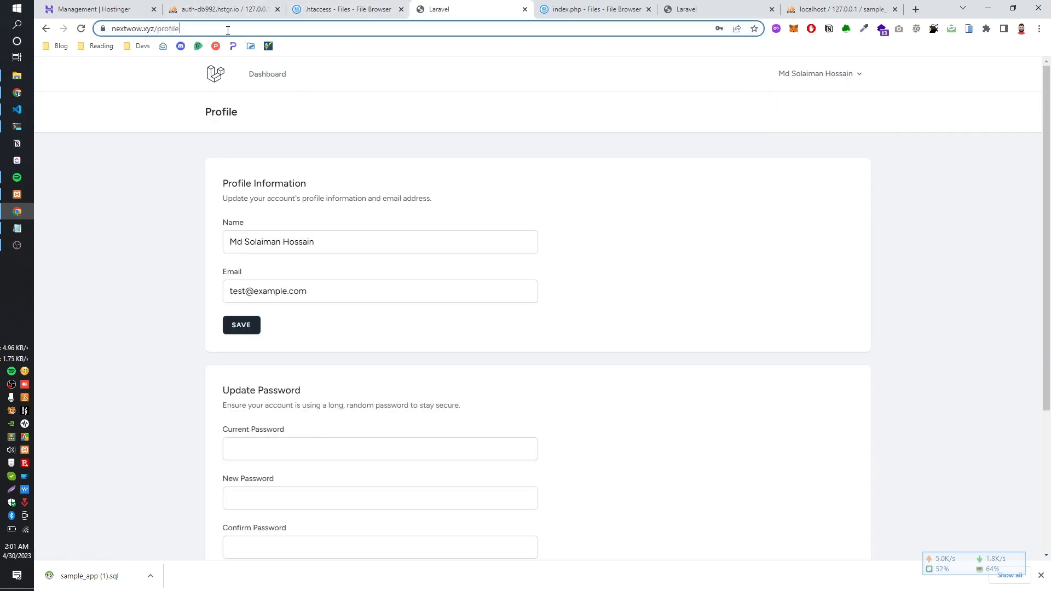